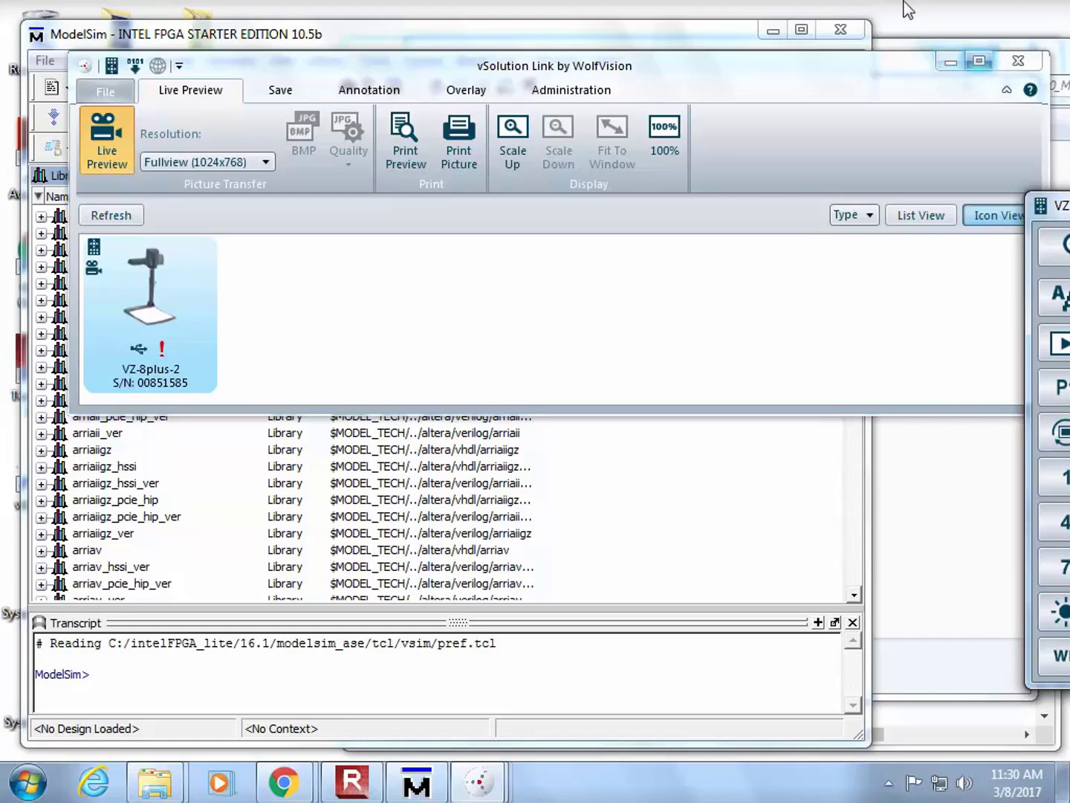
Create a new ModelSim project named PROJECT located in the 16_ROM_async folder.
{"action": "left_click", "coordinate": [416, 782]}
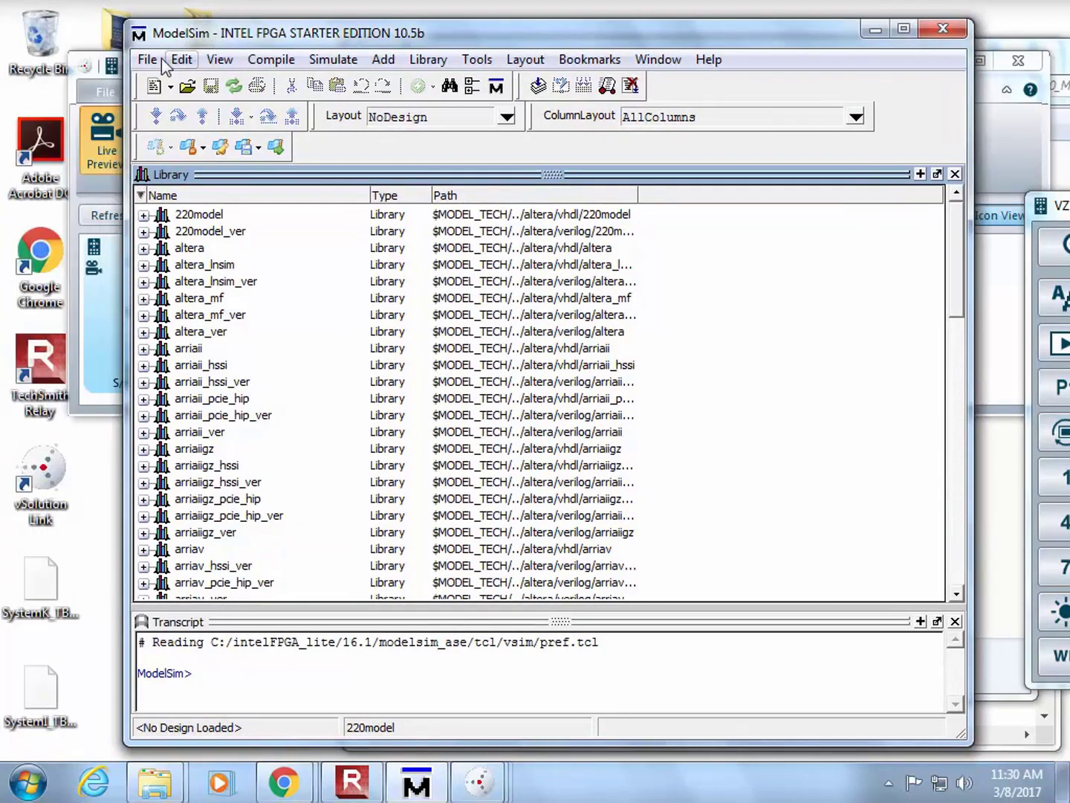
{"action": "left_click", "coordinate": [147, 59]}
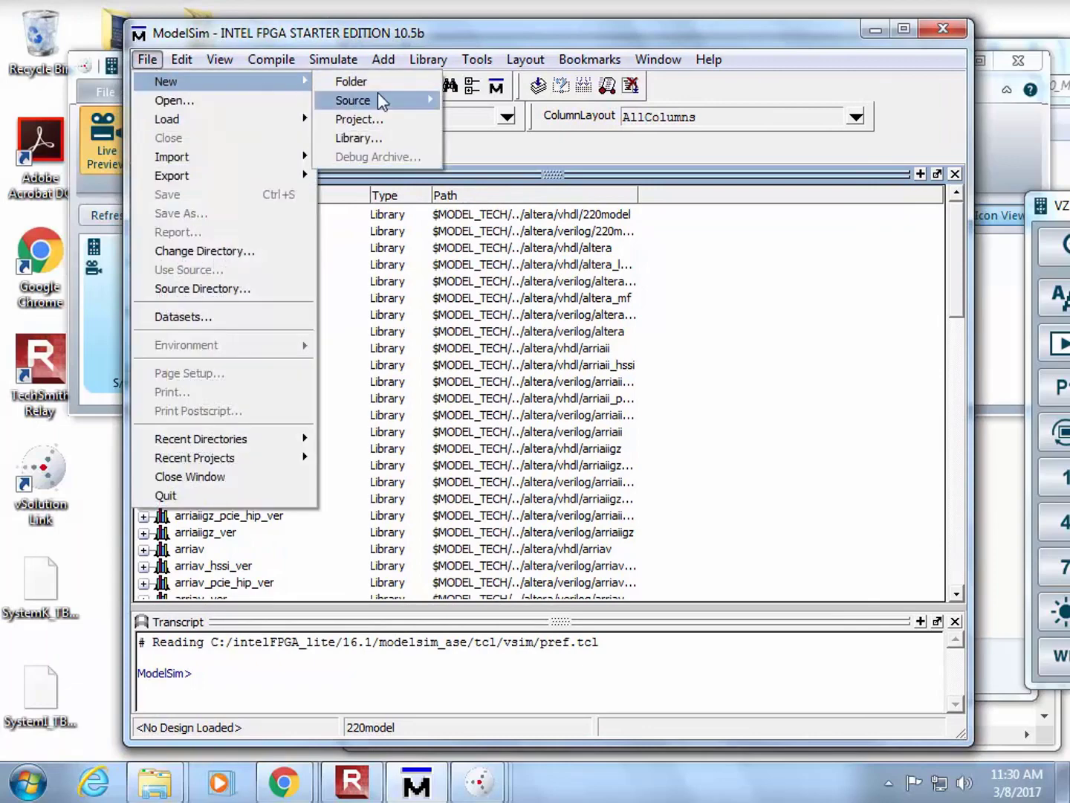
{"action": "left_click", "coordinate": [358, 119]}
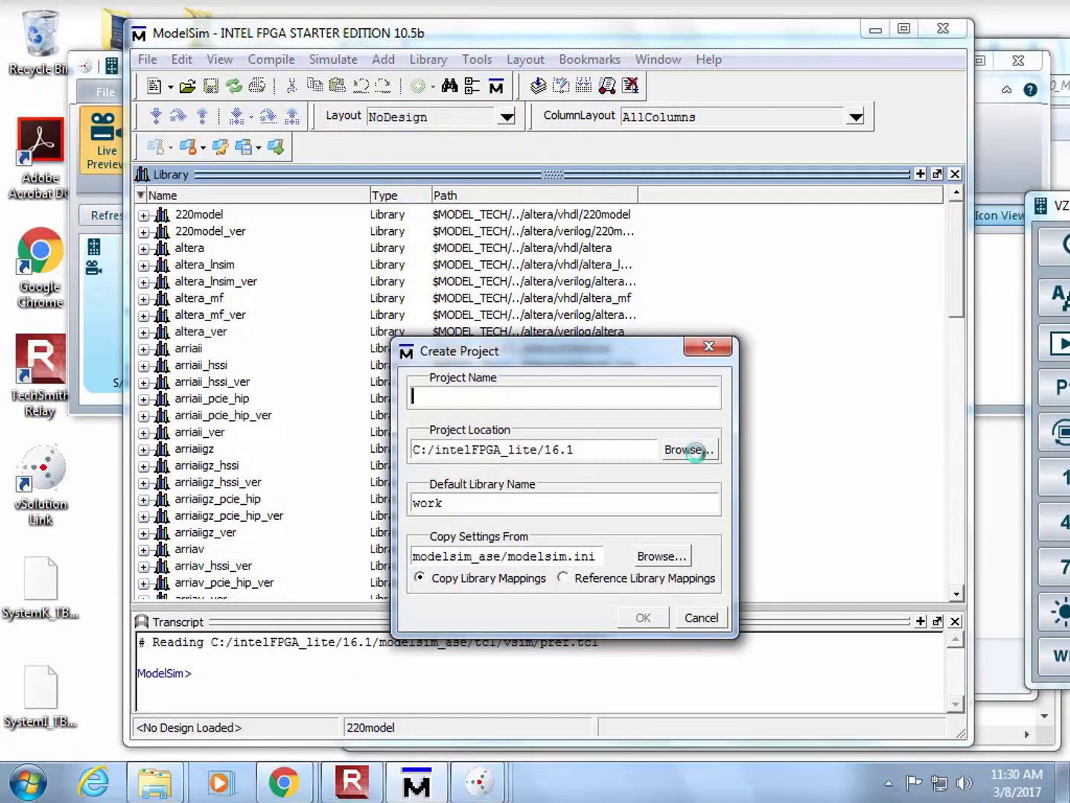
{"action": "left_click", "coordinate": [686, 449]}
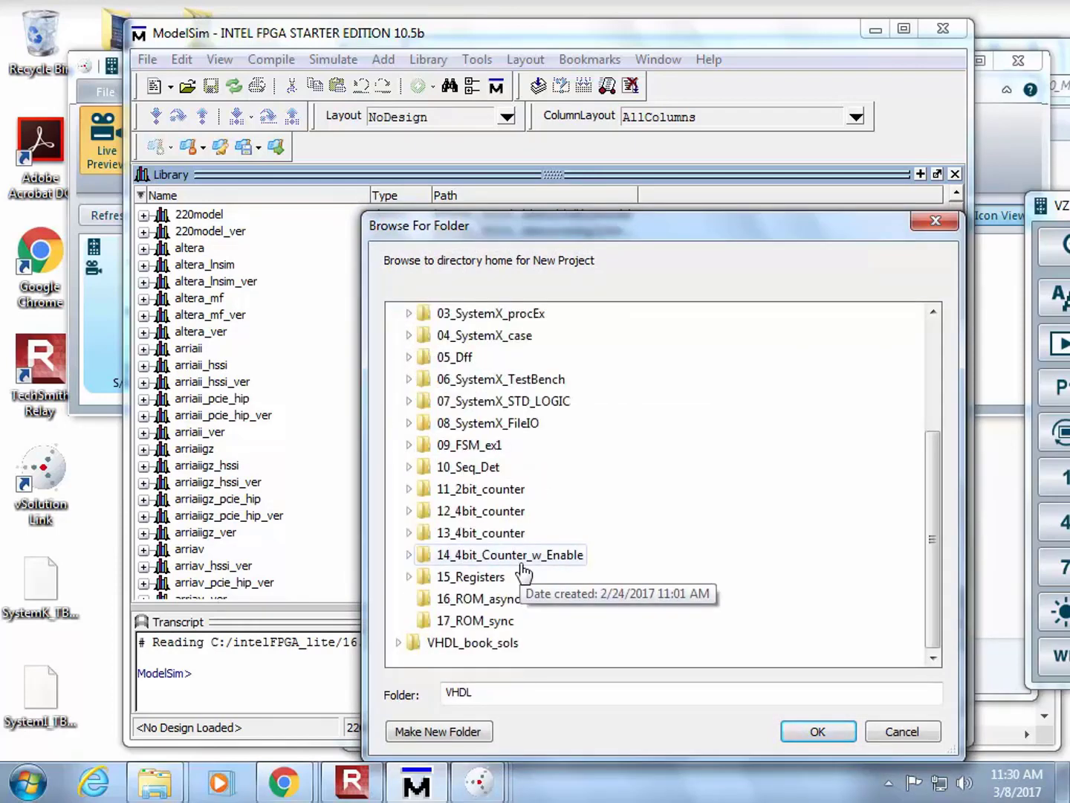
{"action": "left_click", "coordinate": [479, 597]}
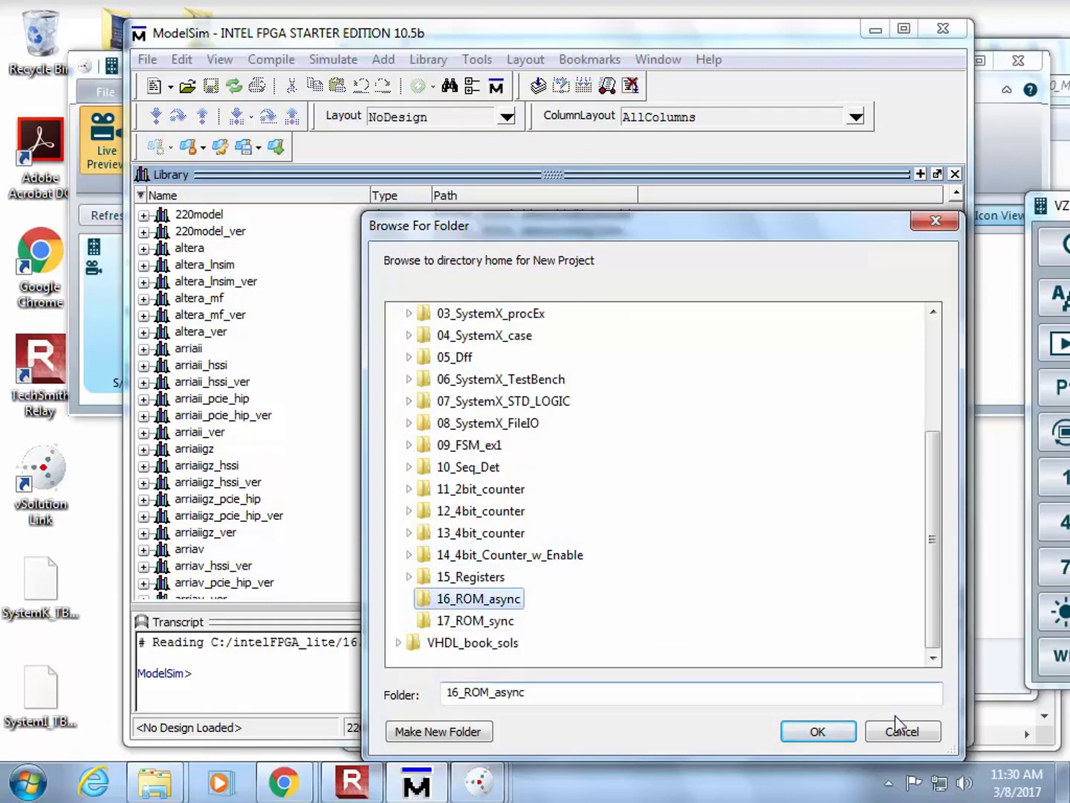
{"action": "left_click", "coordinate": [817, 731]}
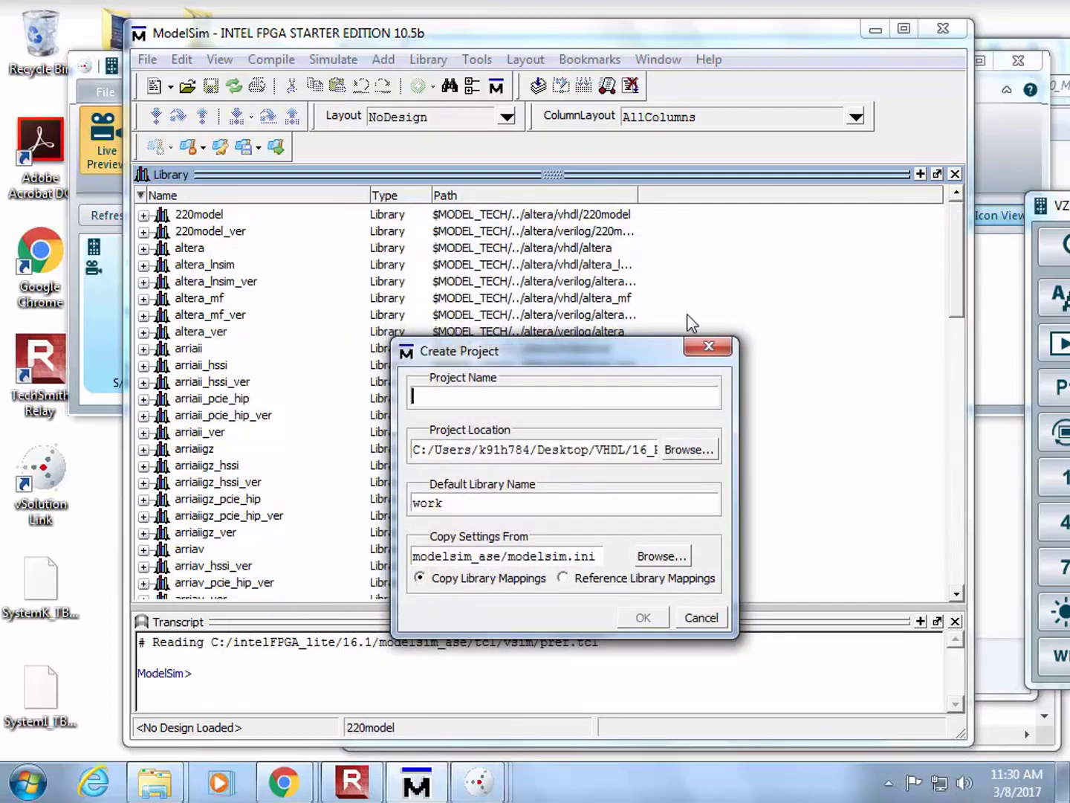
{"action": "type", "text": "PROJECT"}
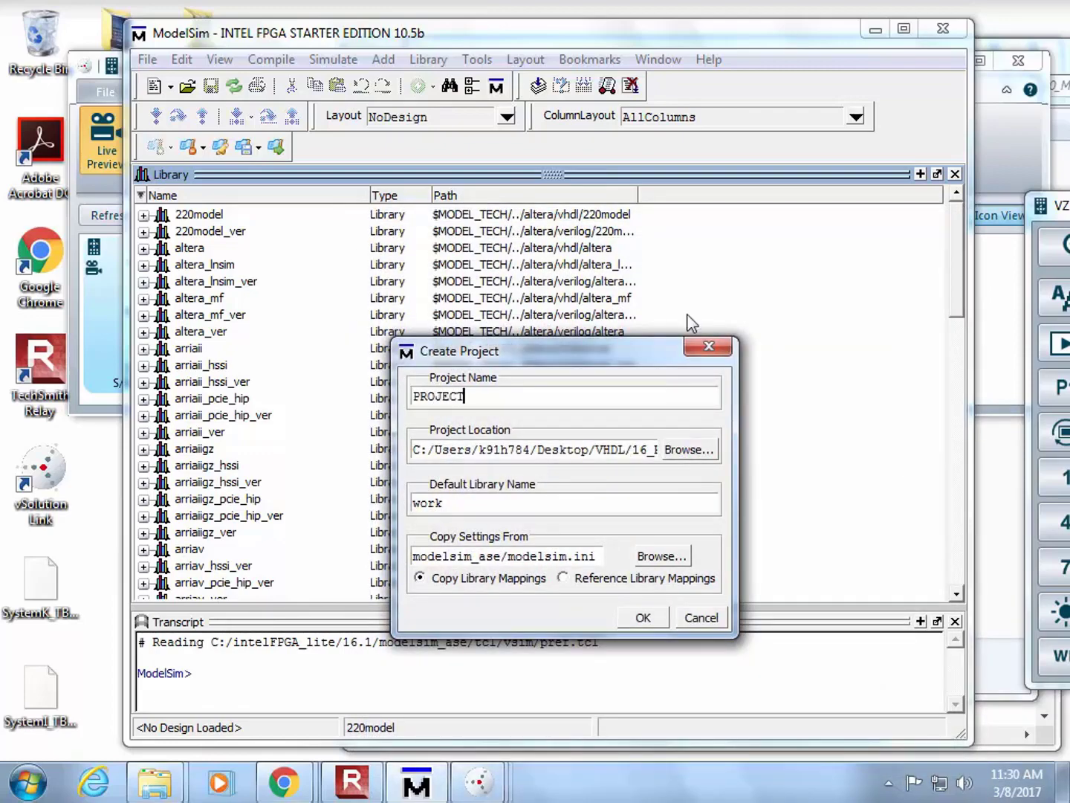
{"action": "left_click", "coordinate": [642, 617]}
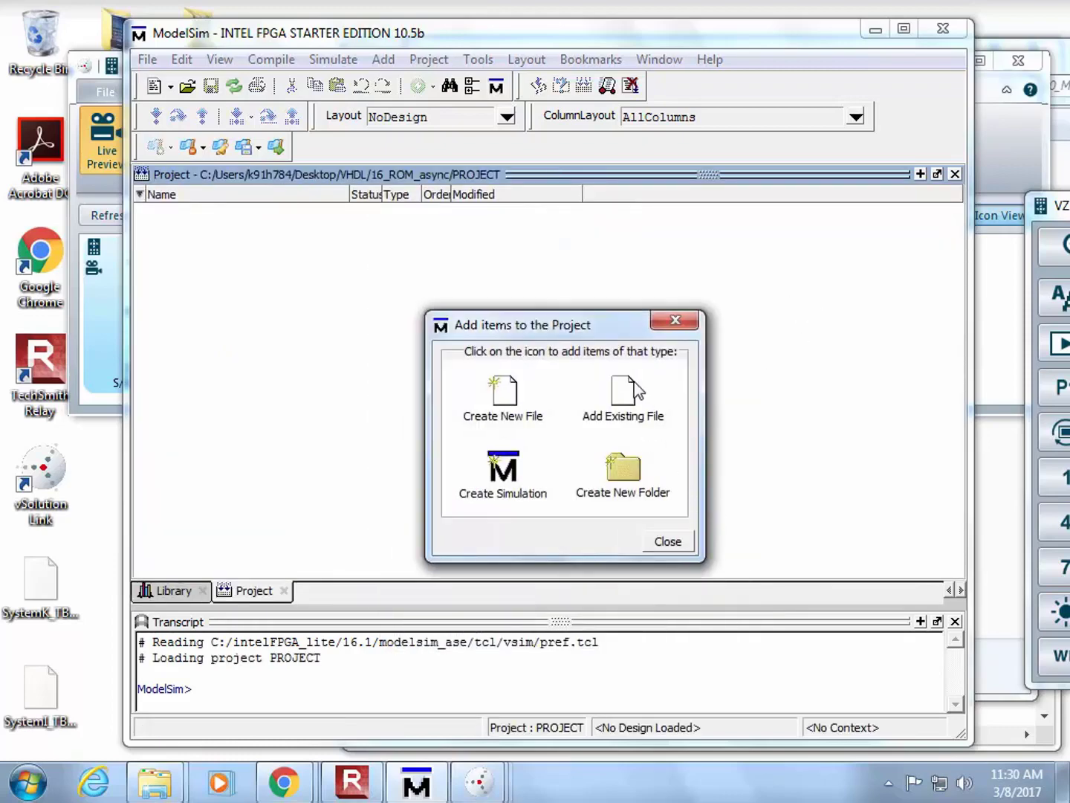
Add the existing rom_4x4_async_TB.vhd testbench to the project.
{"action": "left_click", "coordinate": [623, 399]}
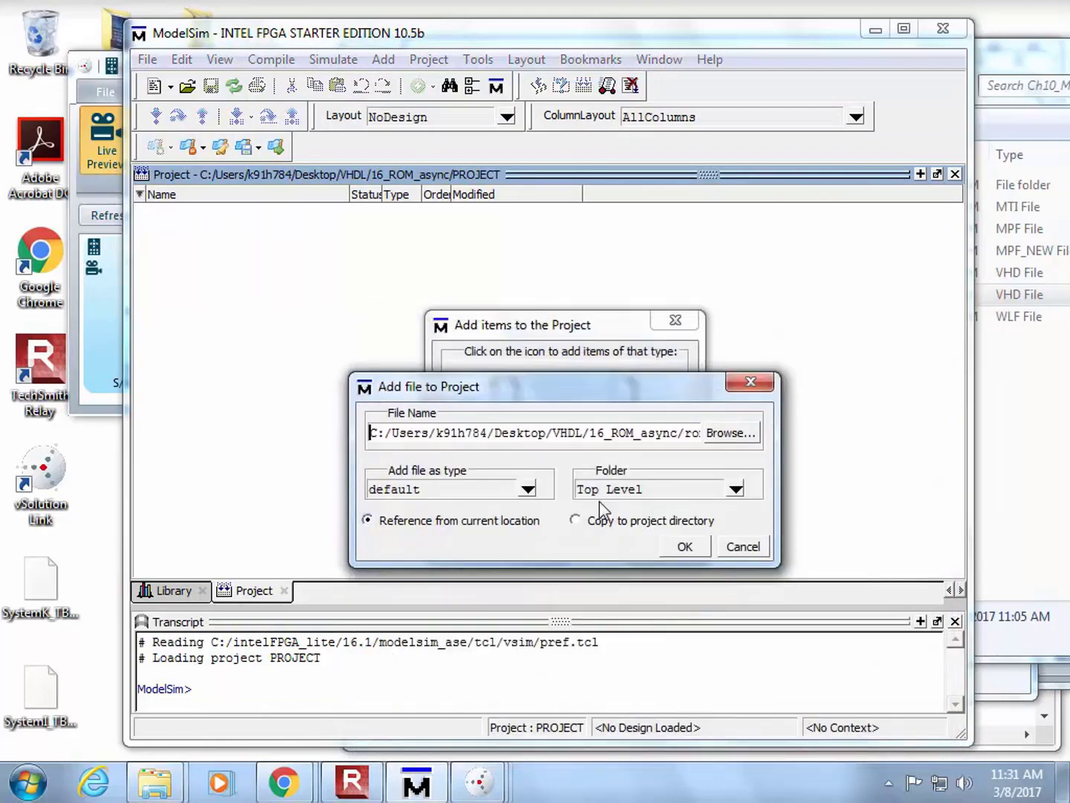
{"action": "left_click", "coordinate": [684, 547]}
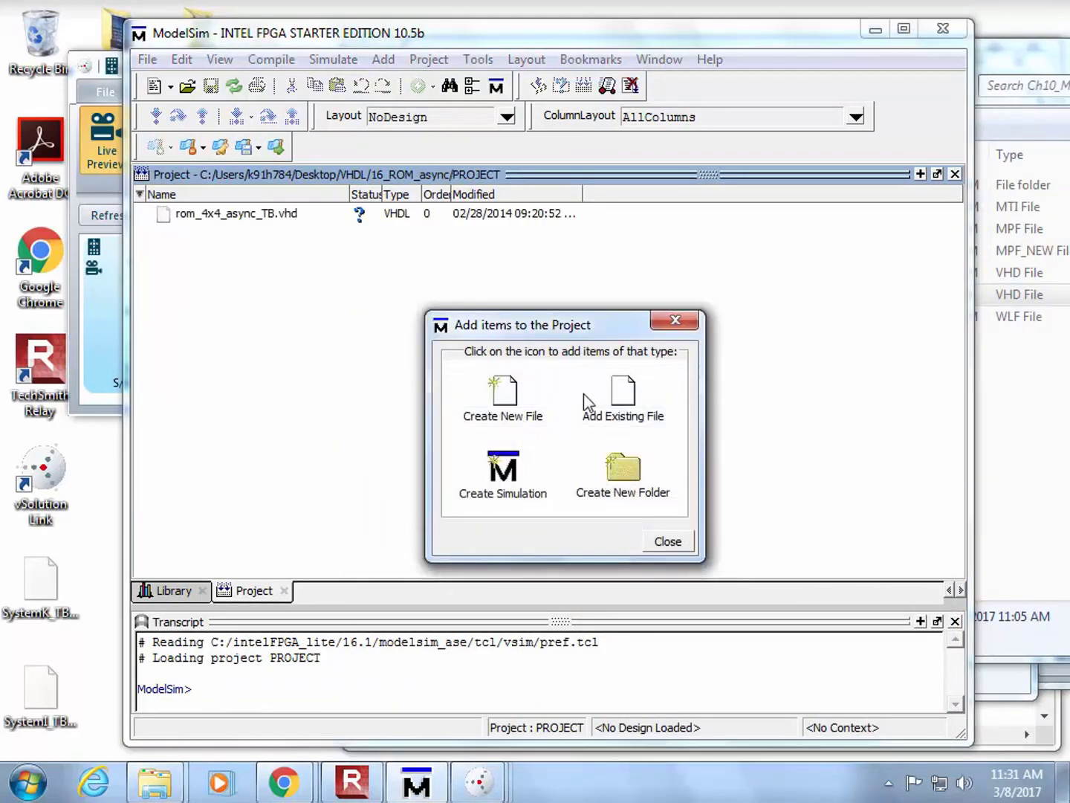
Create a new VHDL source file named rom_4x4_async in the project.
{"action": "left_click", "coordinate": [623, 399]}
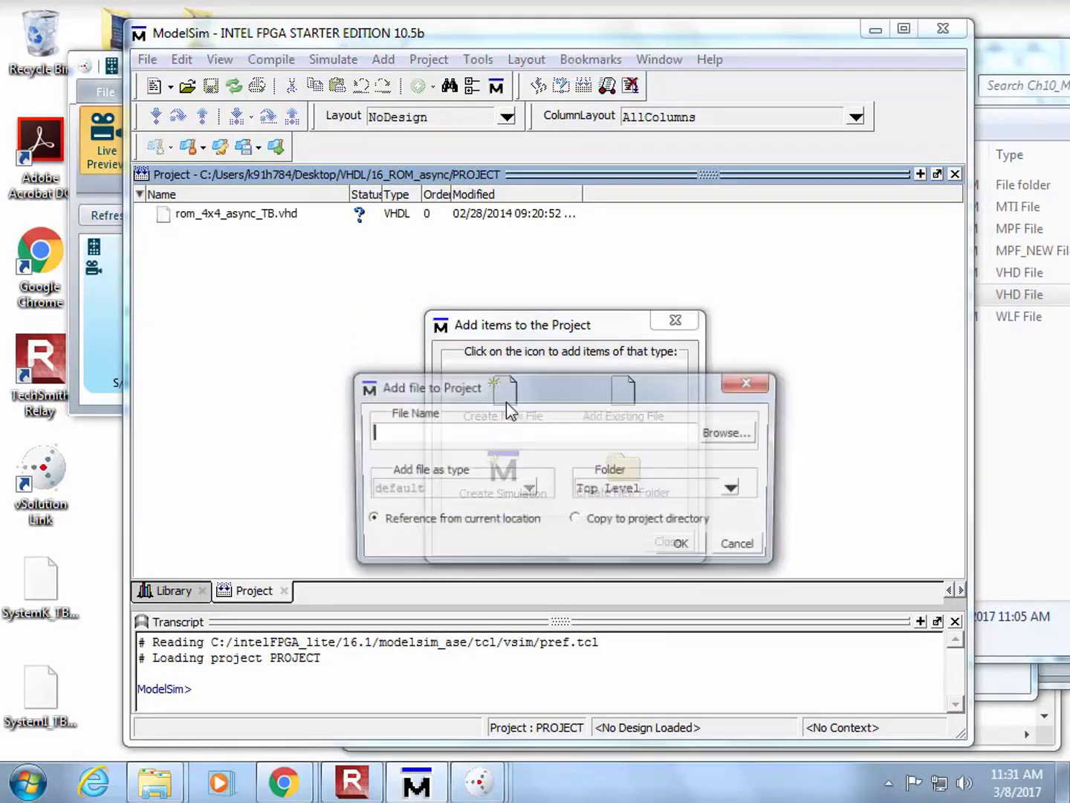
{"action": "left_click", "coordinate": [502, 389]}
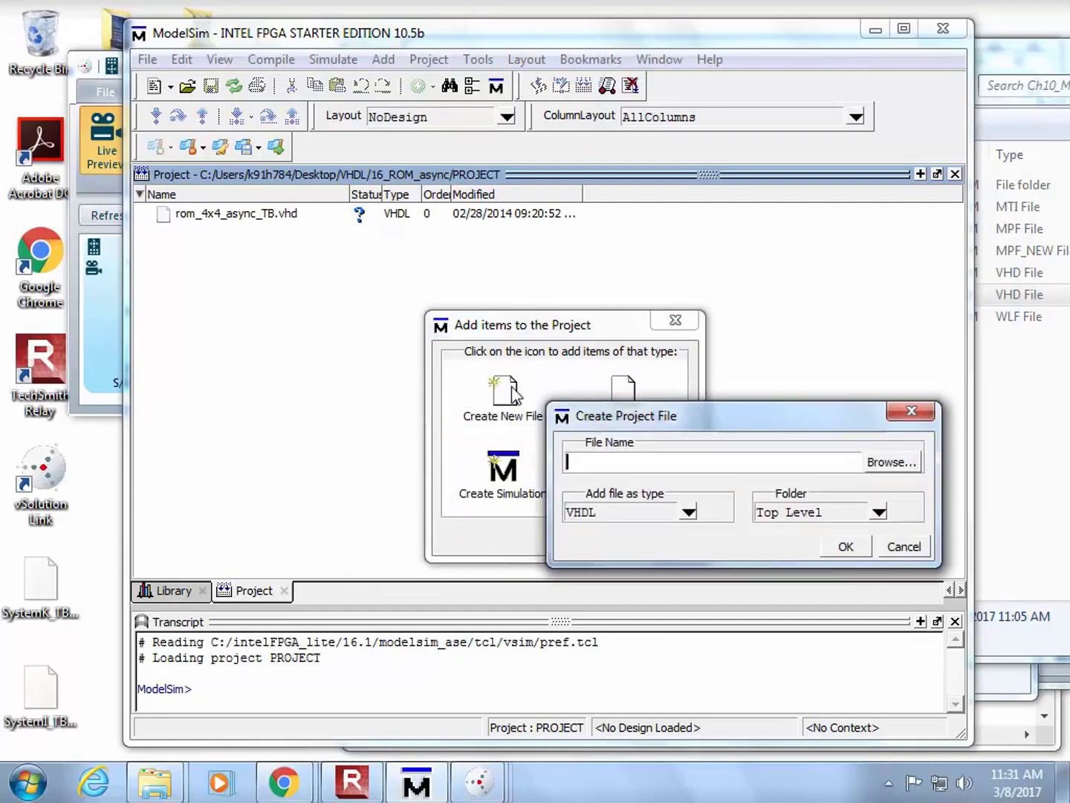
{"action": "type", "text": "rom_4"}
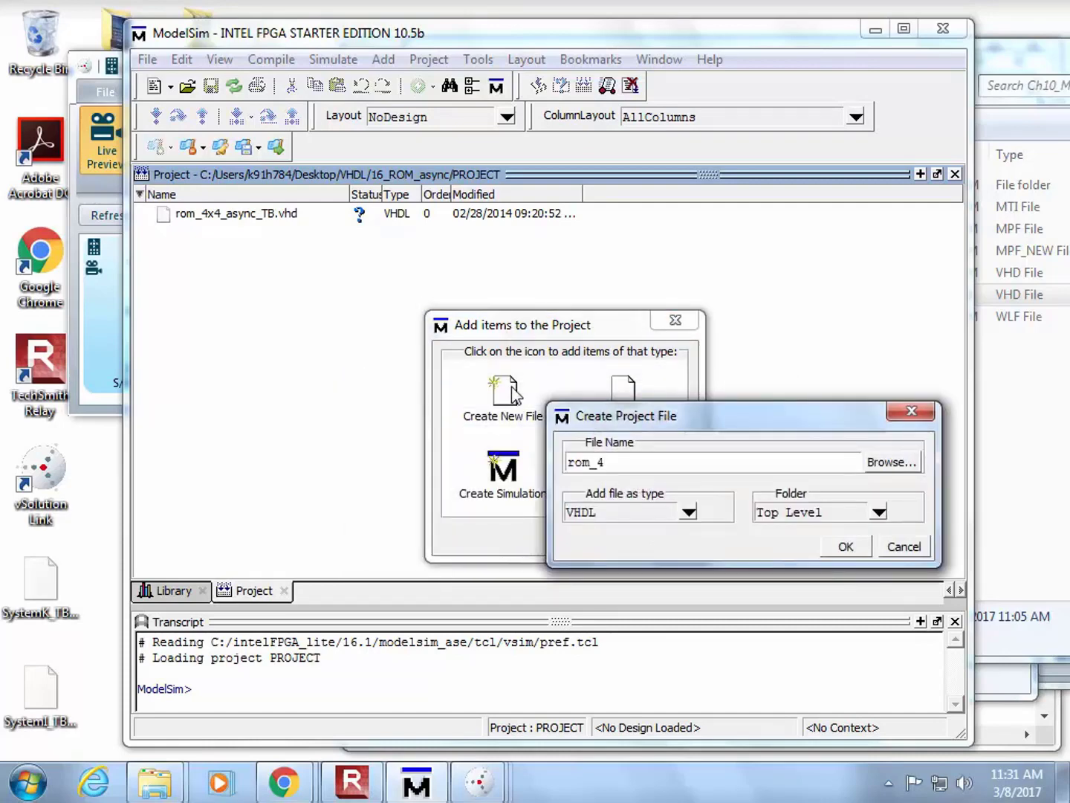
{"action": "type", "text": "x4_"}
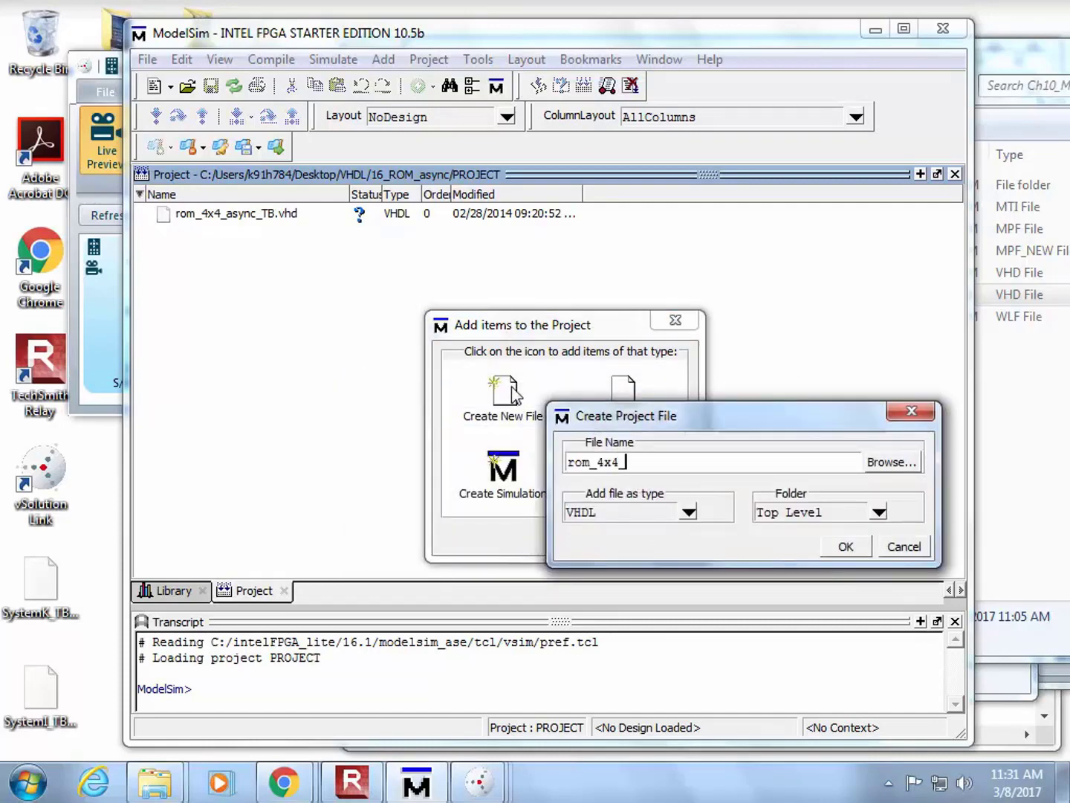
{"action": "left_click", "coordinate": [845, 547]}
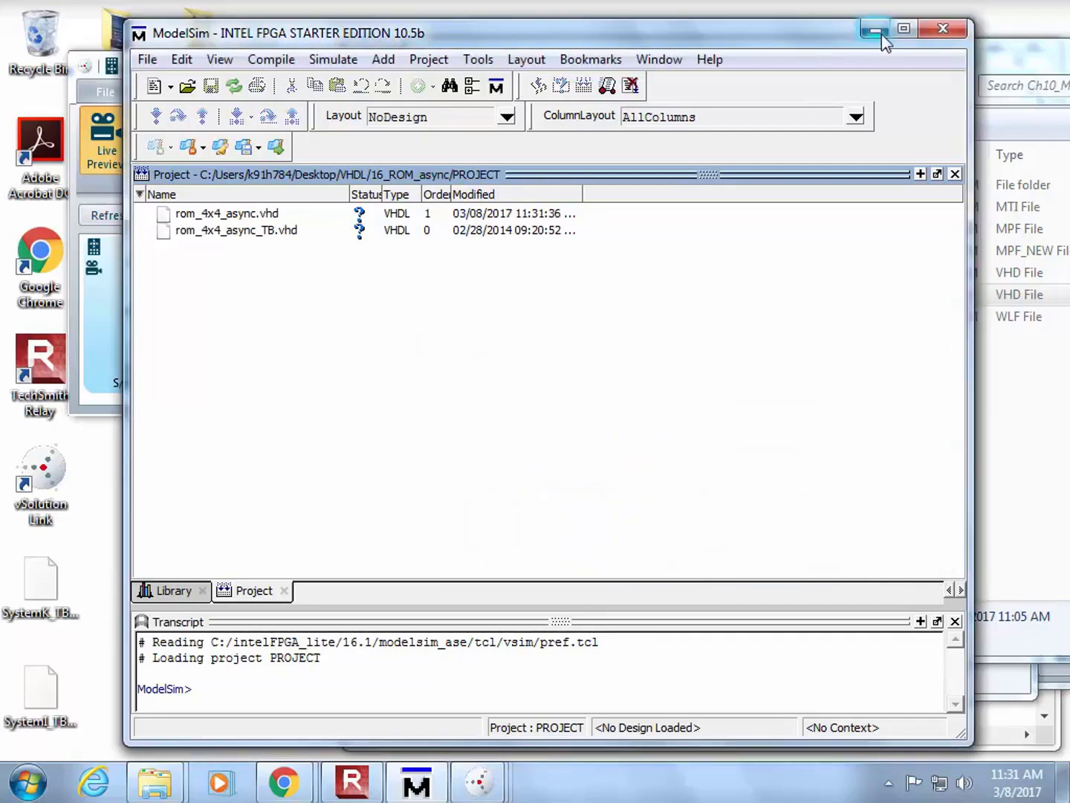
Maximize ModelSim and review the testbench's component ports, highlighting the 3 downto 0 output range.
{"action": "left_click", "coordinate": [904, 28]}
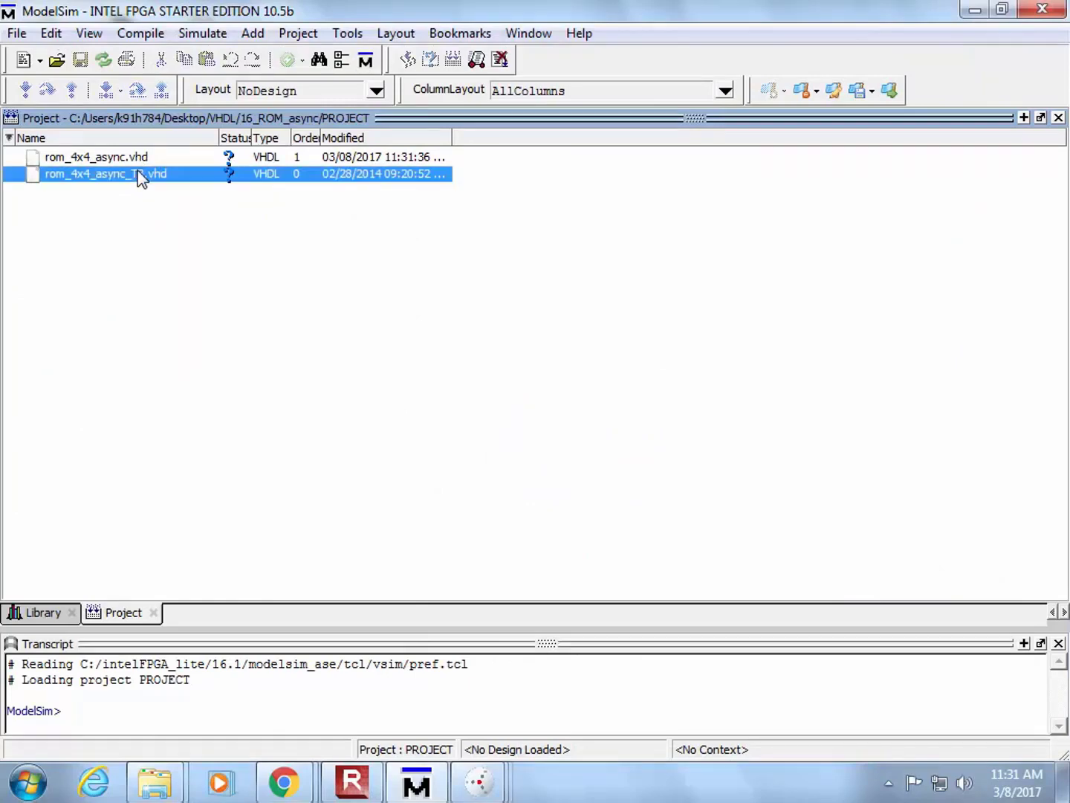
{"action": "double_click", "coordinate": [104, 172]}
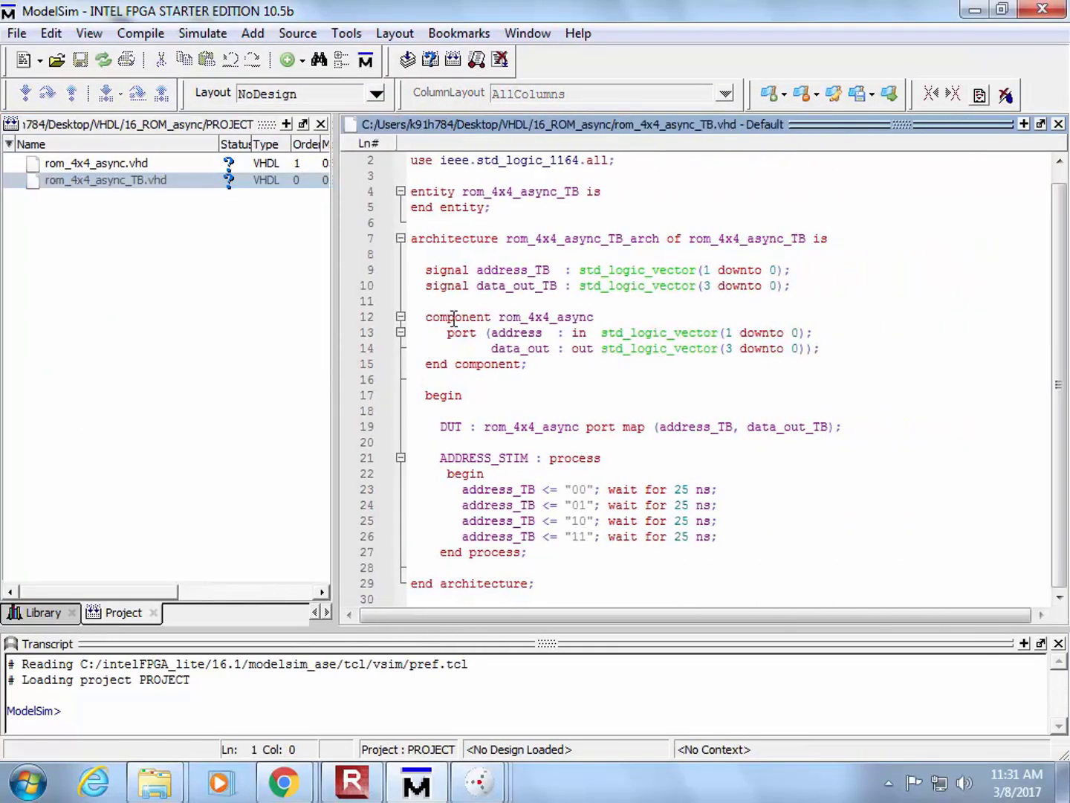
{"action": "double_click", "coordinate": [538, 316]}
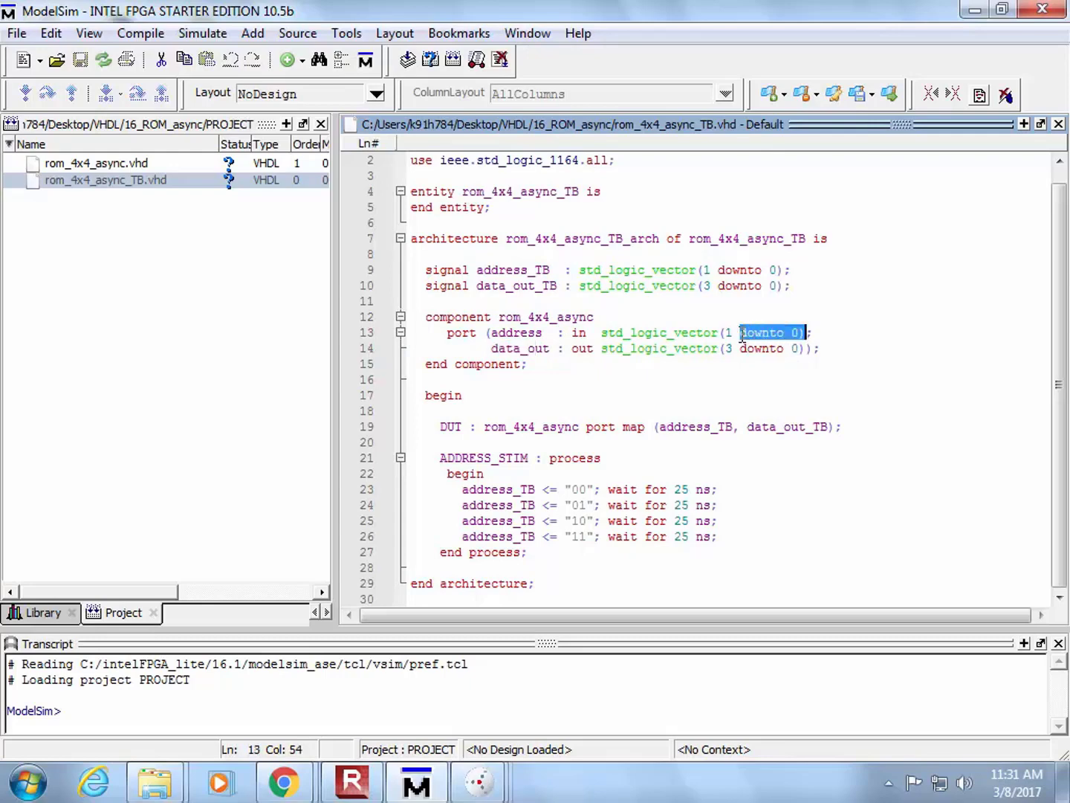
{"action": "left_click", "coordinate": [728, 348]}
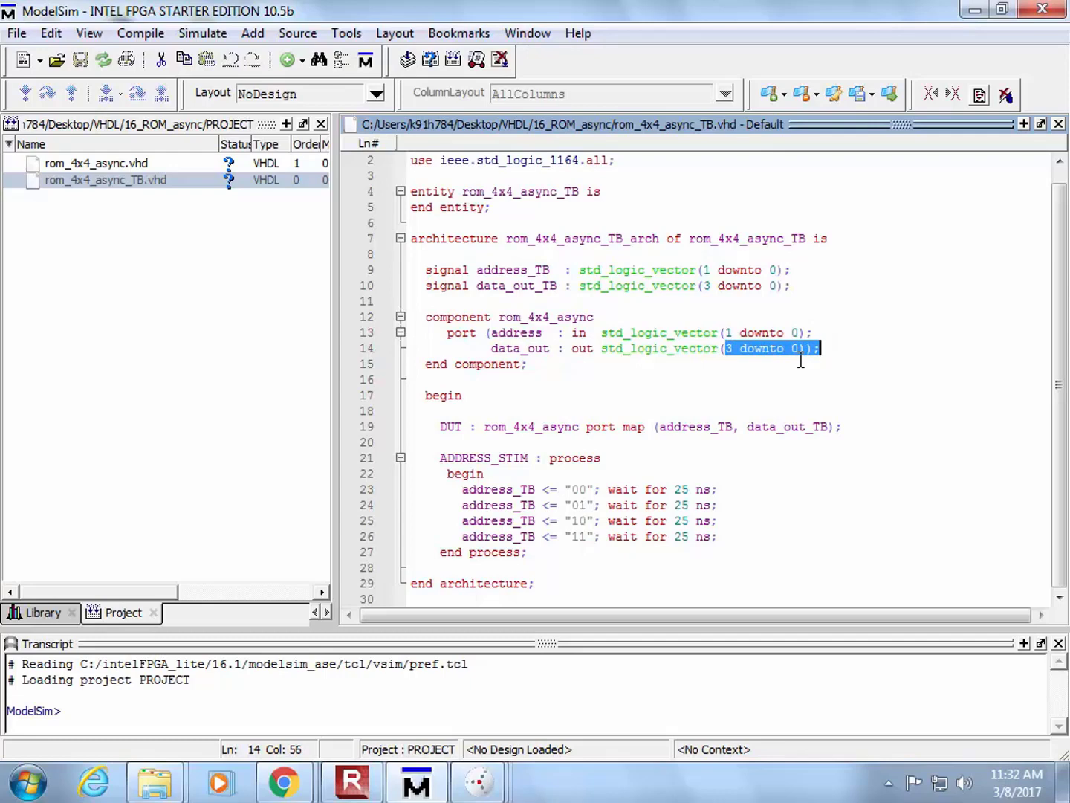
{"action": "mouse_move", "coordinate": [747, 294]}
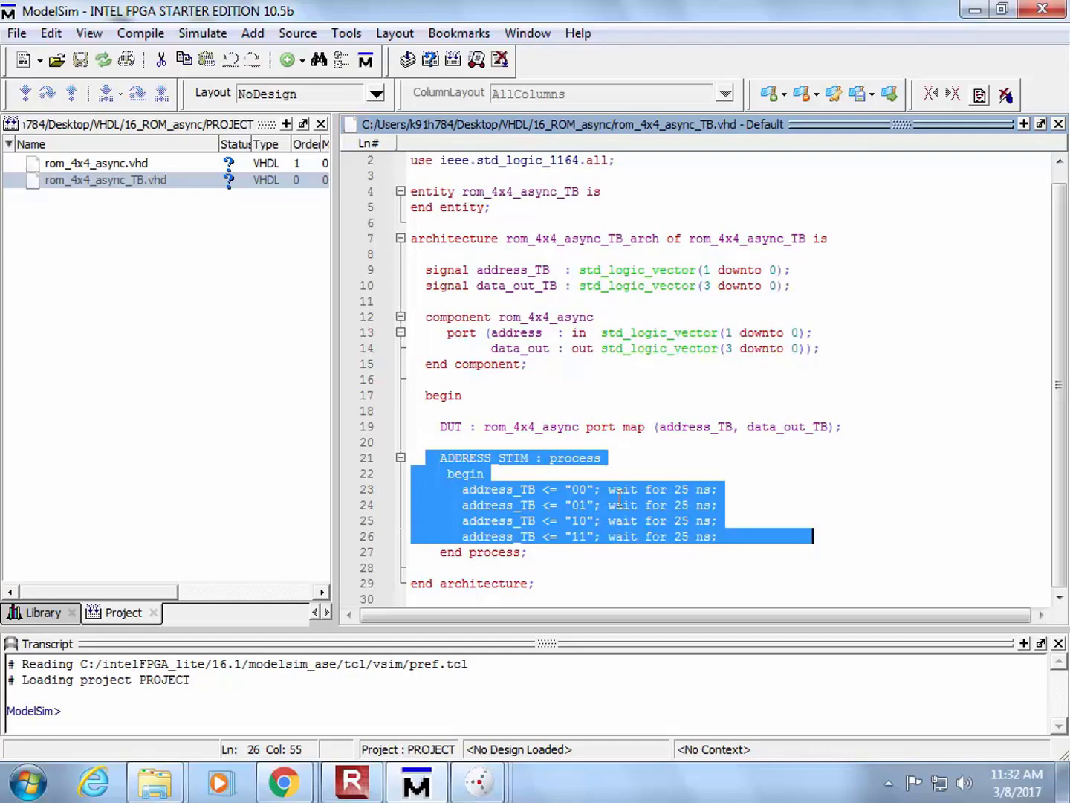
{"action": "mouse_move", "coordinate": [300, 351]}
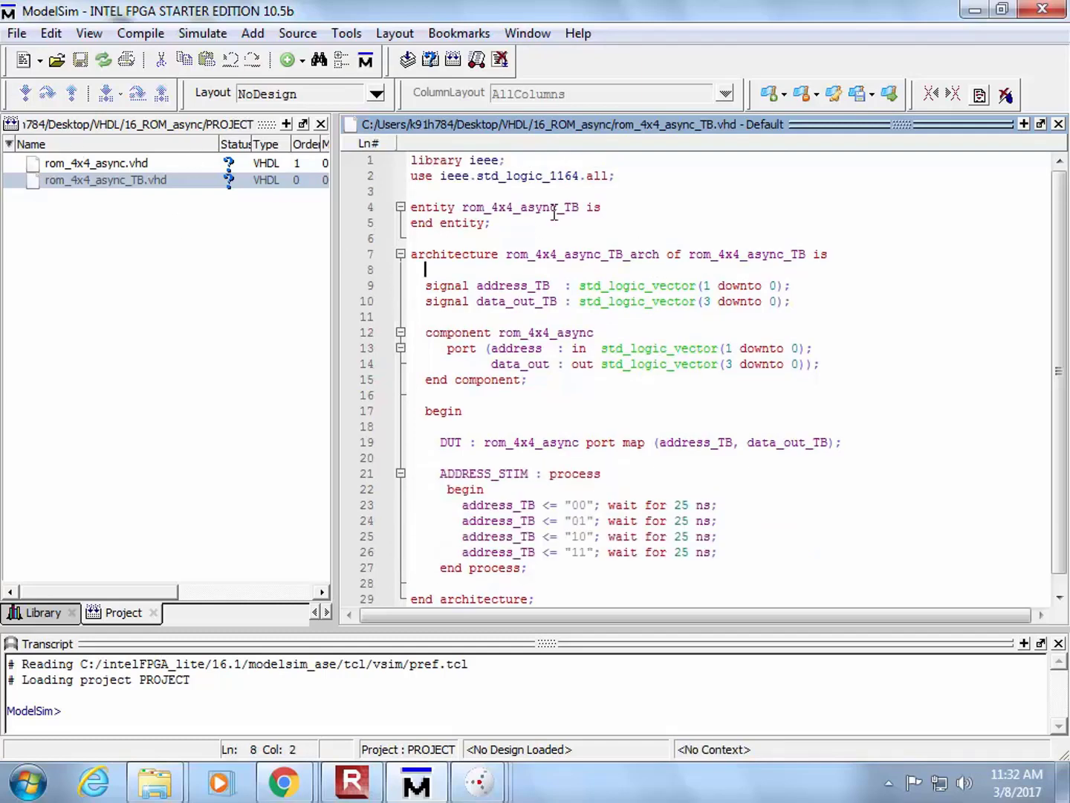
Copy the library clauses and port declaration from the testbench into an entity rom_4x4_async ending with 'end entity'.
{"action": "left_click_drag", "start_coordinate": [410, 161], "coordinate": [615, 176]}
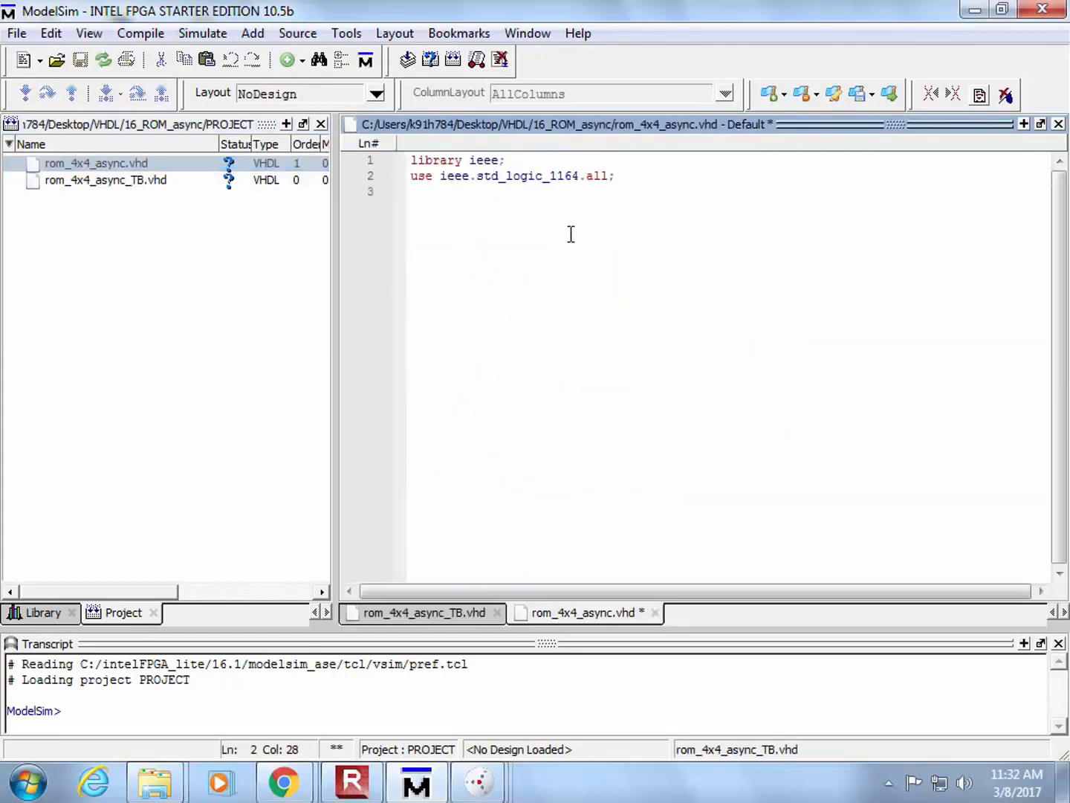
{"action": "key", "text": "Return"}
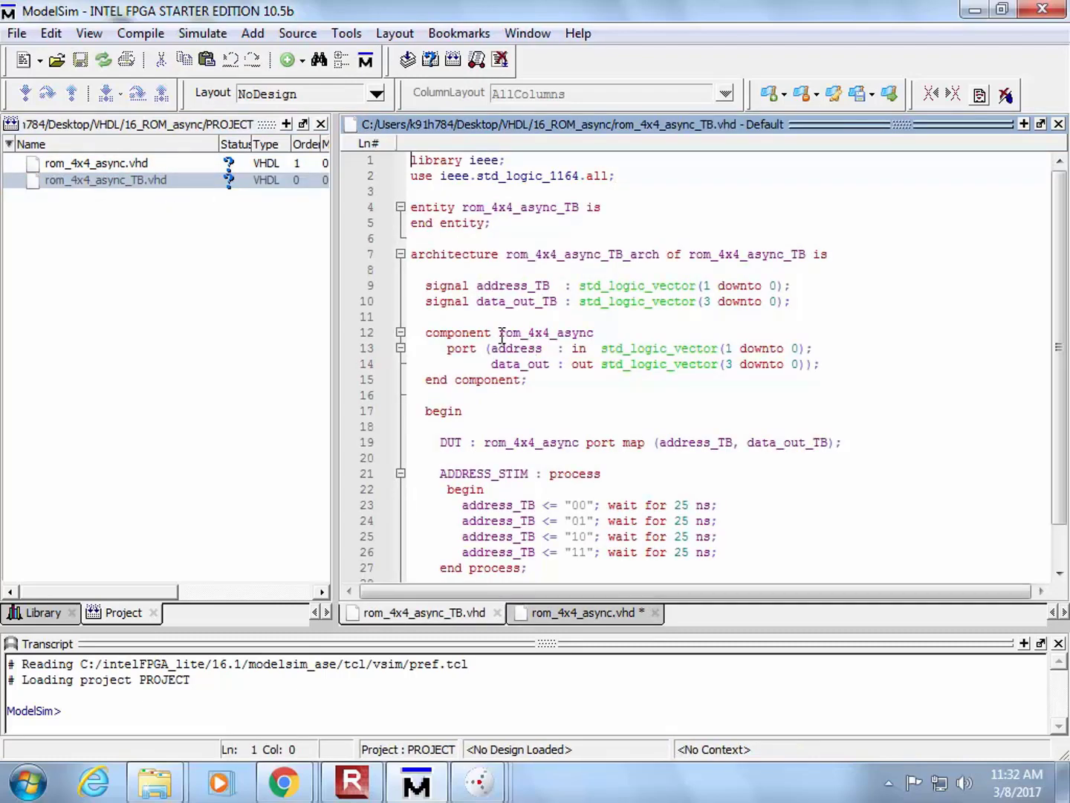
{"action": "left_click_drag", "start_coordinate": [499, 332], "coordinate": [818, 364]}
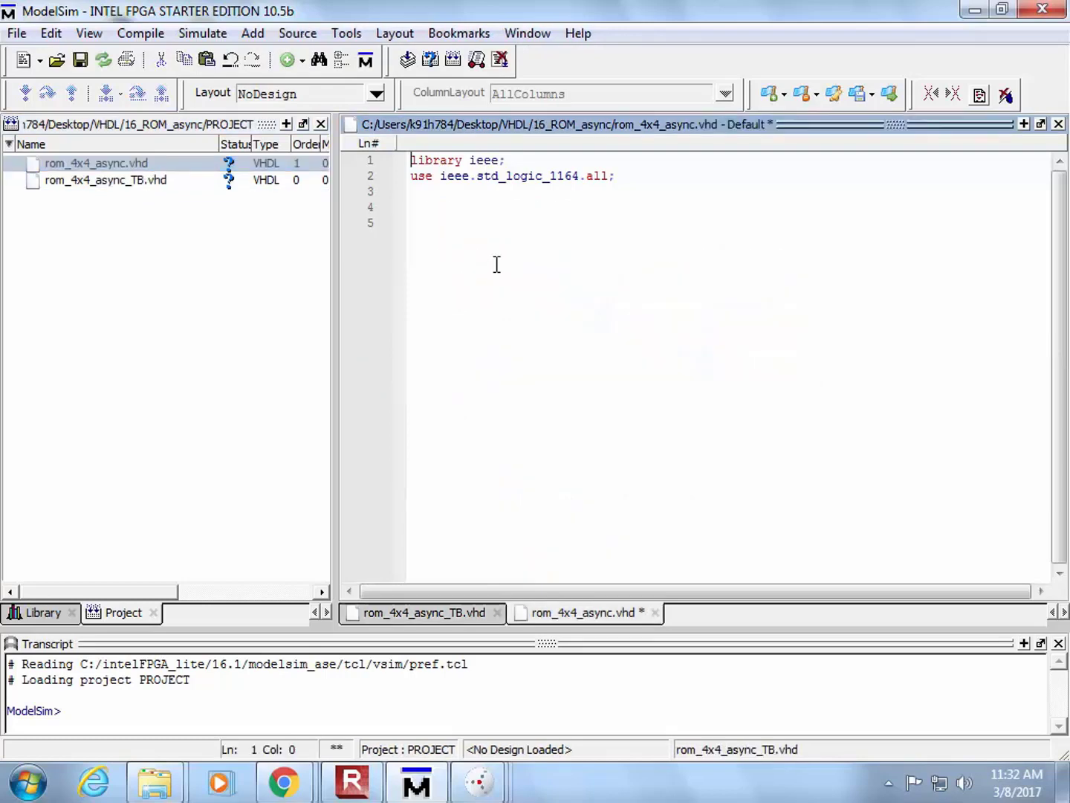
{"action": "key", "text": "enter"}
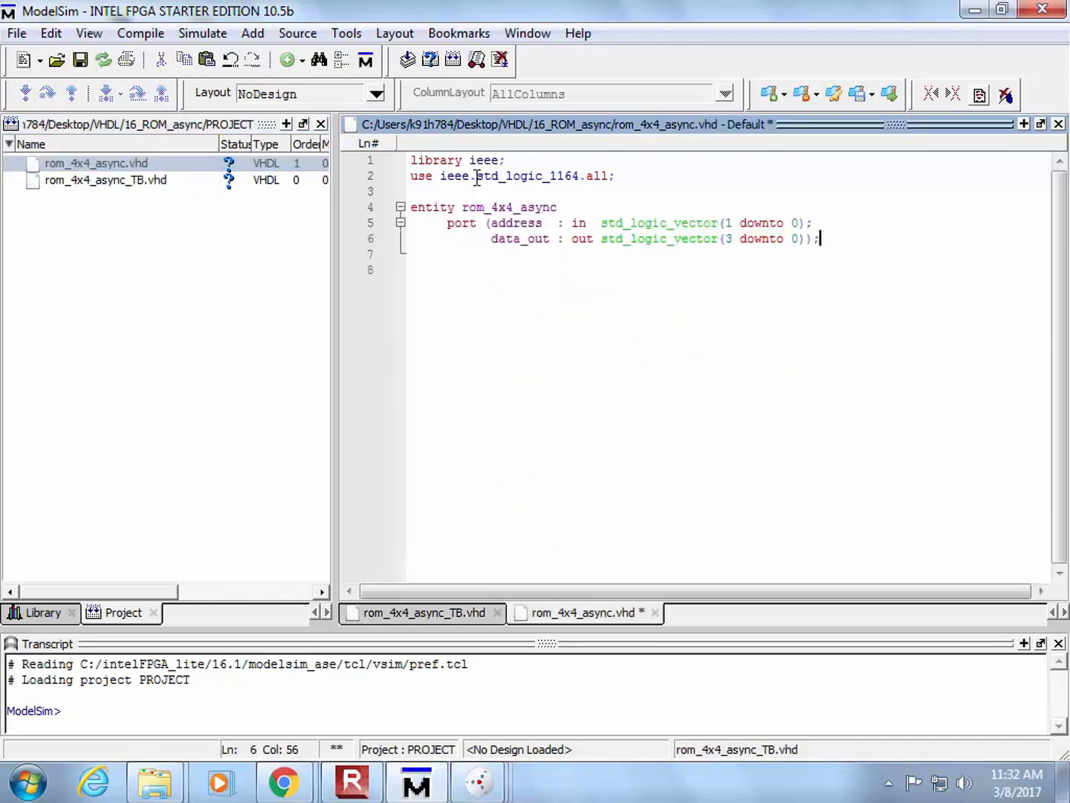
{"action": "left_click", "coordinate": [556, 208]}
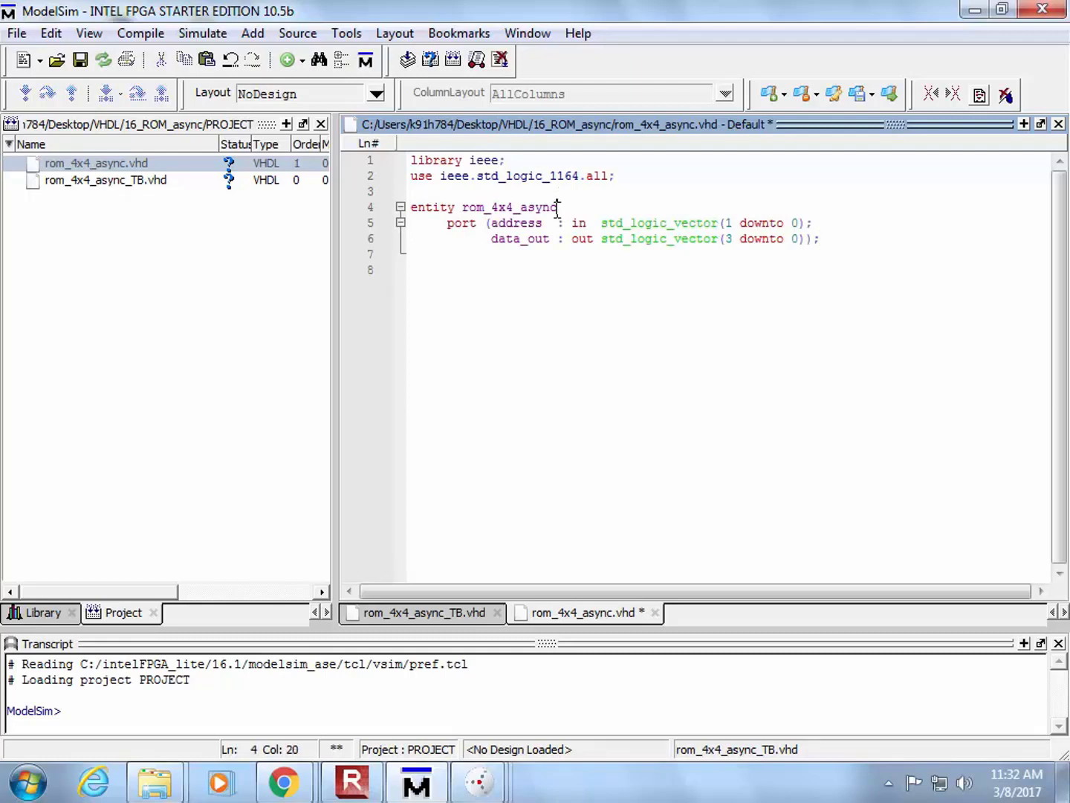
{"action": "type", "text": "is"}
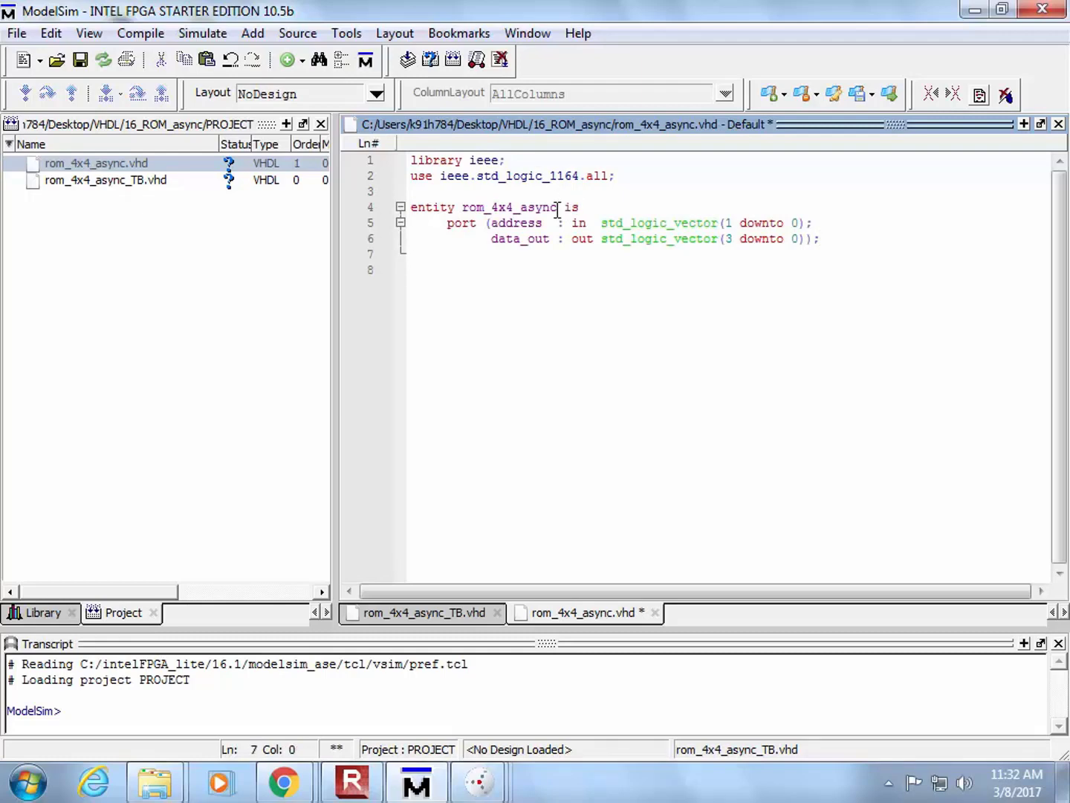
{"action": "type", "text": "end entity;"}
{"action": "type", "text": "arc"}
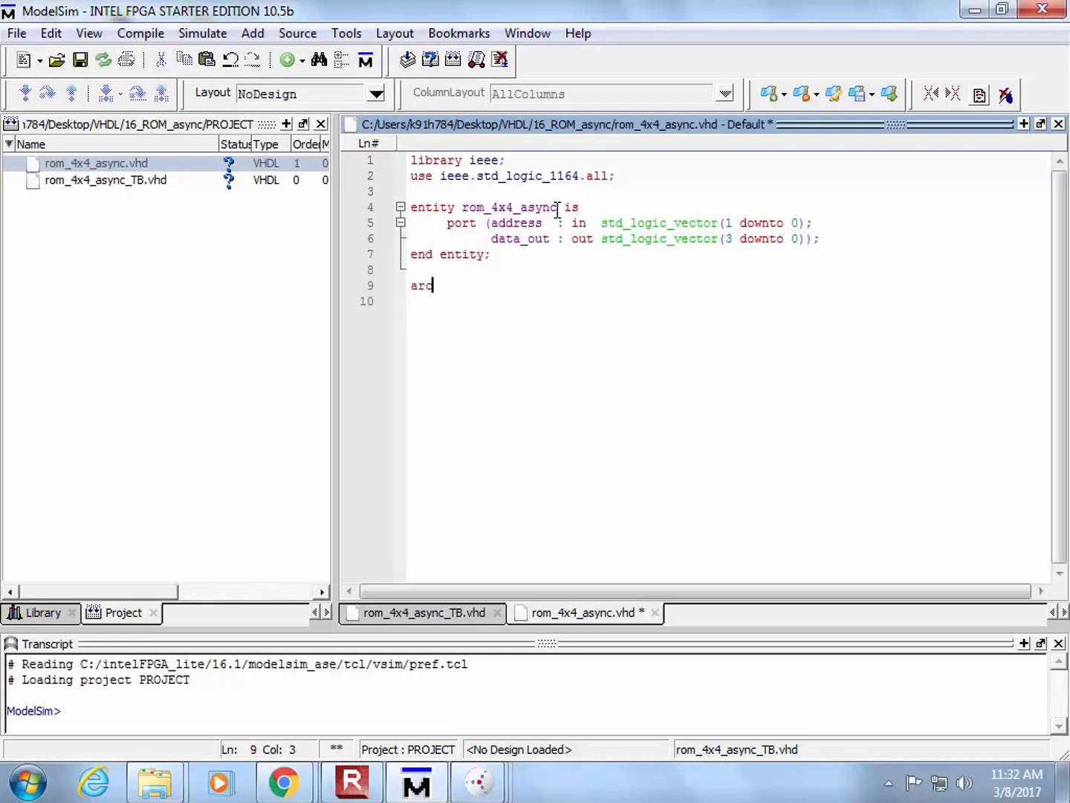
Write 'architecture rom_4x4_async_arch of rom_4x4_async is' with an empty begin body and 'end architecture;'.
{"action": "type", "text": "htiecture"}
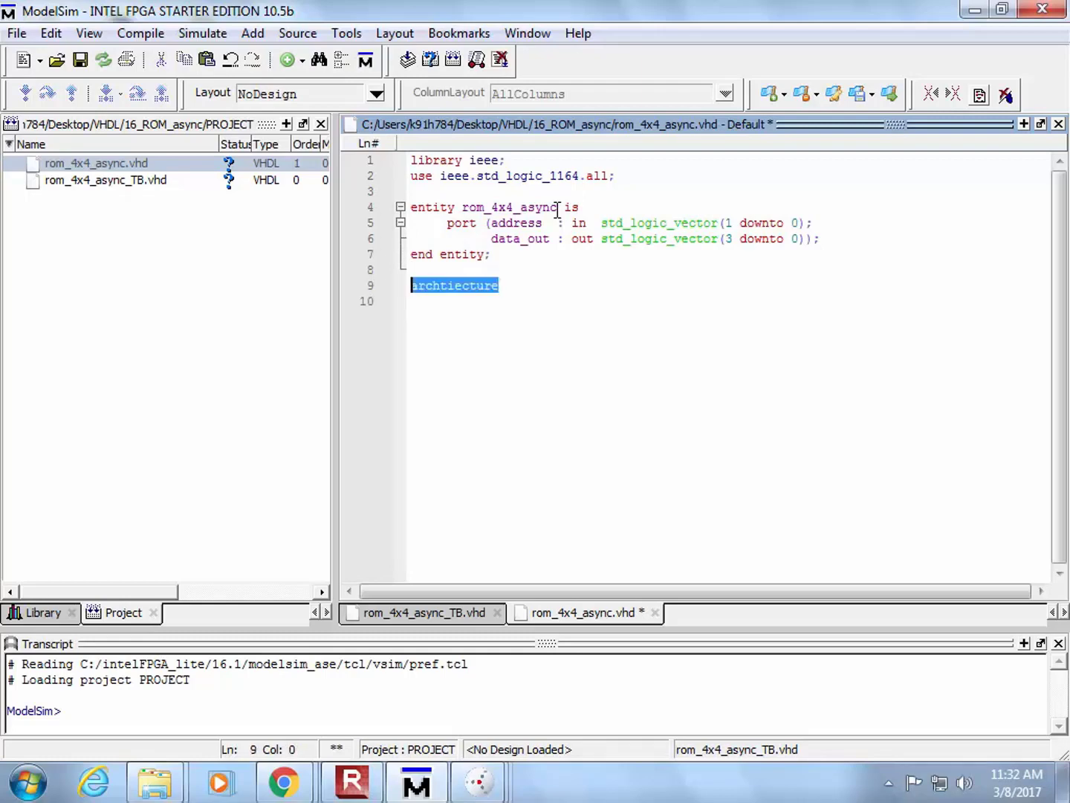
{"action": "type", "text": "architecture"}
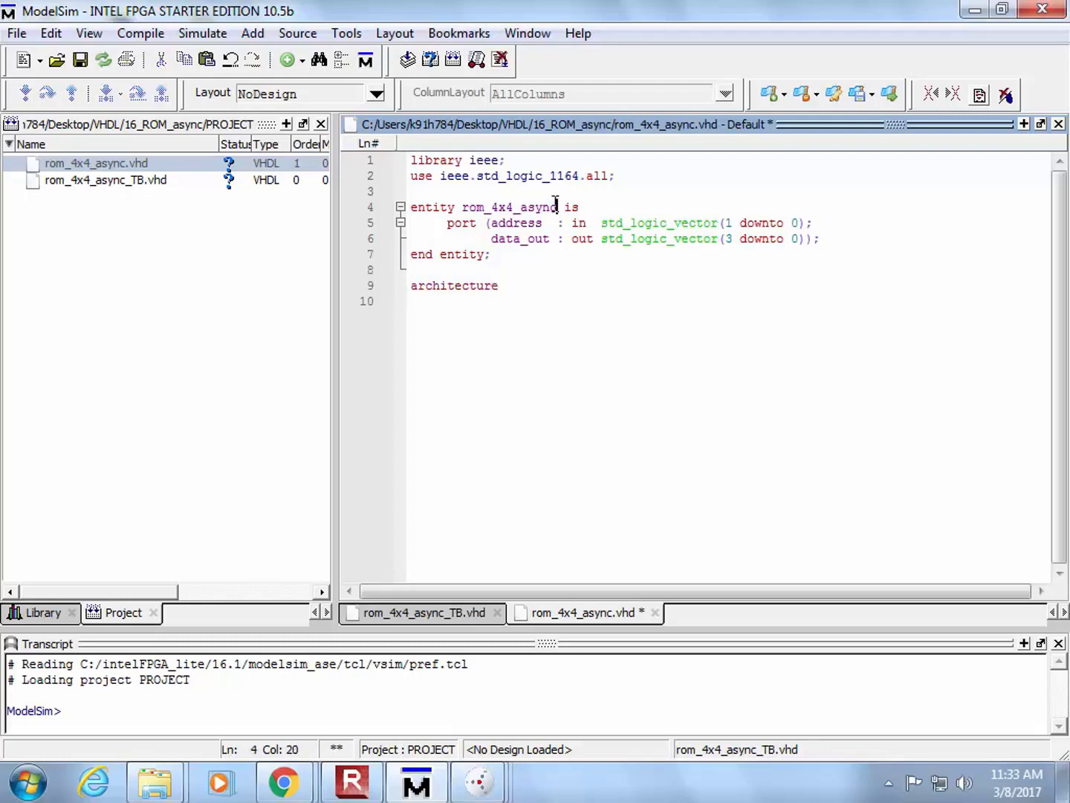
{"action": "double_click", "coordinate": [508, 207]}
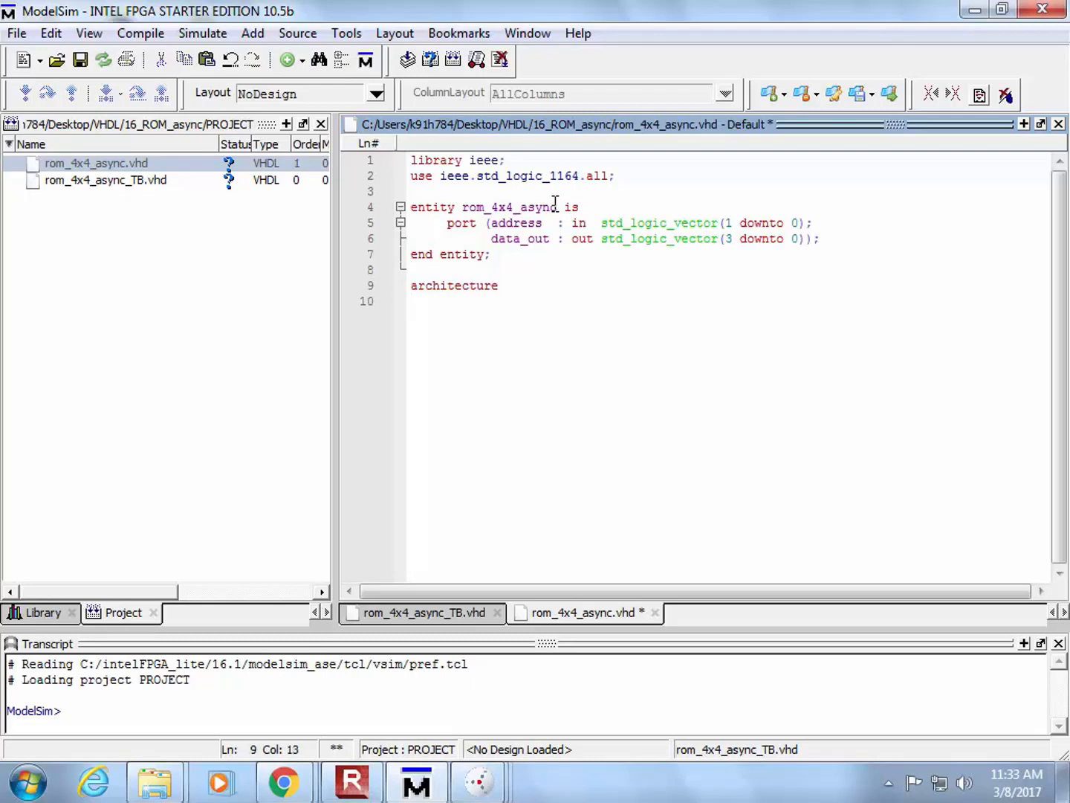
{"action": "type", "text": "rom_4x4_async_"}
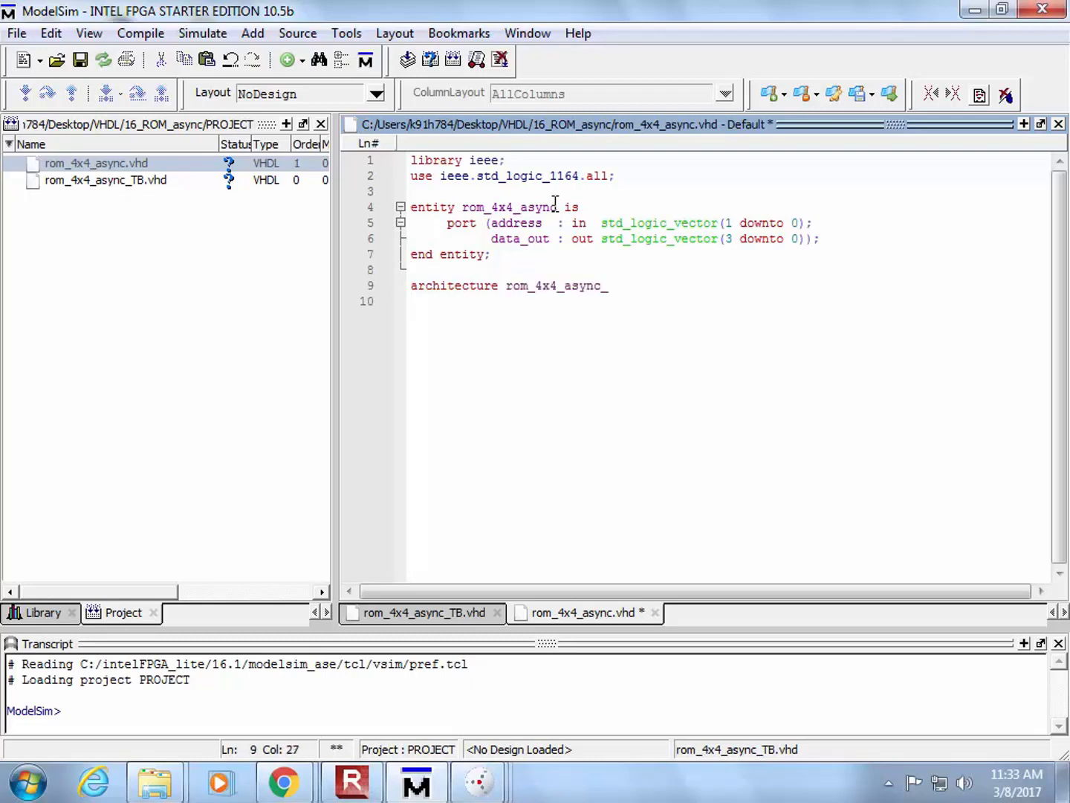
{"action": "type", "text": "arch of rom_4x4_async"}
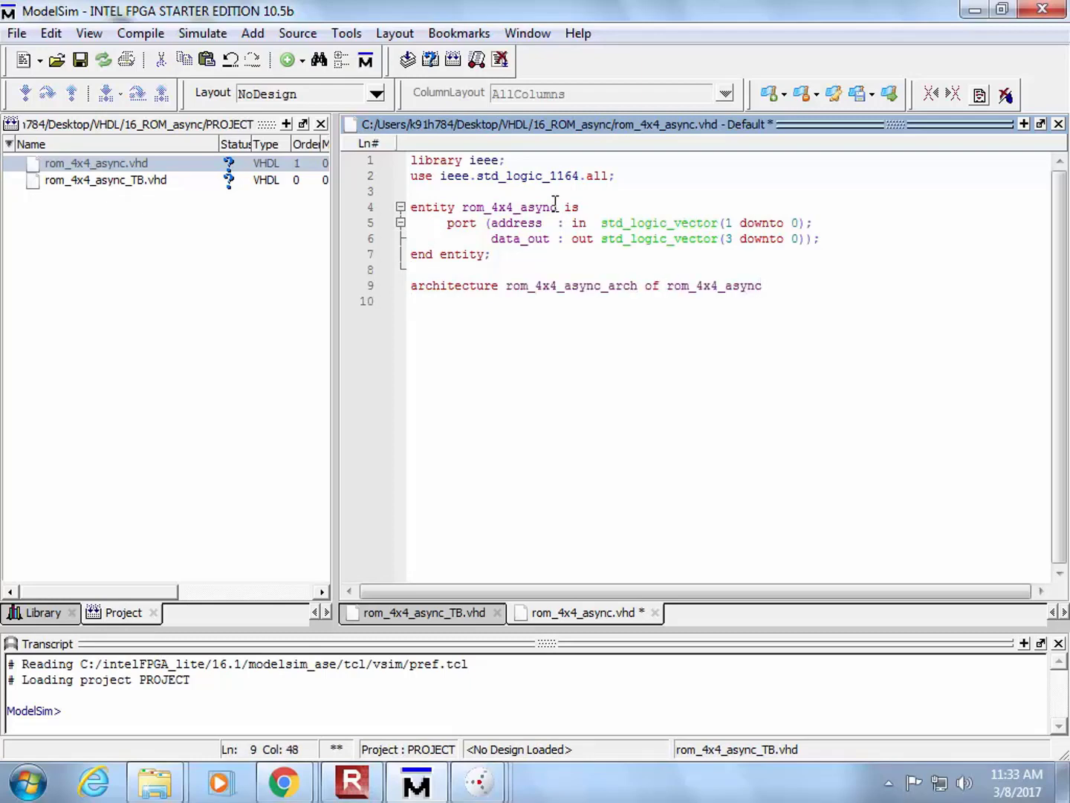
{"action": "type", "text": "is"}
{"action": "type", "text": "end"}
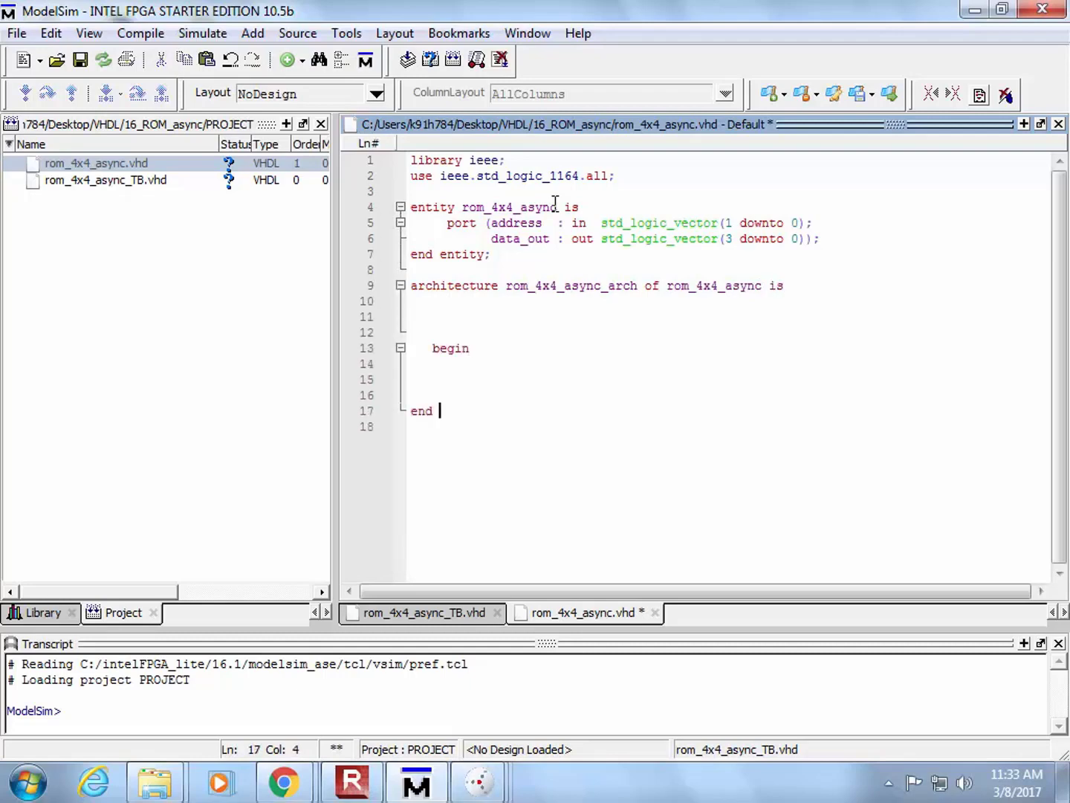
{"action": "type", "text": "architect"}
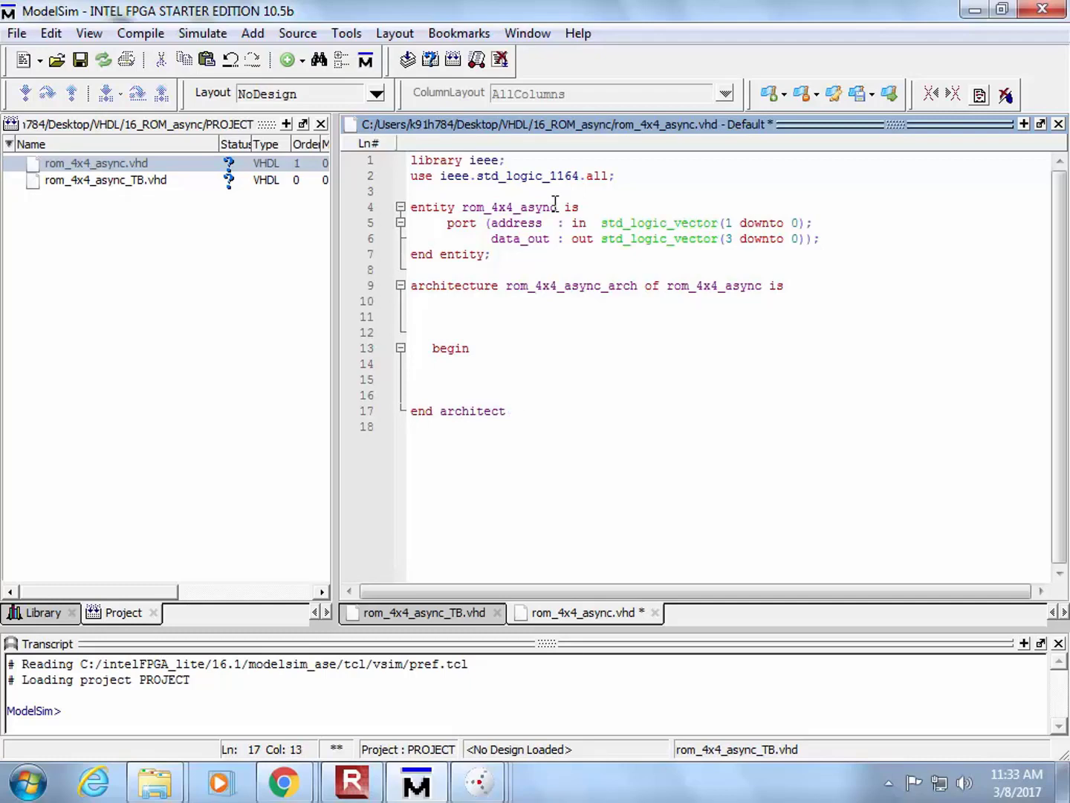
{"action": "type", "text": "ure;"}
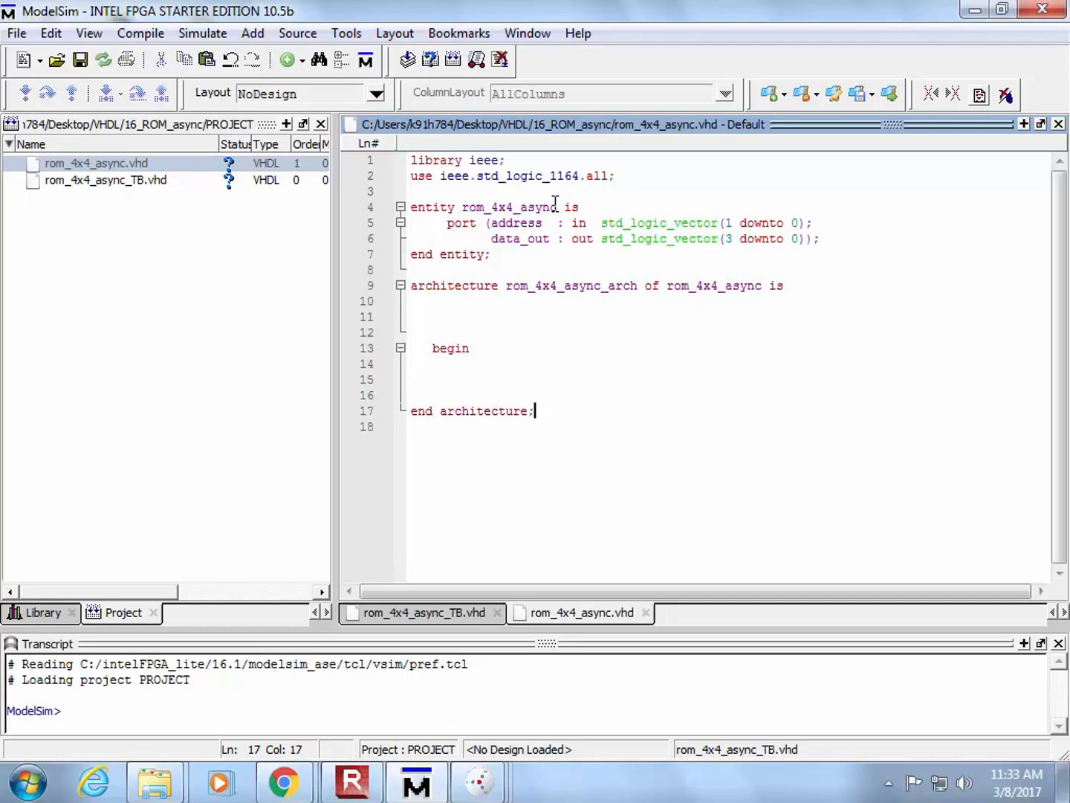
Compile rom_4x4_async.vhd, then compile all project files with no errors.
{"action": "right_click", "coordinate": [95, 164]}
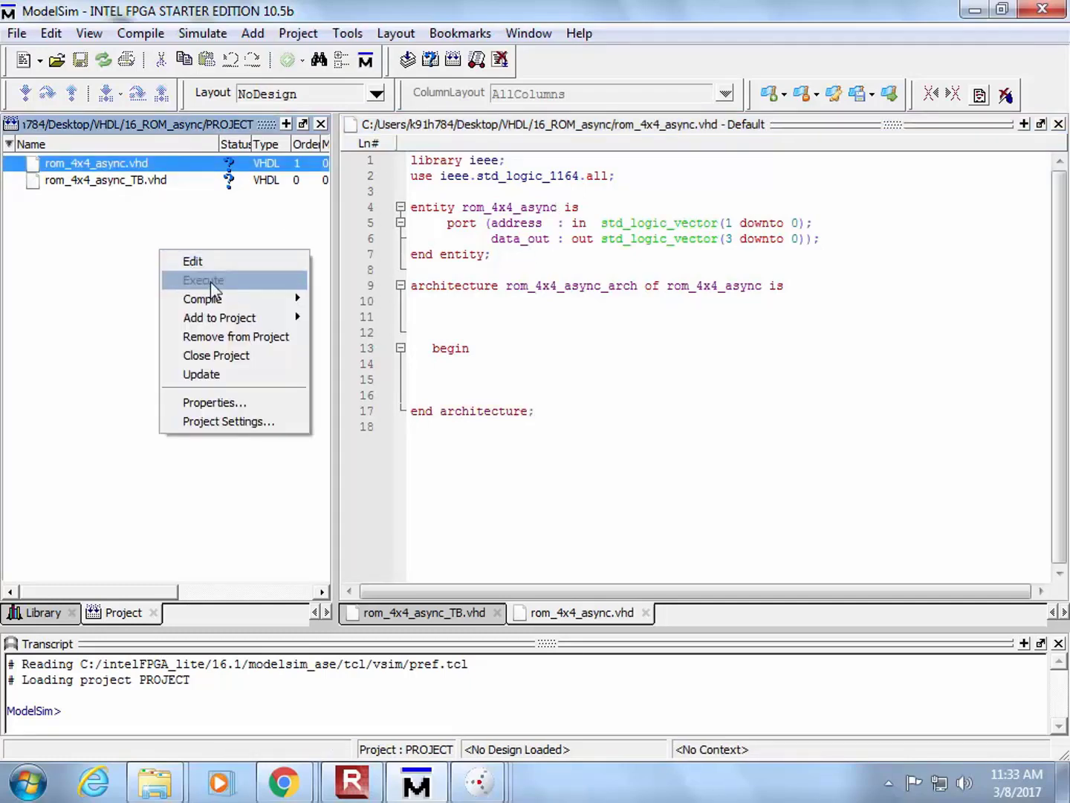
{"action": "left_click", "coordinate": [202, 297]}
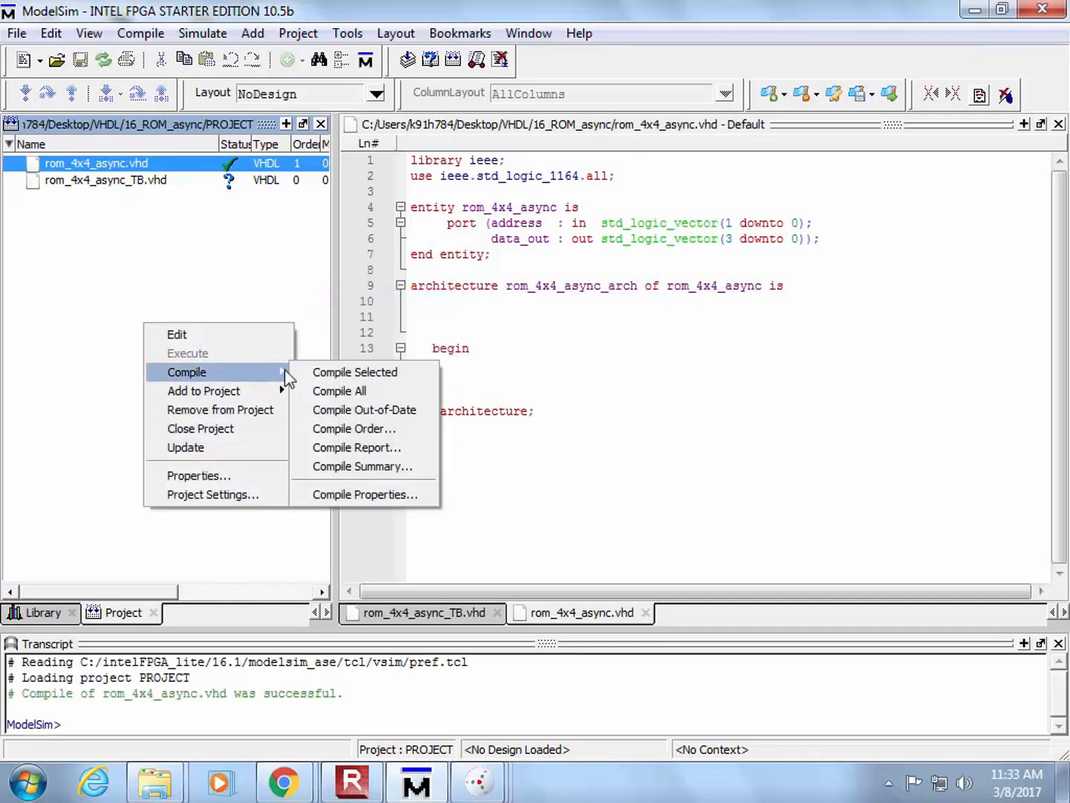
{"action": "left_click", "coordinate": [339, 390]}
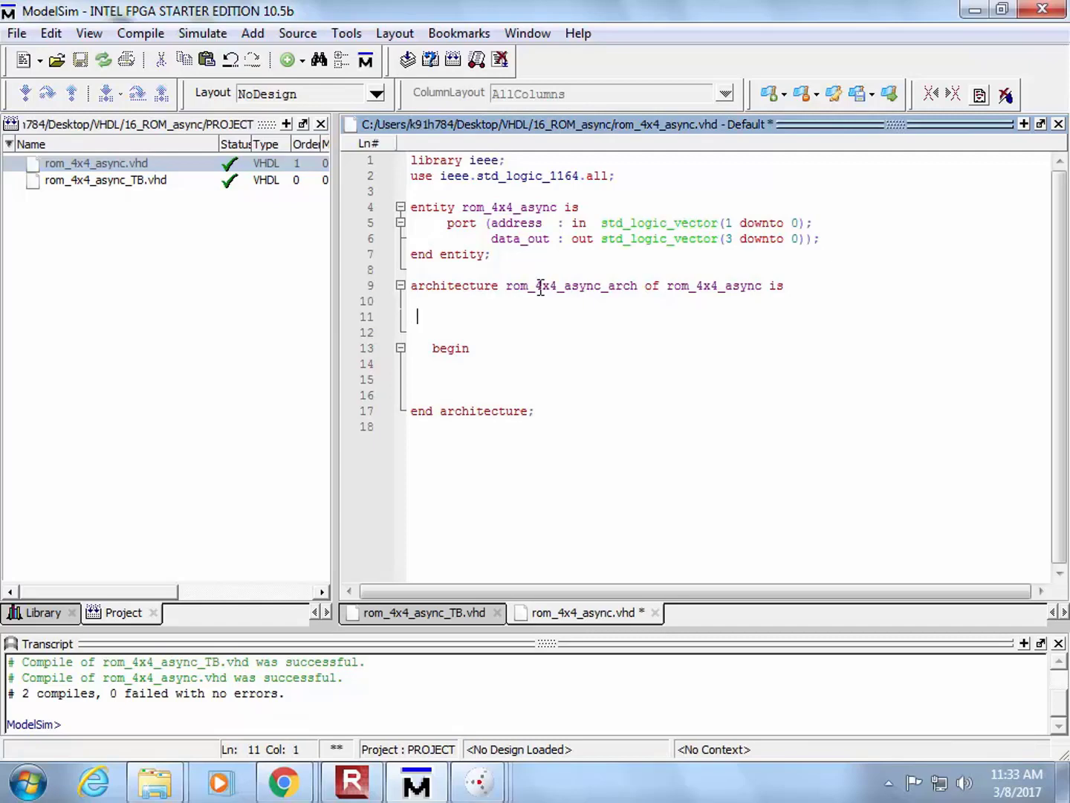
Declare 'type ROM_type is array (0 to 3) of std_logic_vector(3 downto 0);' above begin.
{"action": "type", "text": "\"  \""}
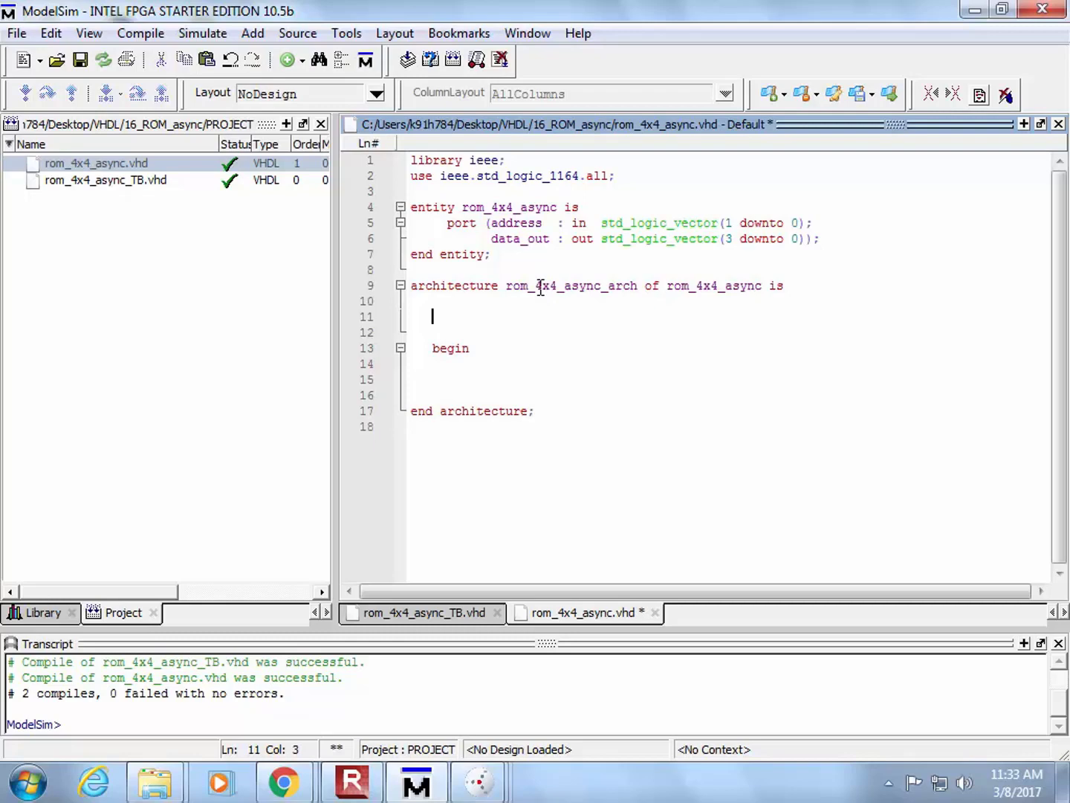
{"action": "type", "text": "type"}
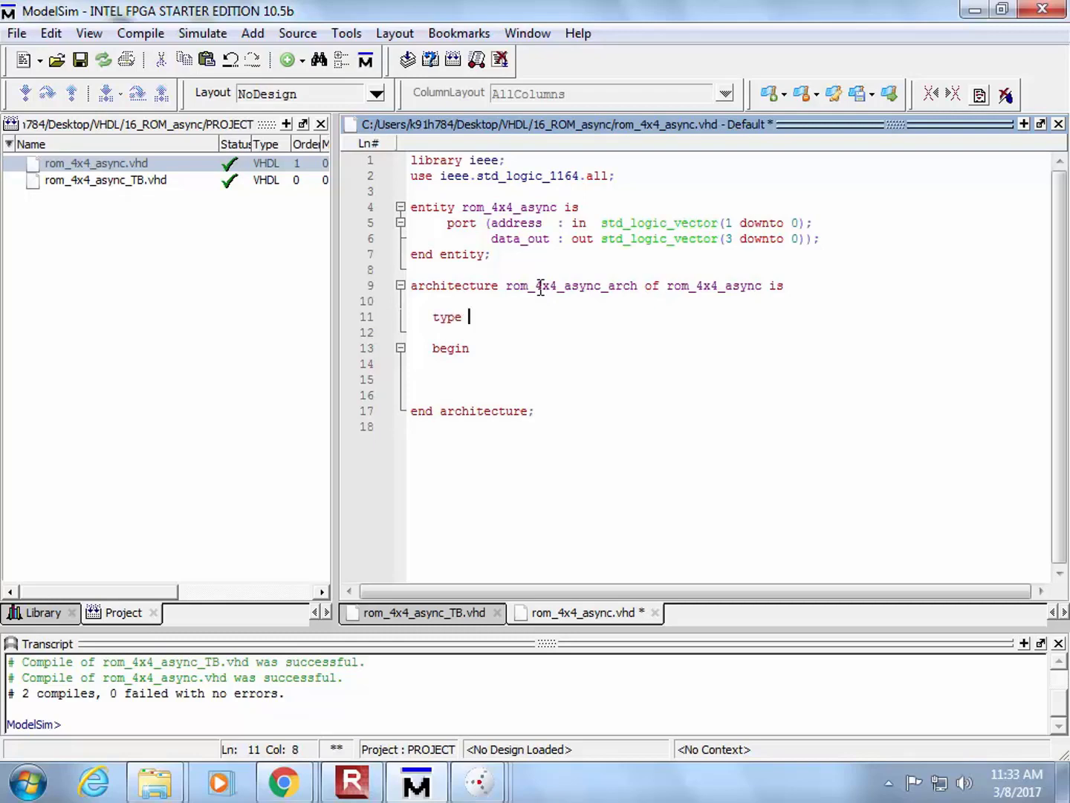
{"action": "type", "text": "ROM_t"}
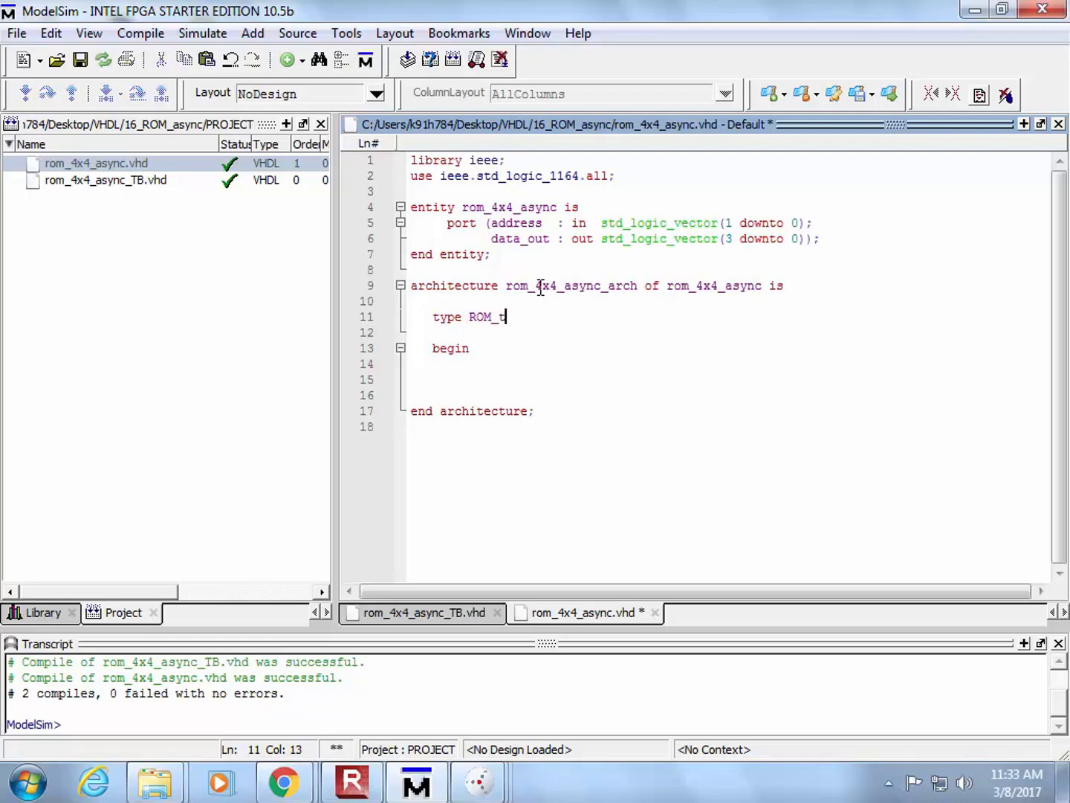
{"action": "type", "text": "ype"}
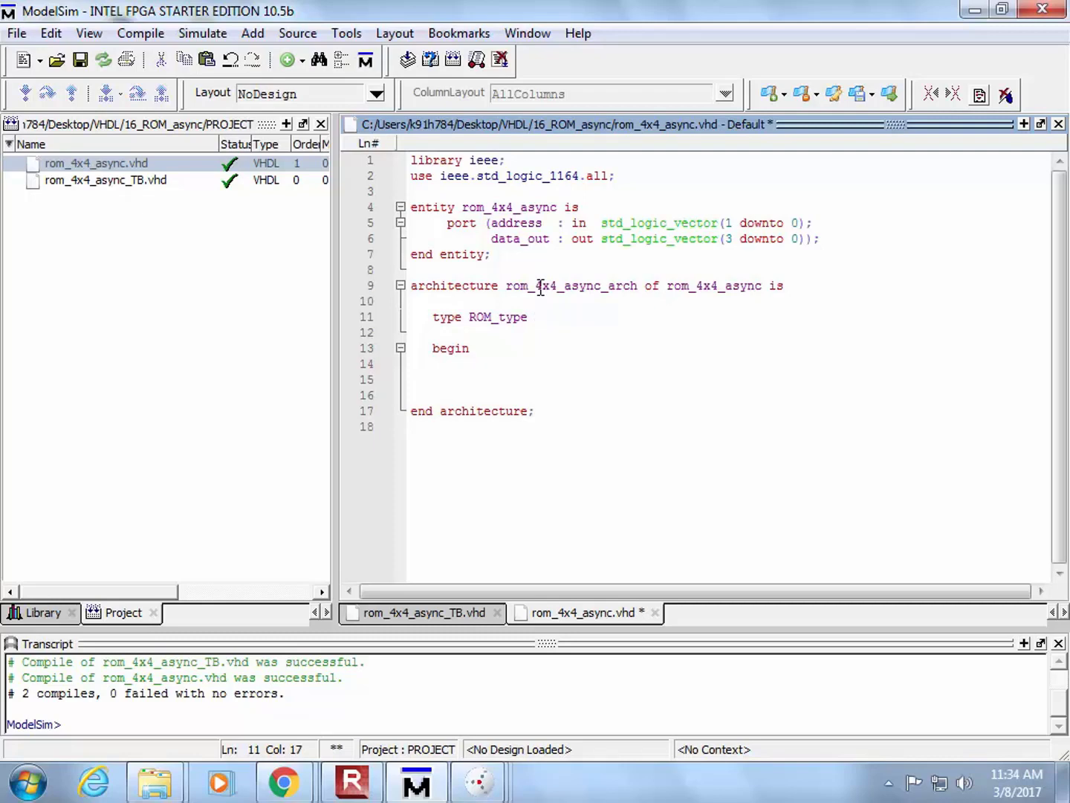
{"action": "type", "text": "is a"}
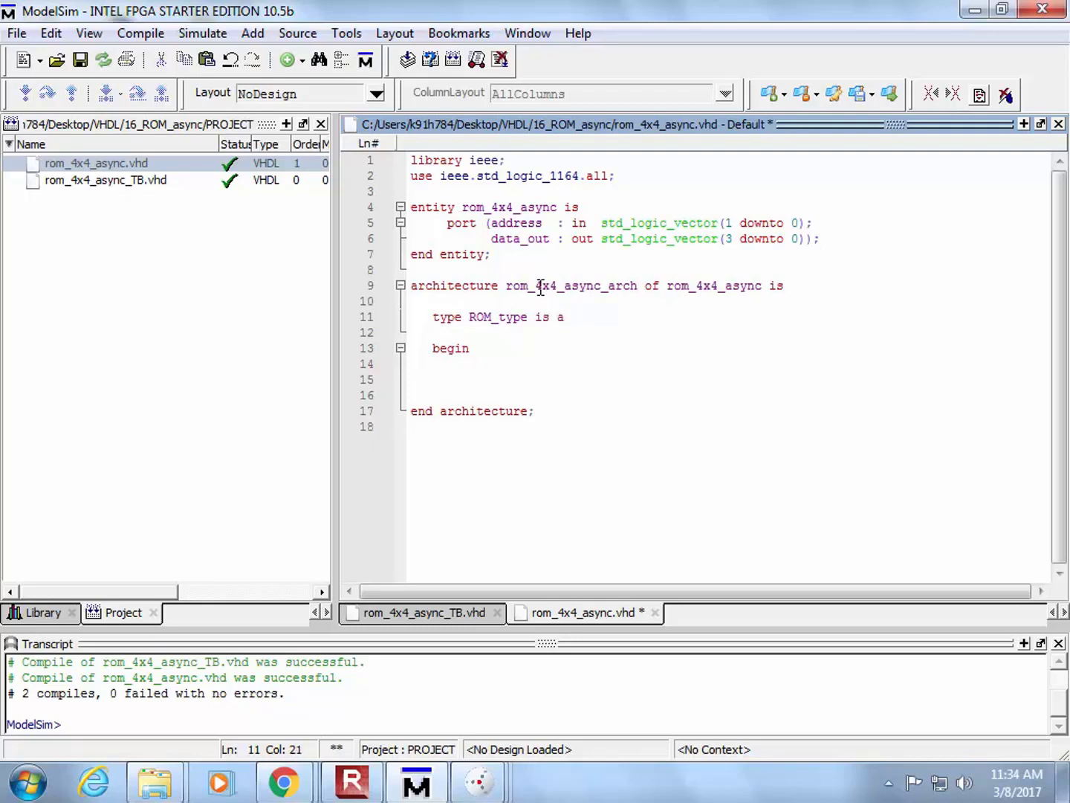
{"action": "type", "text": "rray"}
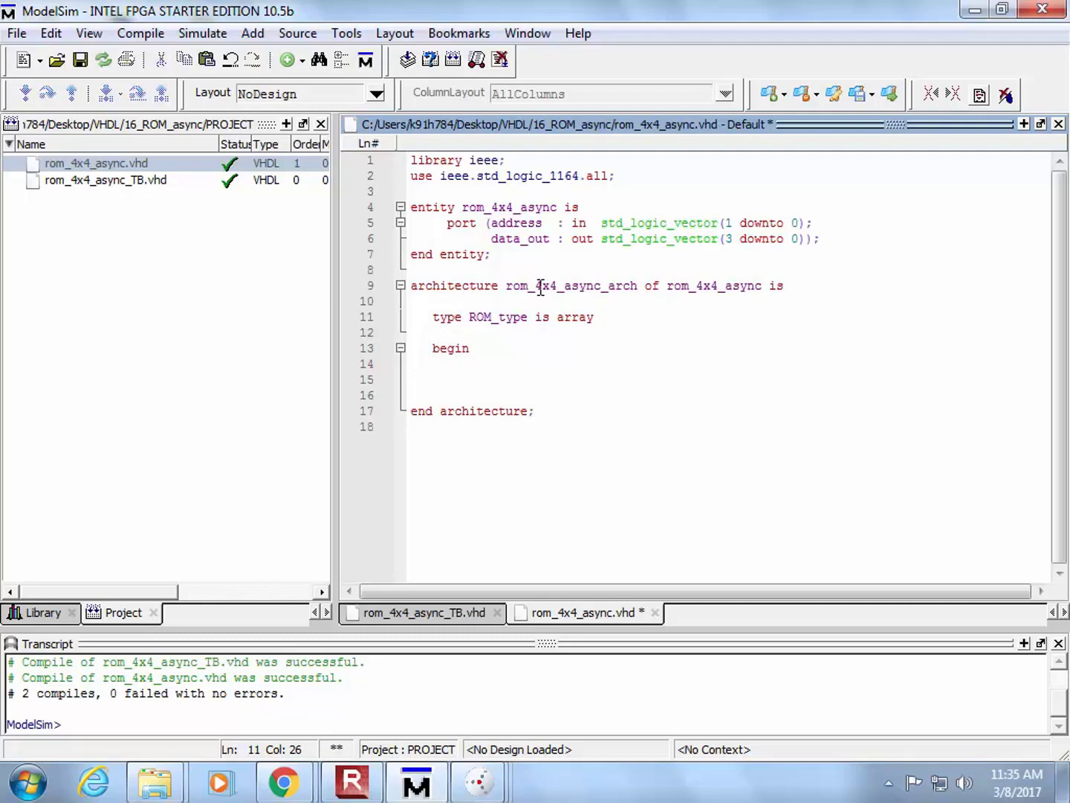
{"action": "type", "text": "("}
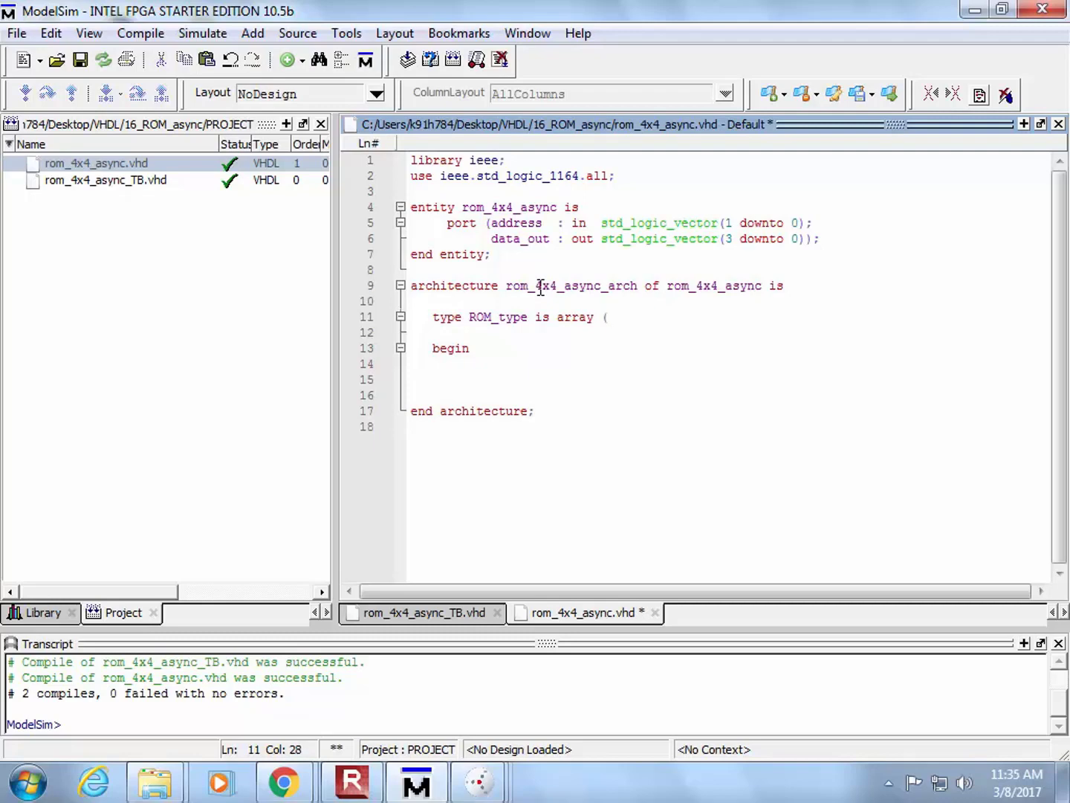
{"action": "type", "text": "0 to 3) of s"}
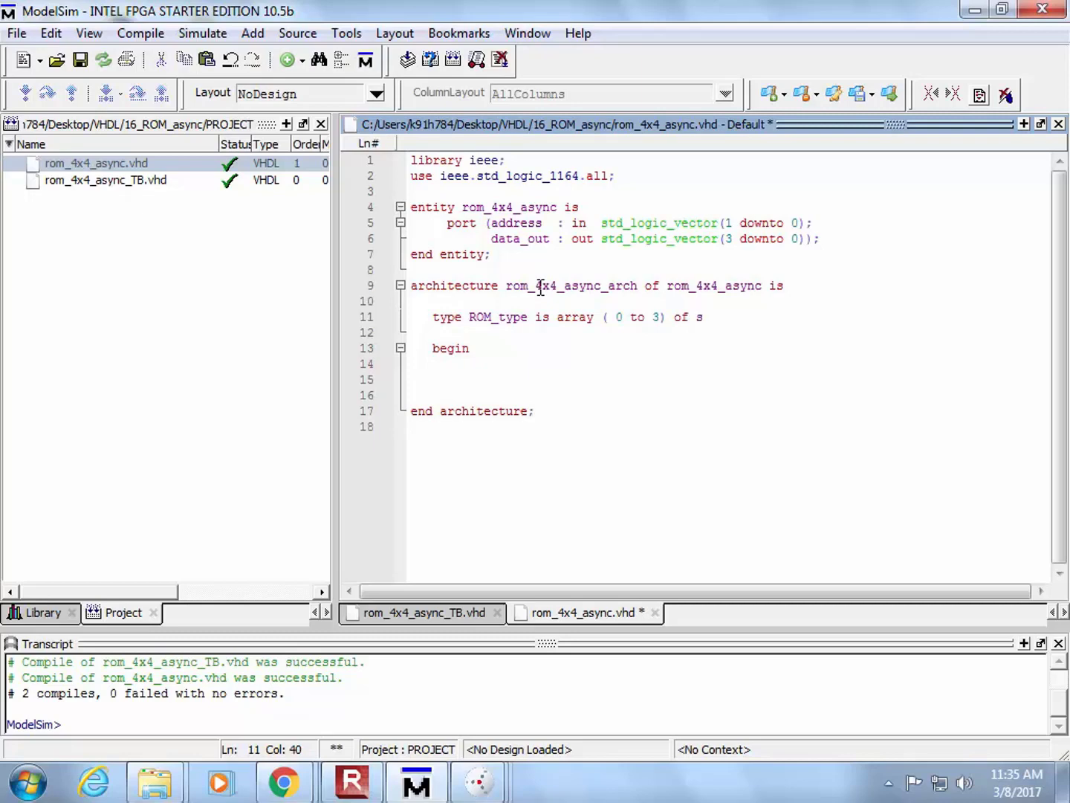
{"action": "type", "text": "td_logic_vector"}
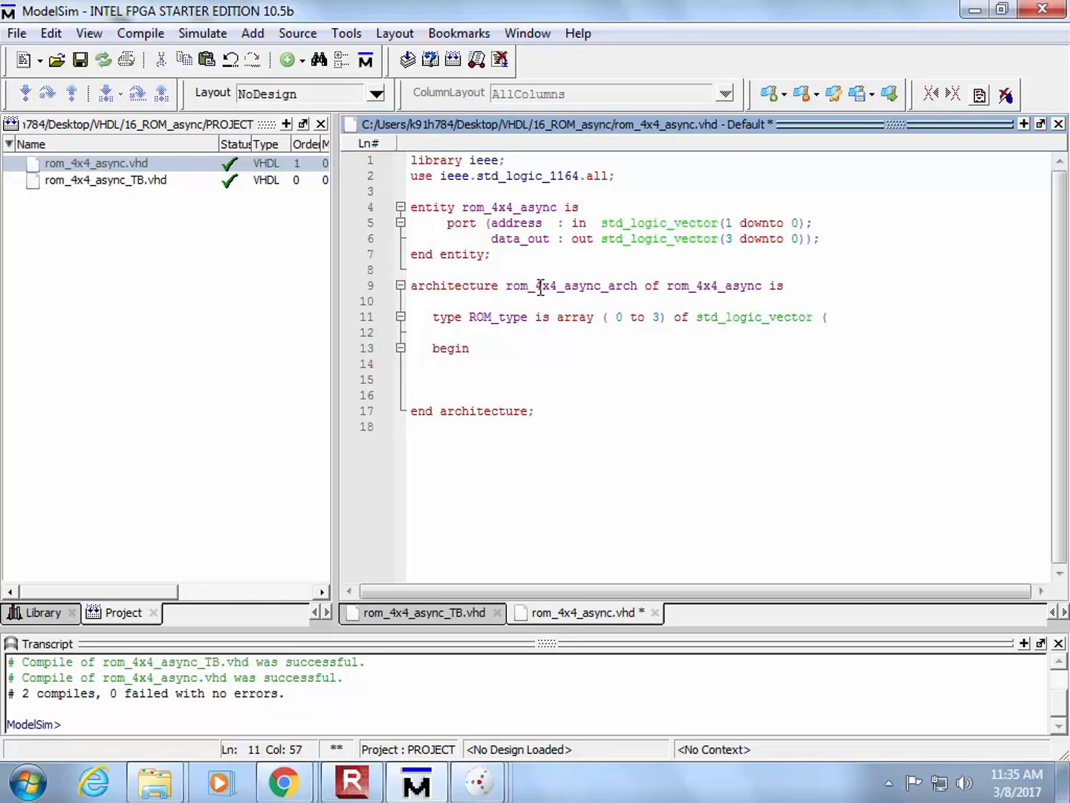
{"action": "type", "text": "(3 downto 0"}
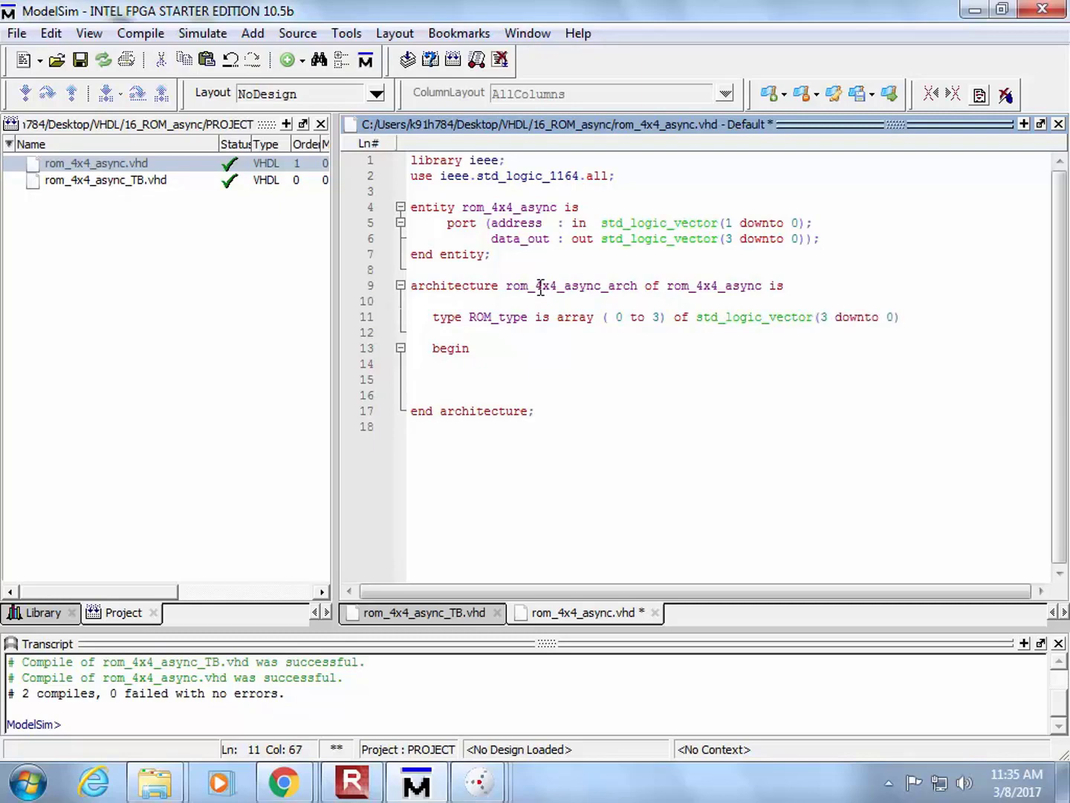
{"action": "type", "text": ";"}
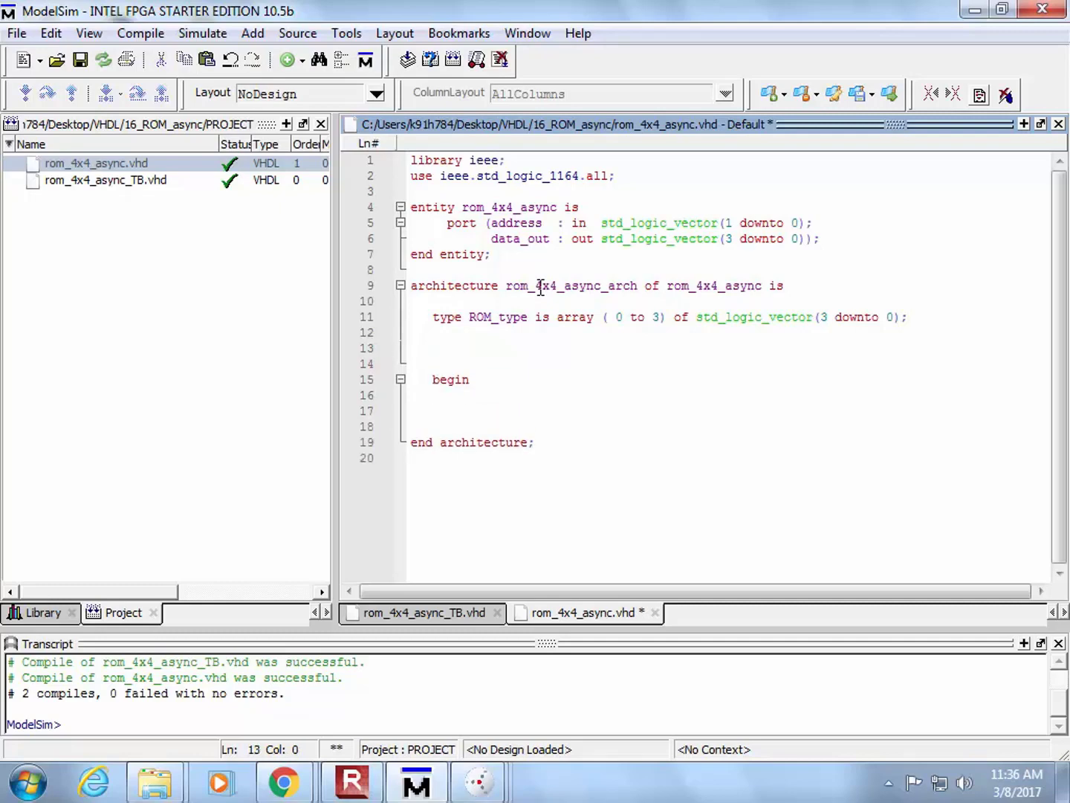
Start a constant declaration reading 'constant ROM_type' below the type declaration.
{"action": "type", "text": "constant"}
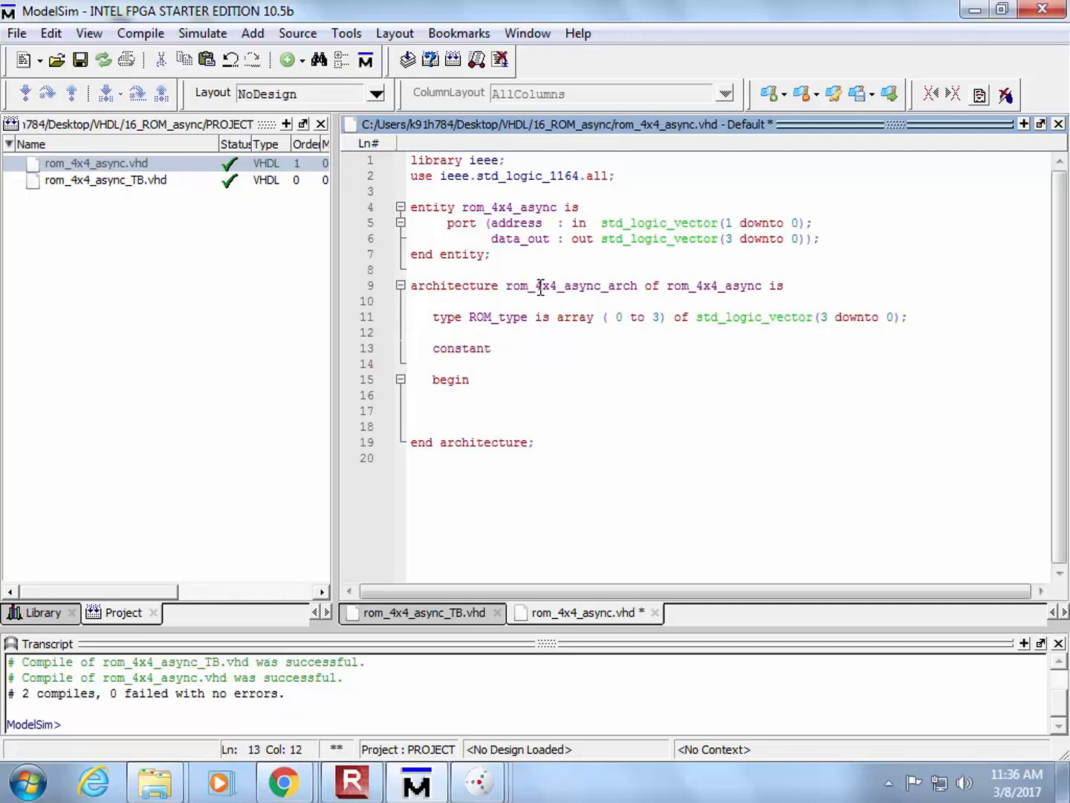
{"action": "type", "text": "ROM_"}
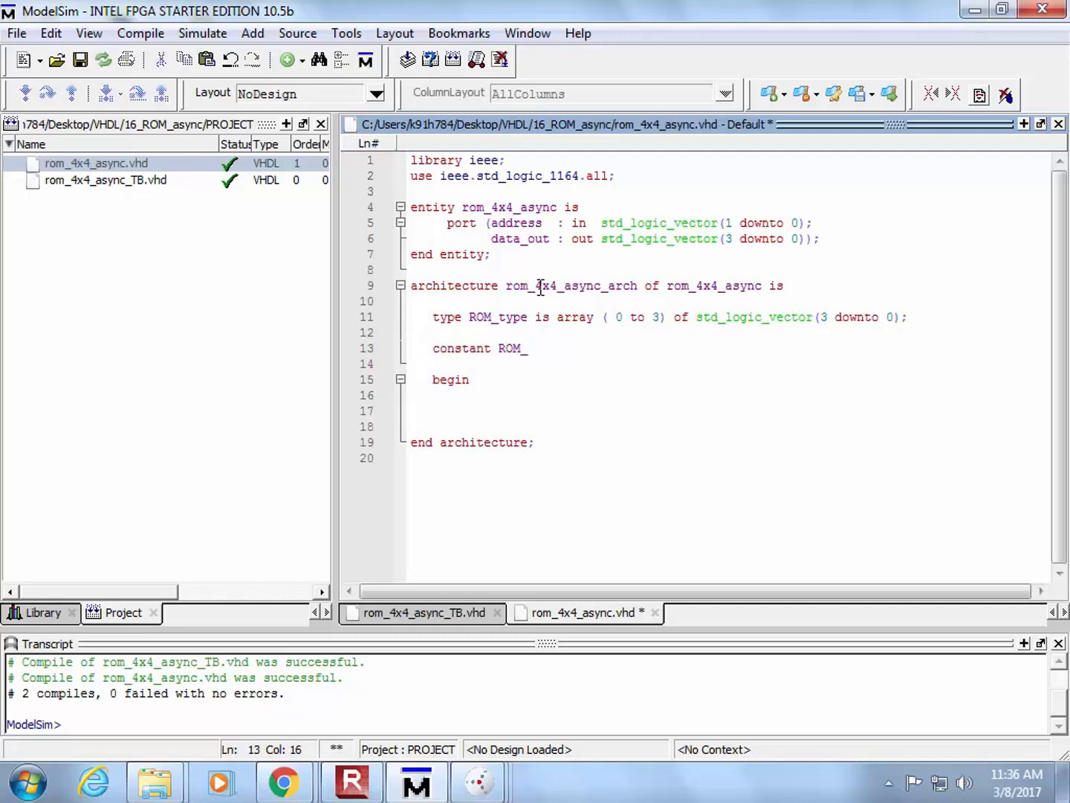
{"action": "type", "text": "type"}
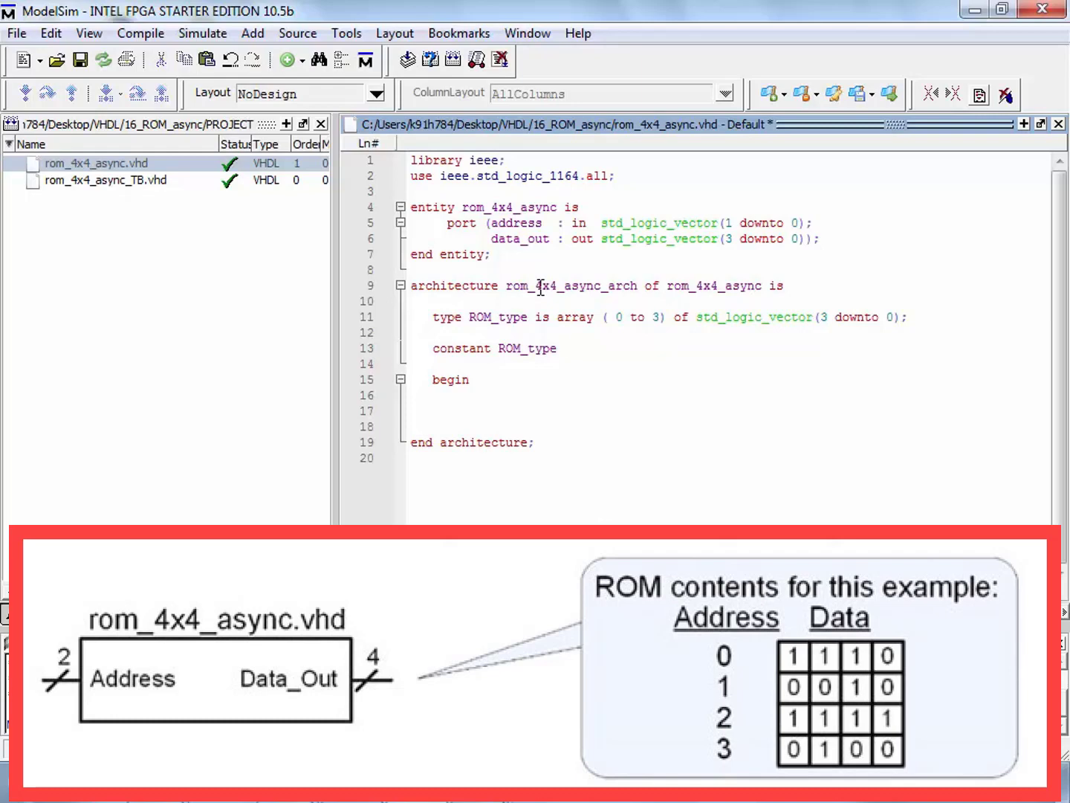
Initialize the constant with entries 0 => "1110" and 1 => "0010", duplicating the first line.
{"action": "type", "text": ":="}
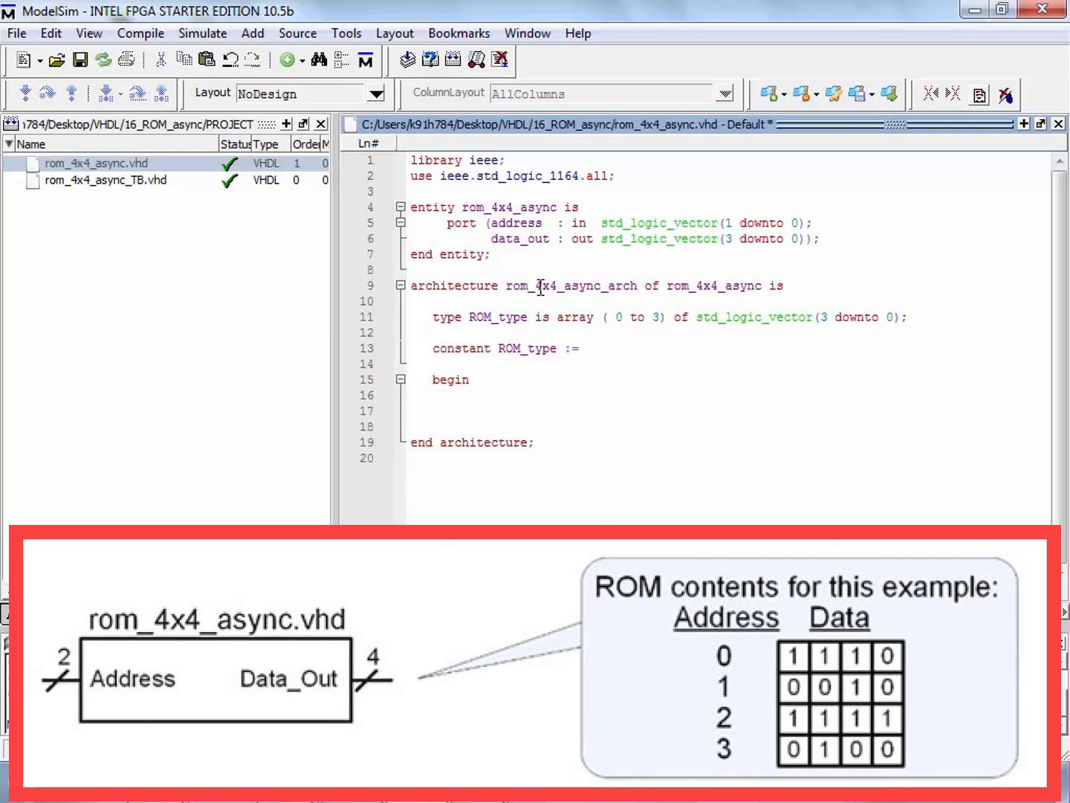
{"action": "type", "text": "( 0"}
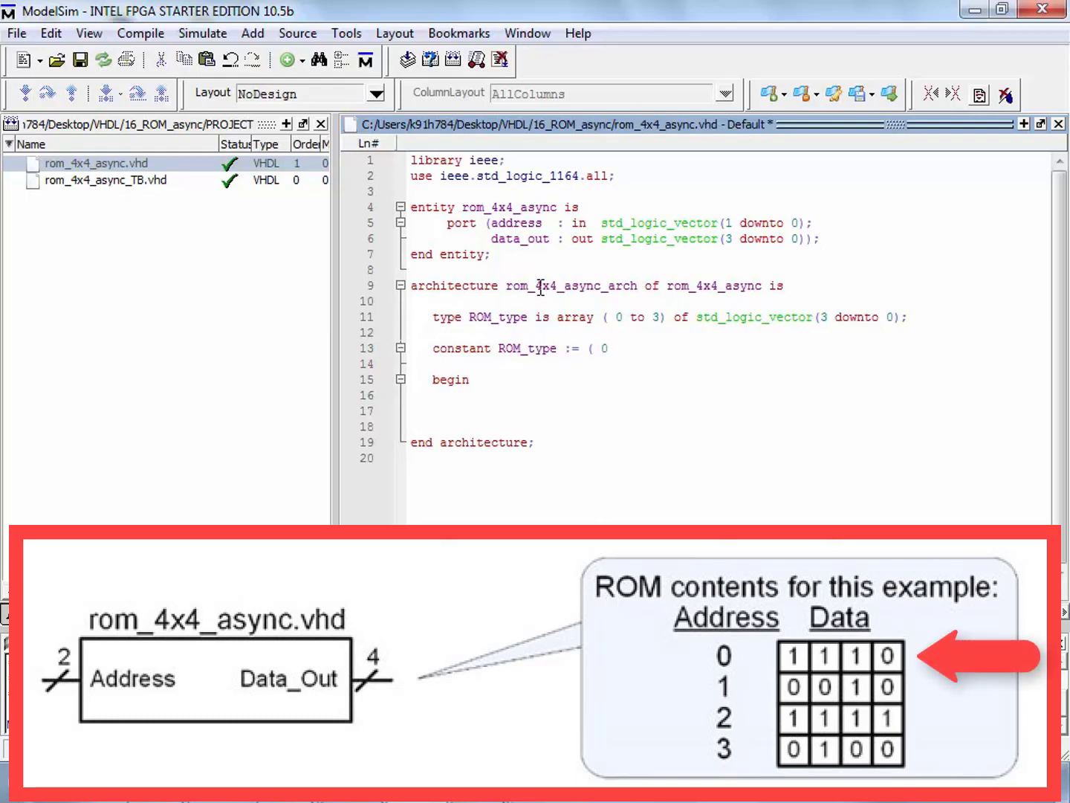
{"action": "type", "text": "=>"}
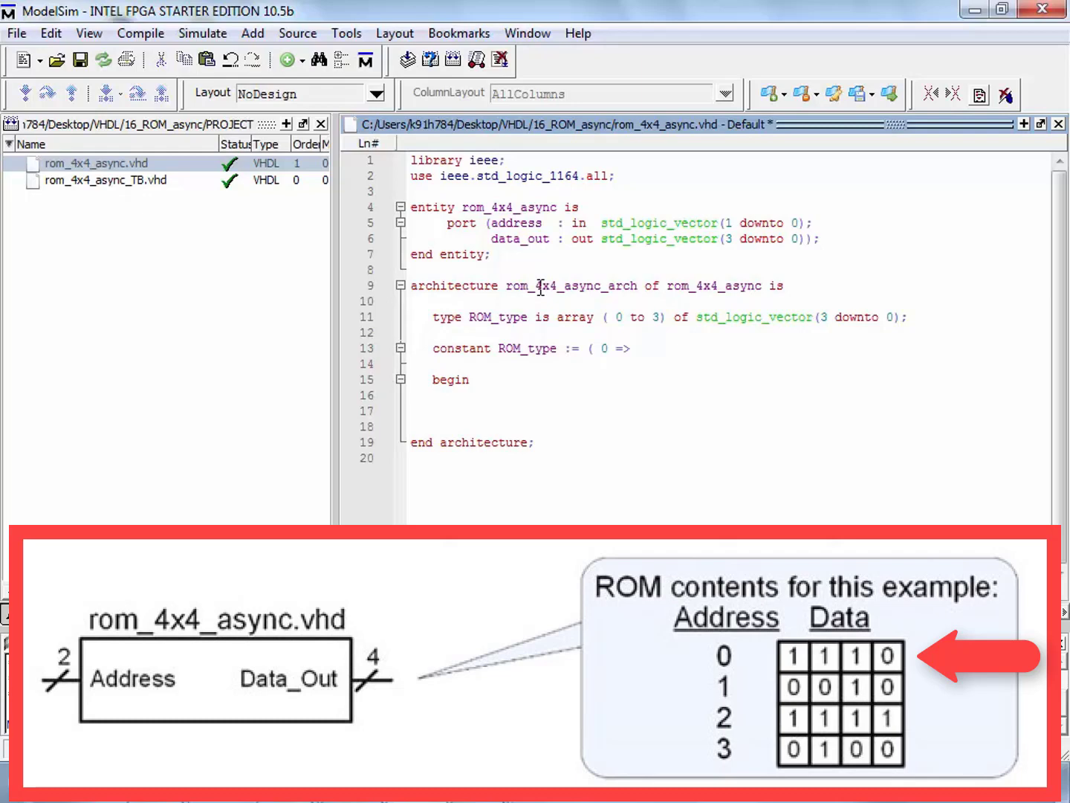
{"action": "type", "text": "\"1110"}
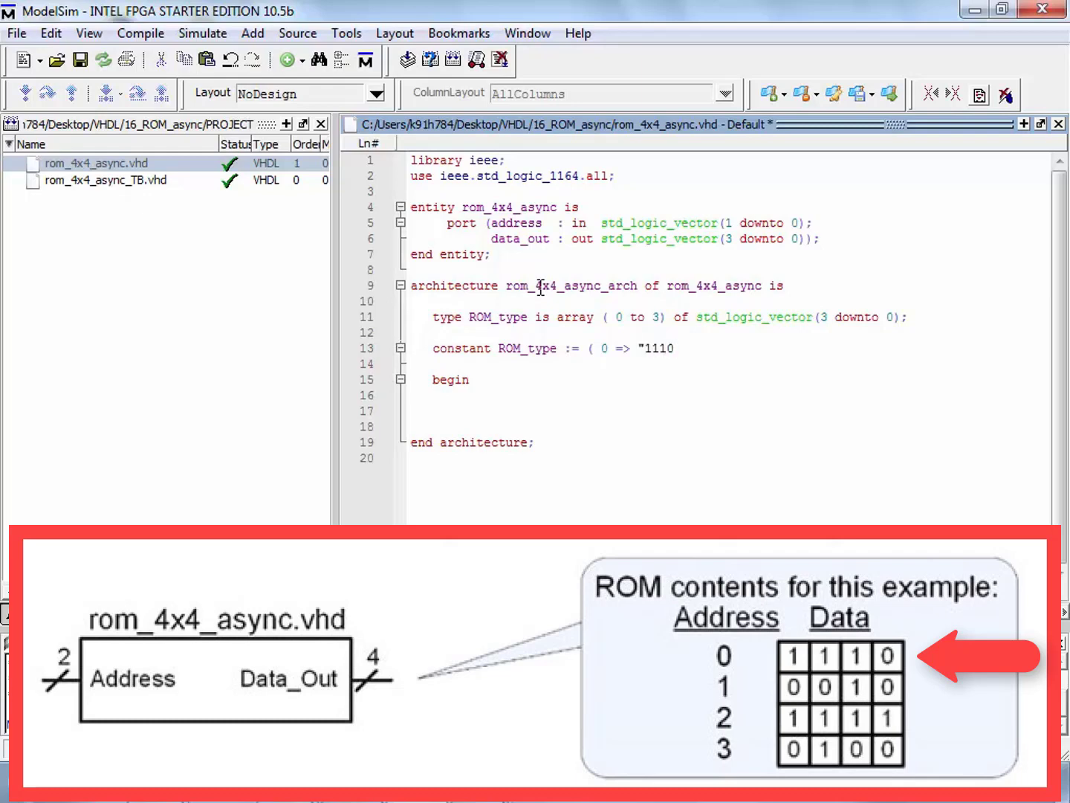
{"action": "type", "text": "\","}
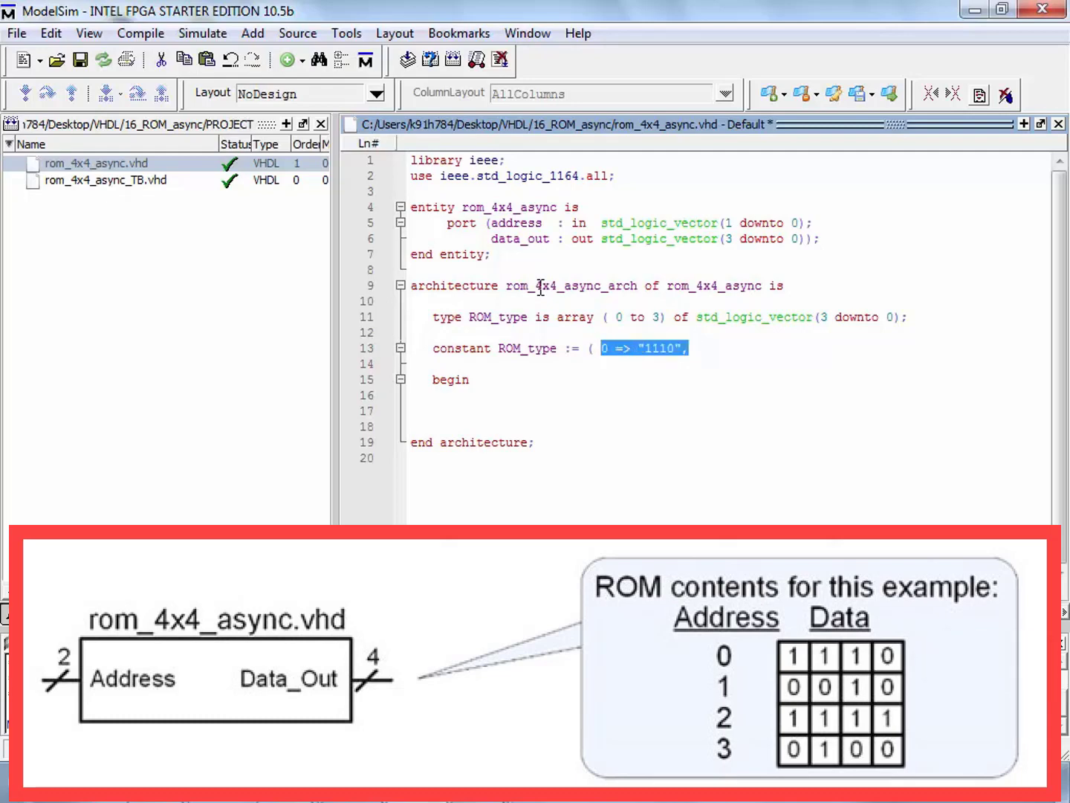
{"action": "key", "text": "enter"}
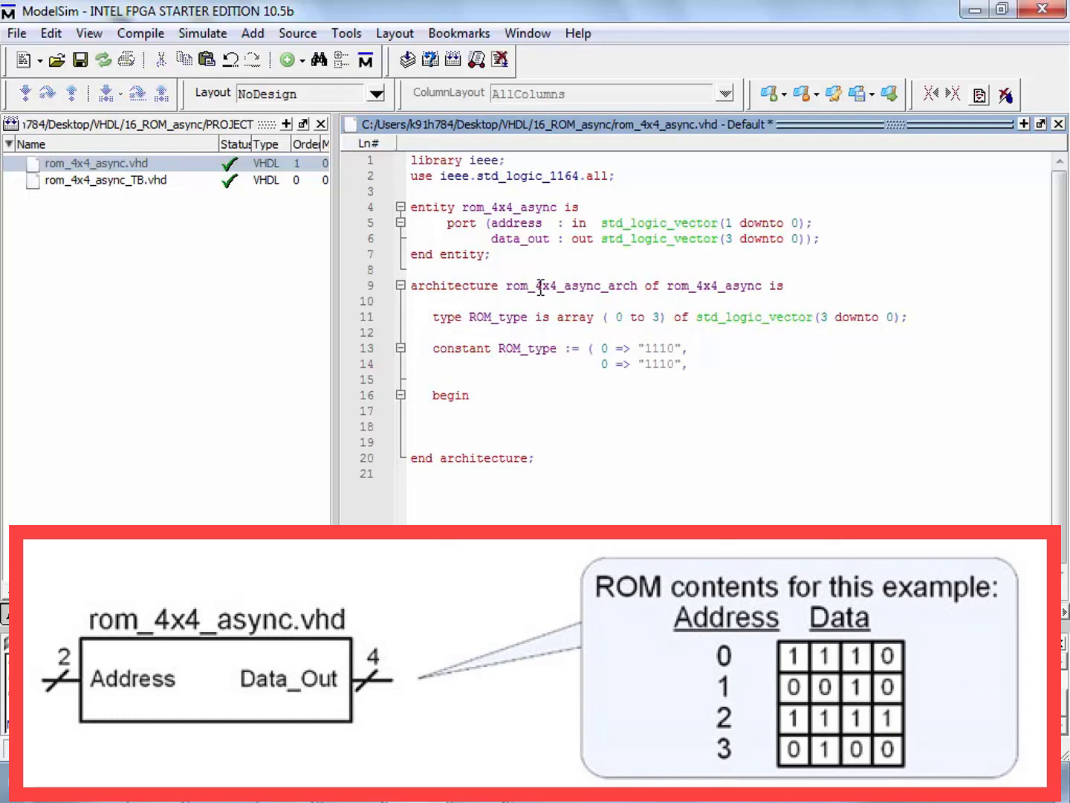
{"action": "type", "text": "1"}
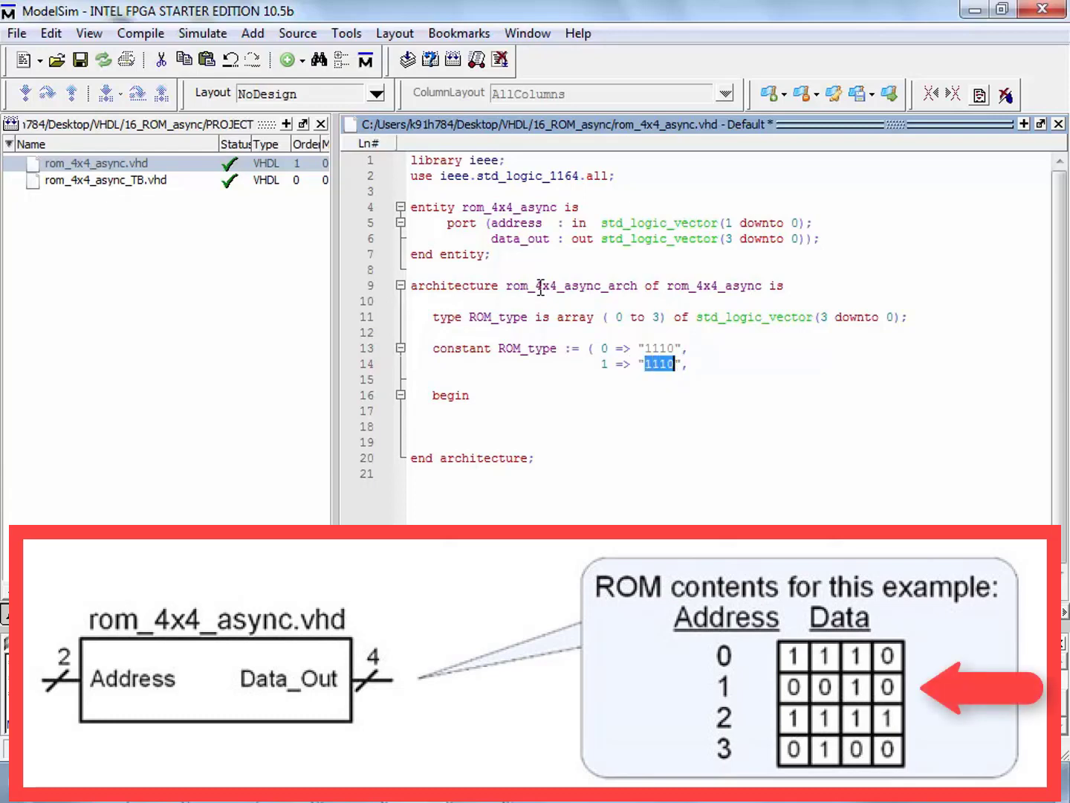
{"action": "type", "text": "0010"}
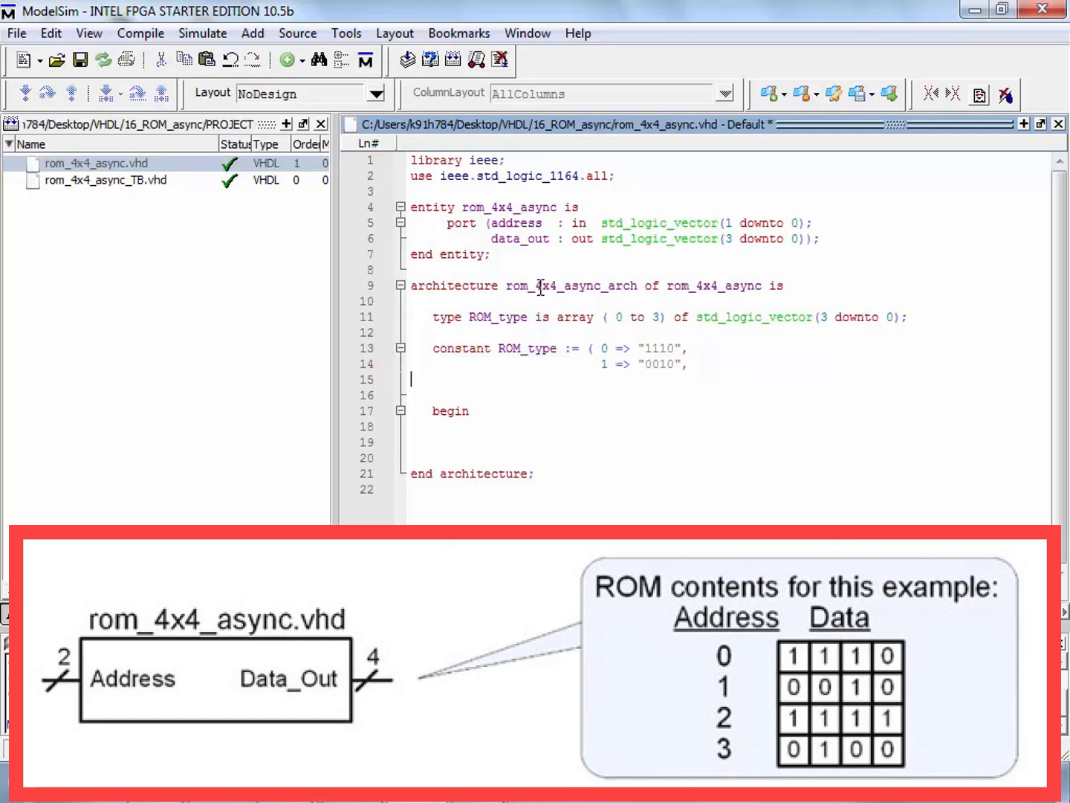
{"action": "type", "text": "1 => \"0010\","}
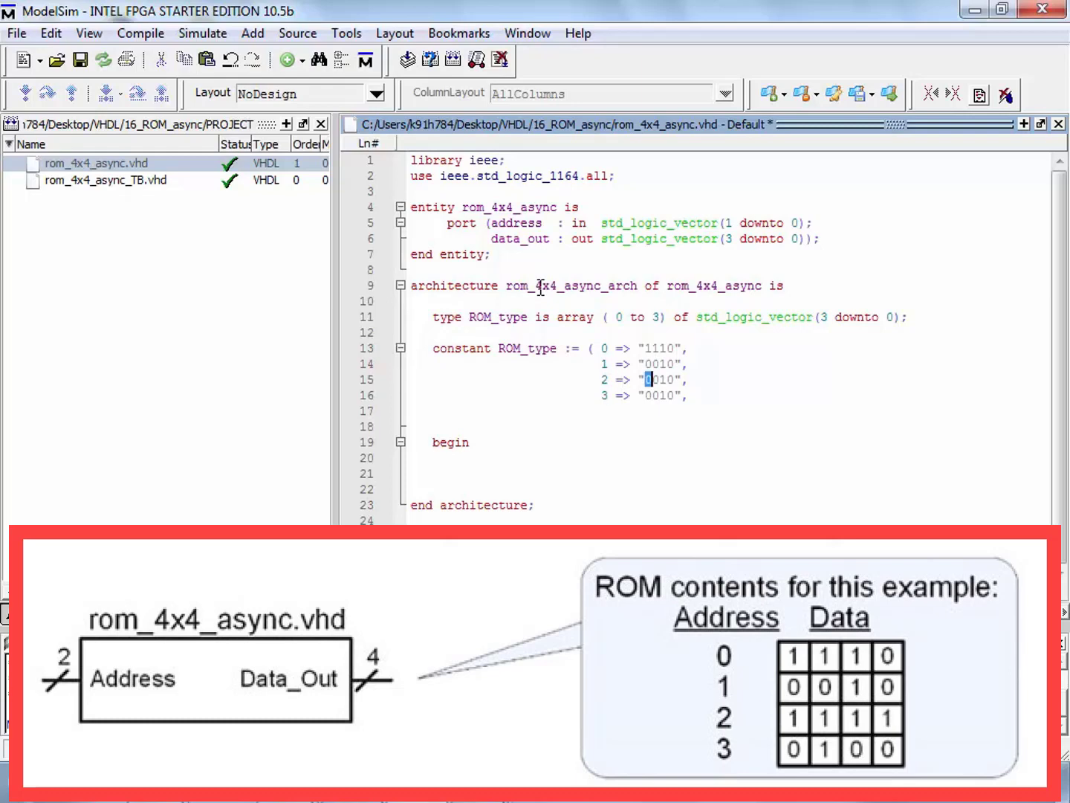
Complete the ROM constant with 2 => "1111" and 3 => "0100", closing it with ');'.
{"action": "double_click", "coordinate": [660, 379]}
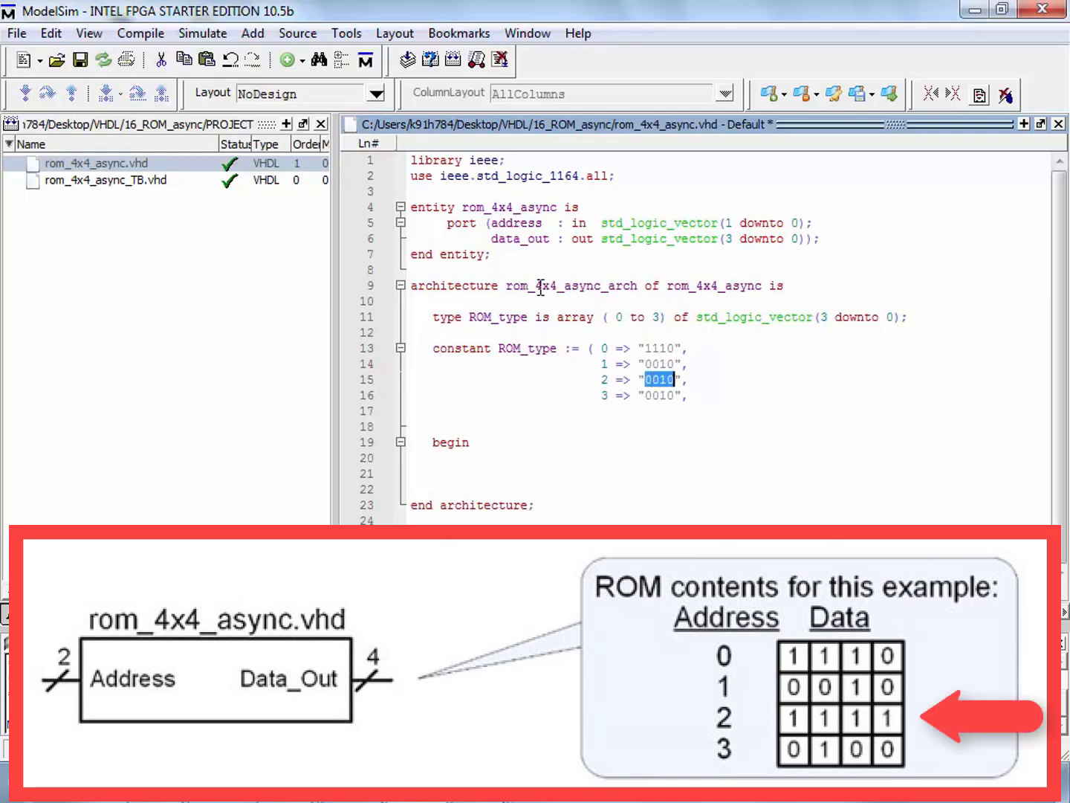
{"action": "type", "text": "1111"}
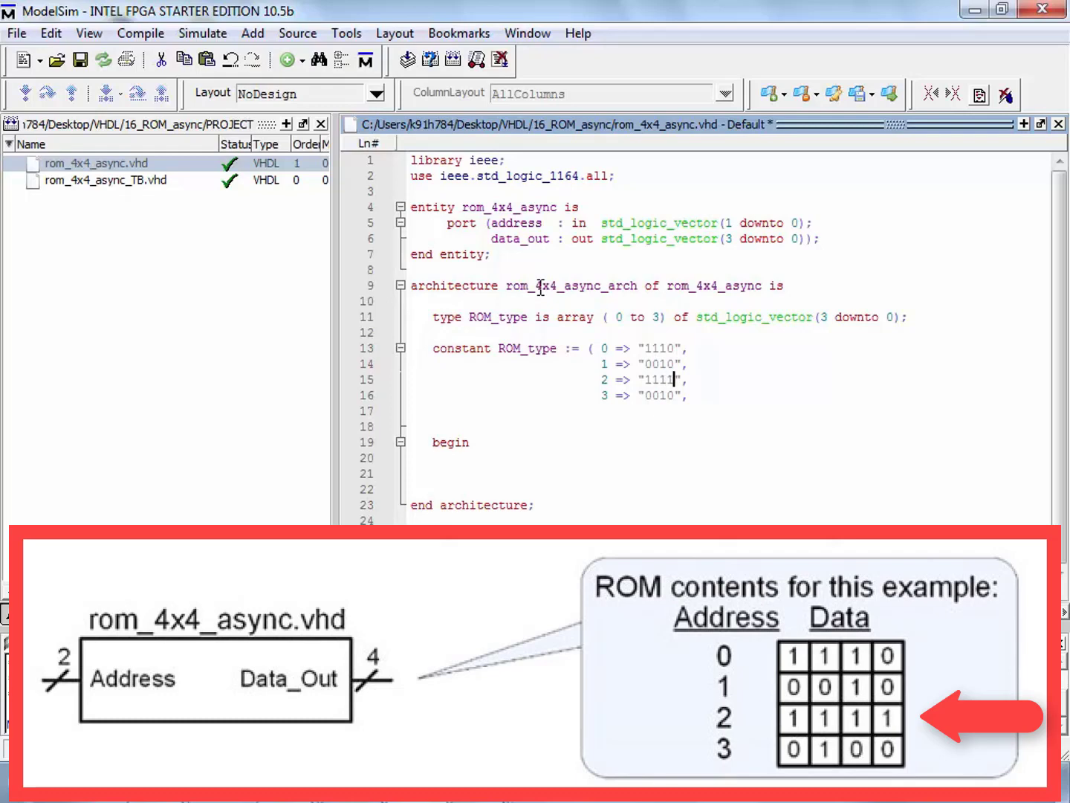
{"action": "double_click", "coordinate": [655, 395]}
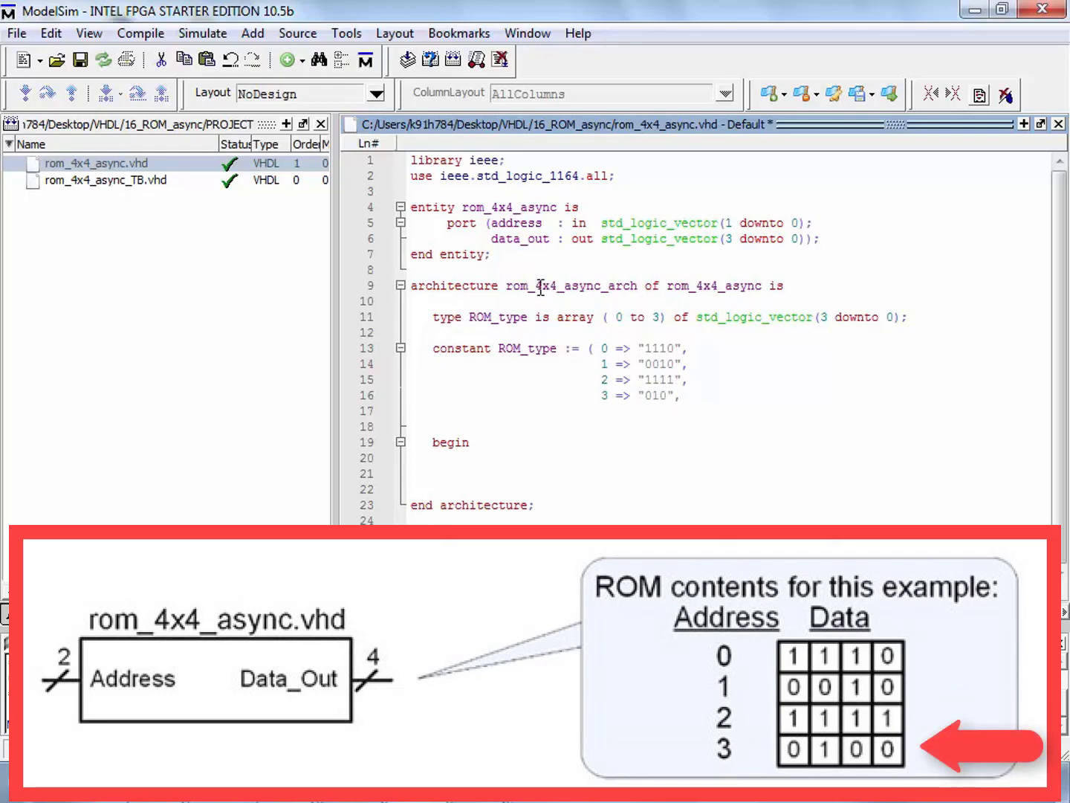
{"action": "type", "text": "0100\")"}
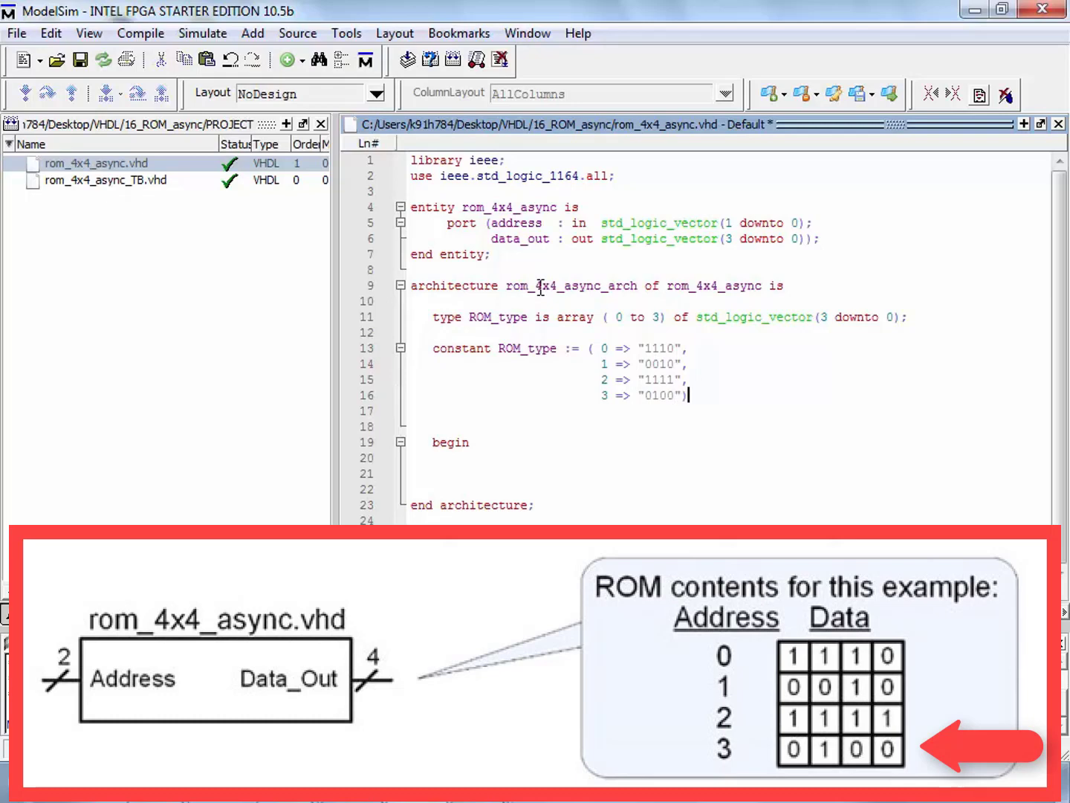
{"action": "type", "text": ";"}
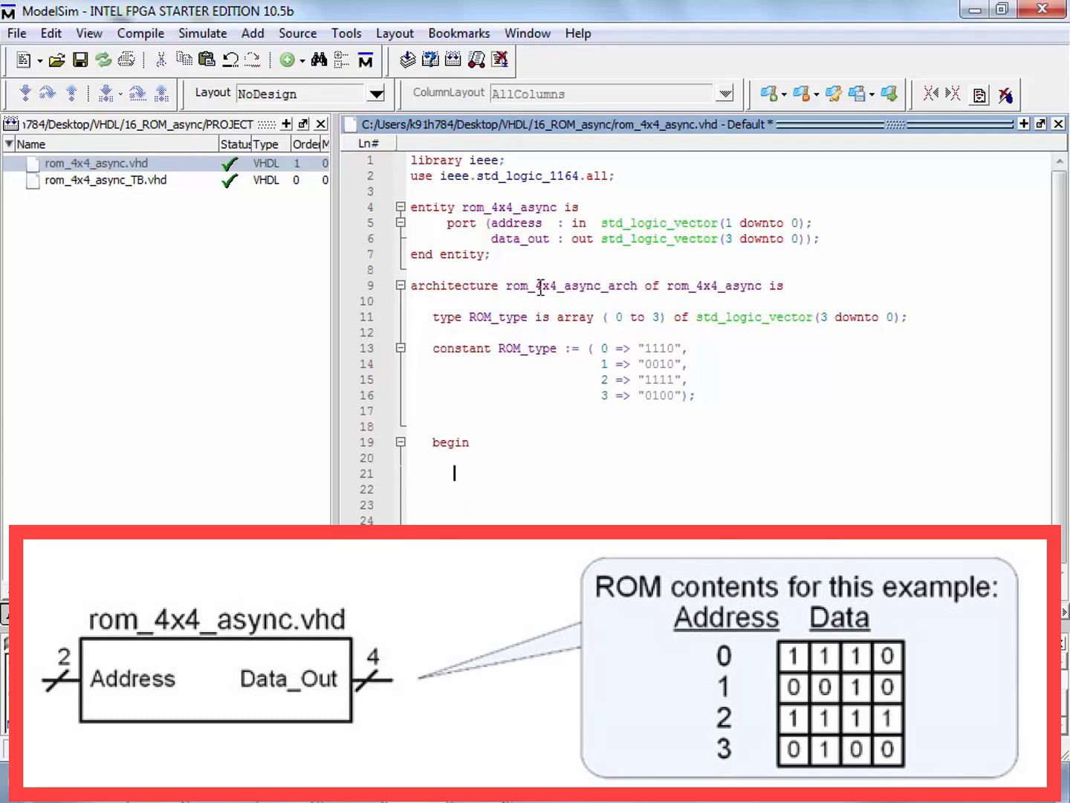
Name the constant ROM and write a first data_out <= ROM(0); assignment under begin.
{"action": "type", "text": "data"}
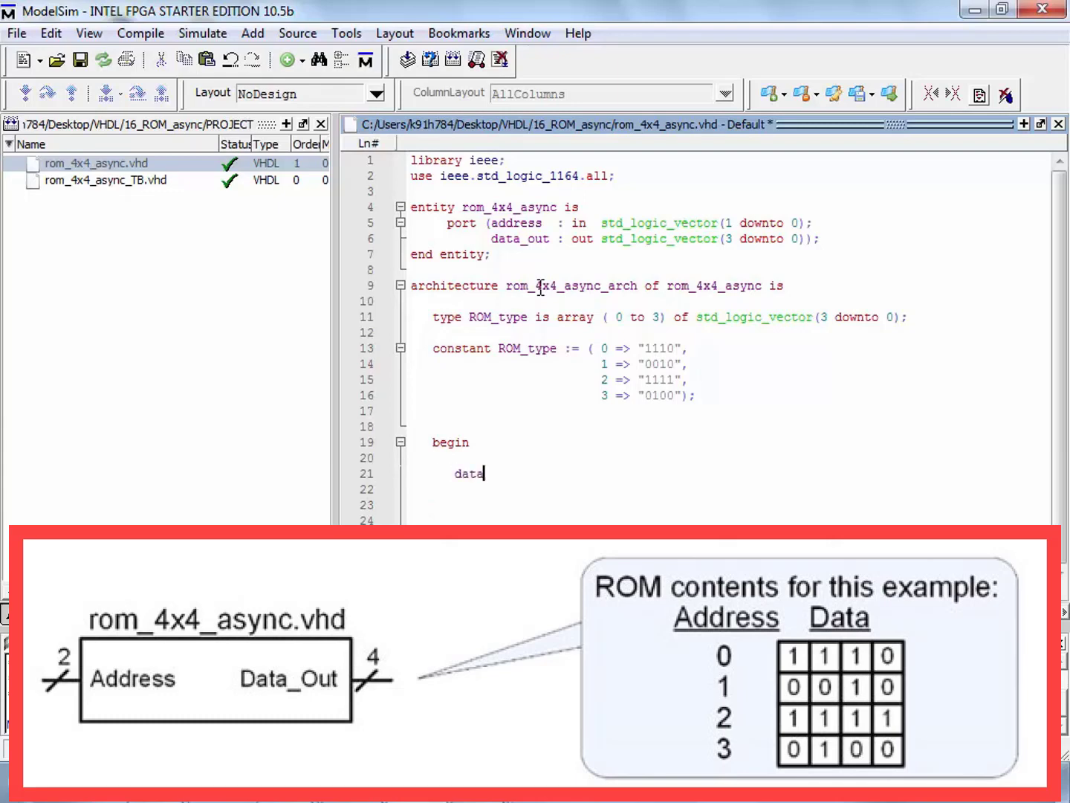
{"action": "type", "text": "_out <="}
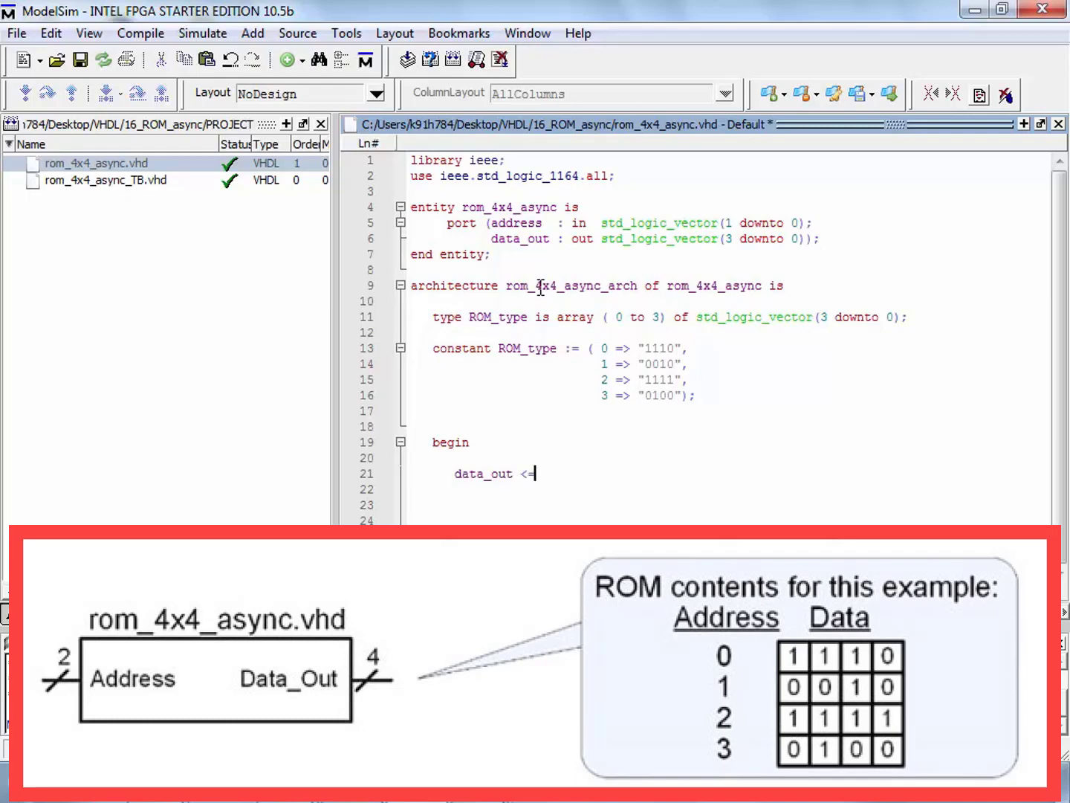
{"action": "type", "text": "\" \""}
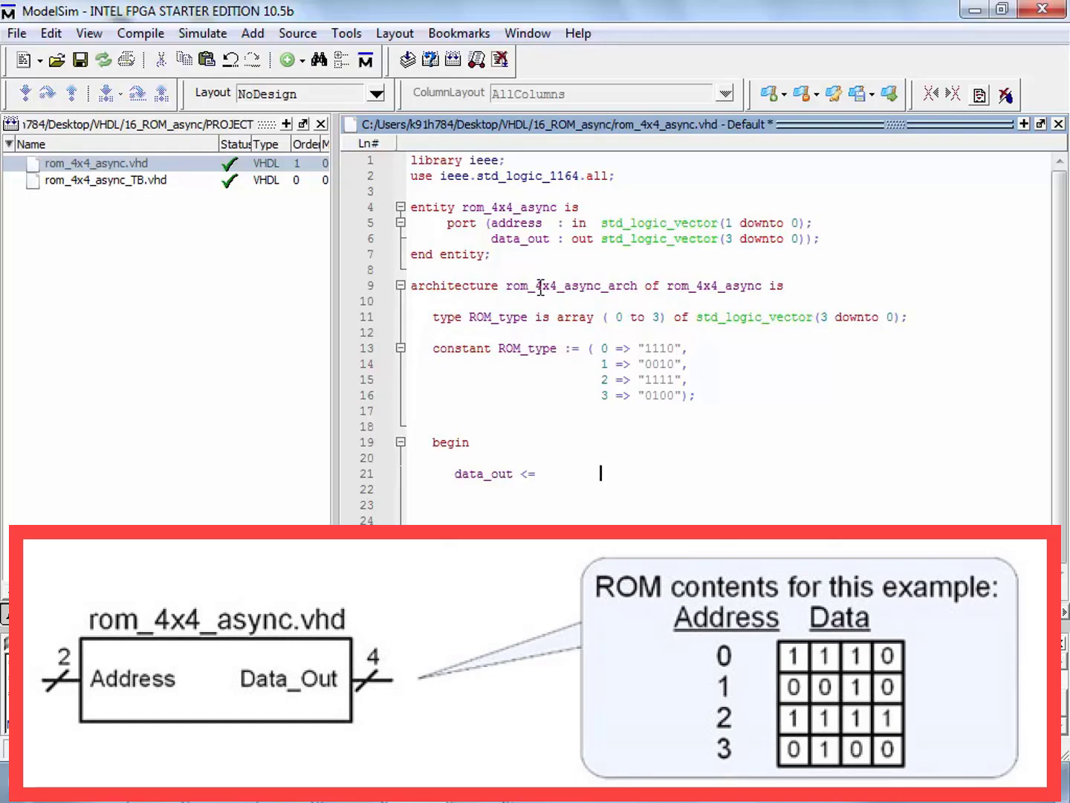
{"action": "mouse_move", "coordinate": [859, 8]}
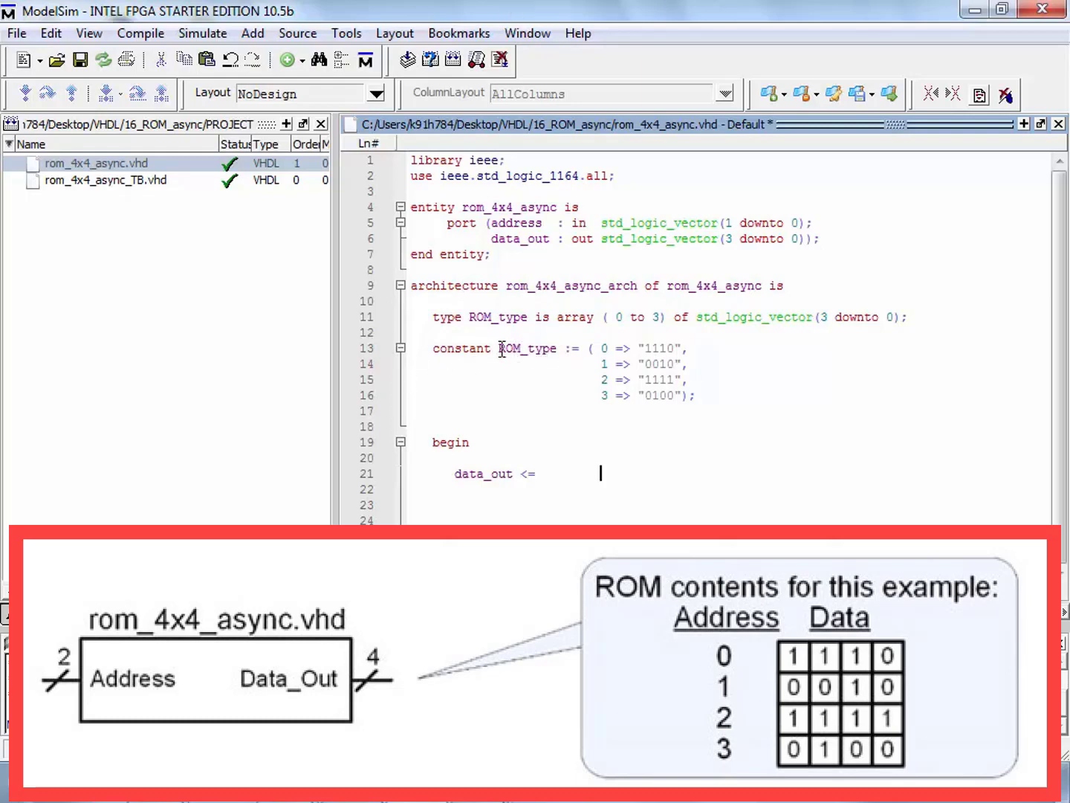
{"action": "left_click", "coordinate": [511, 348]}
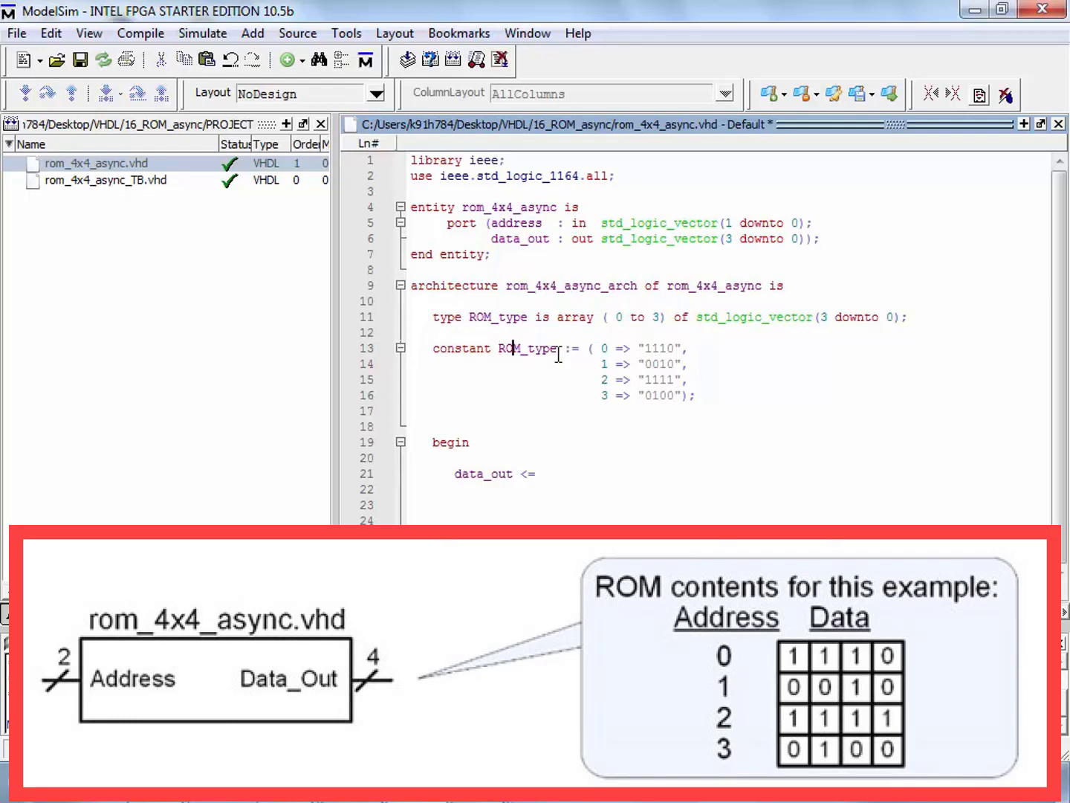
{"action": "mouse_move", "coordinate": [502, 348]}
{"action": "type", "text": " ROM :"}
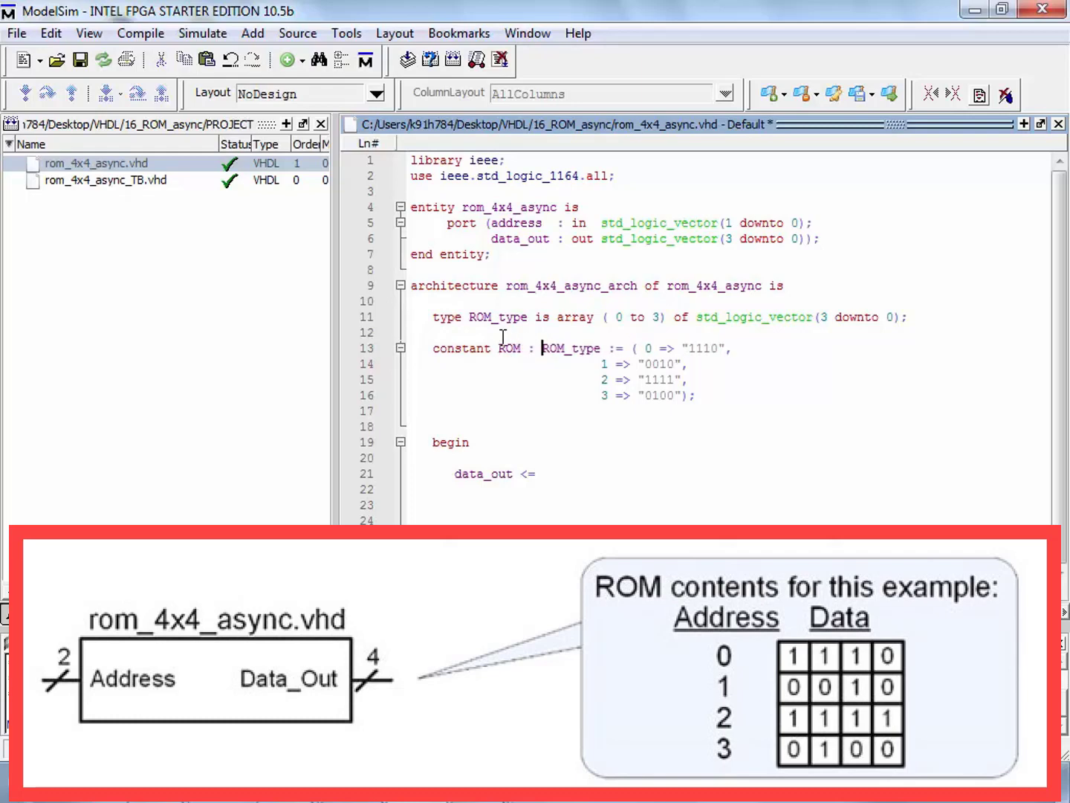
{"action": "left_click", "coordinate": [543, 348]}
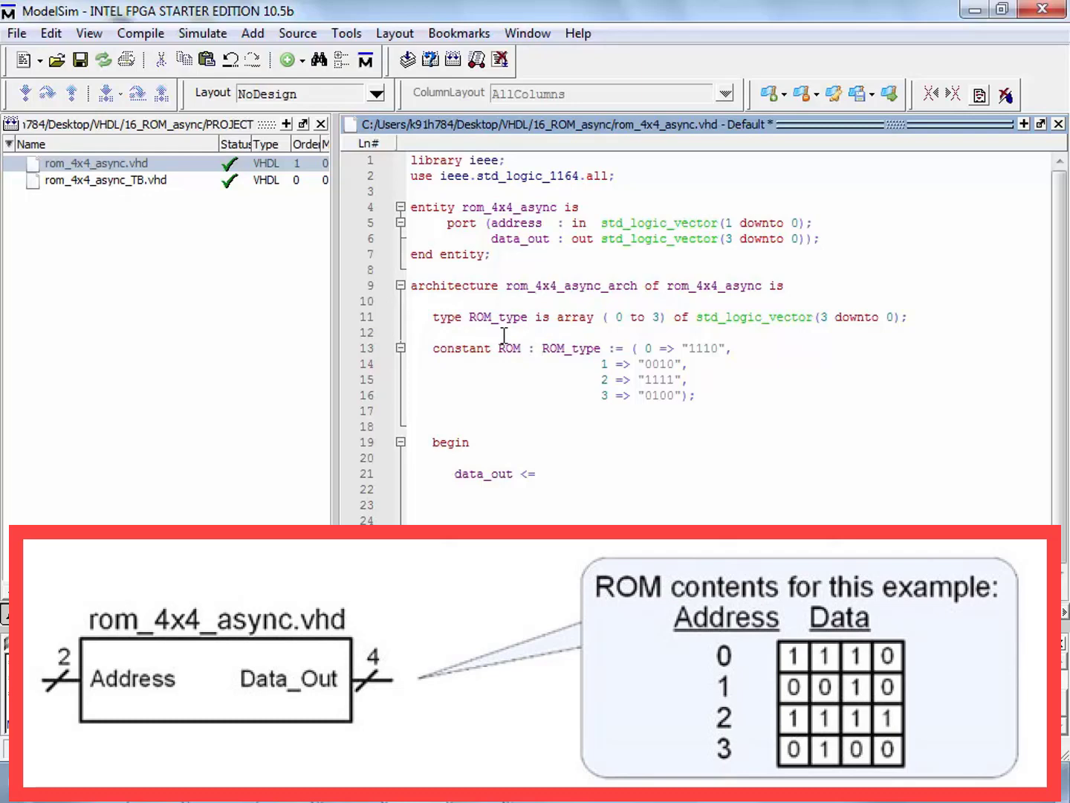
{"action": "mouse_move", "coordinate": [606, 477]}
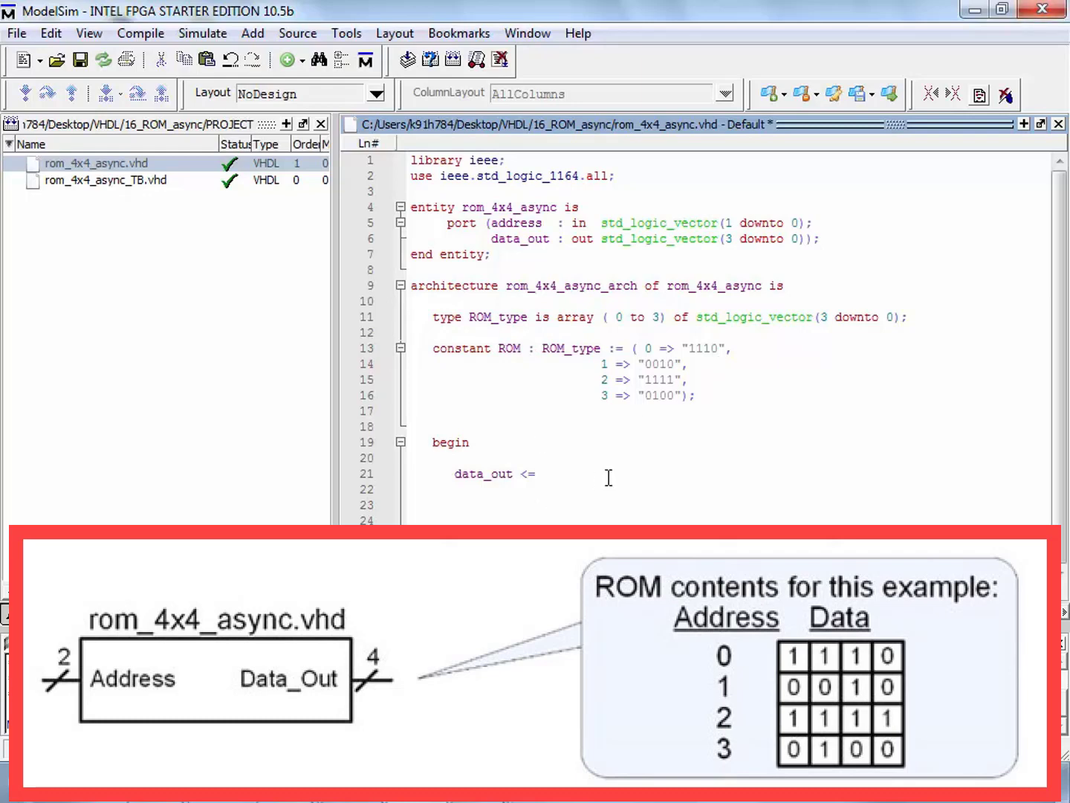
{"action": "type", "text": "ROM"}
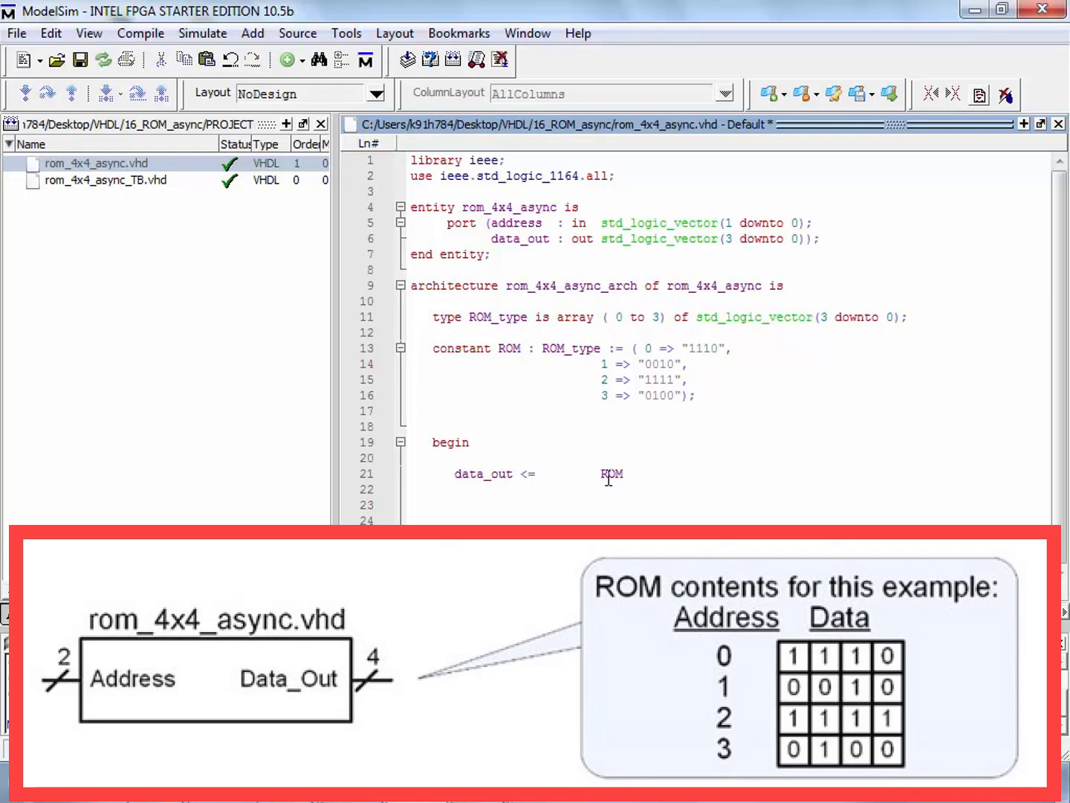
{"action": "type", "text": "(0"}
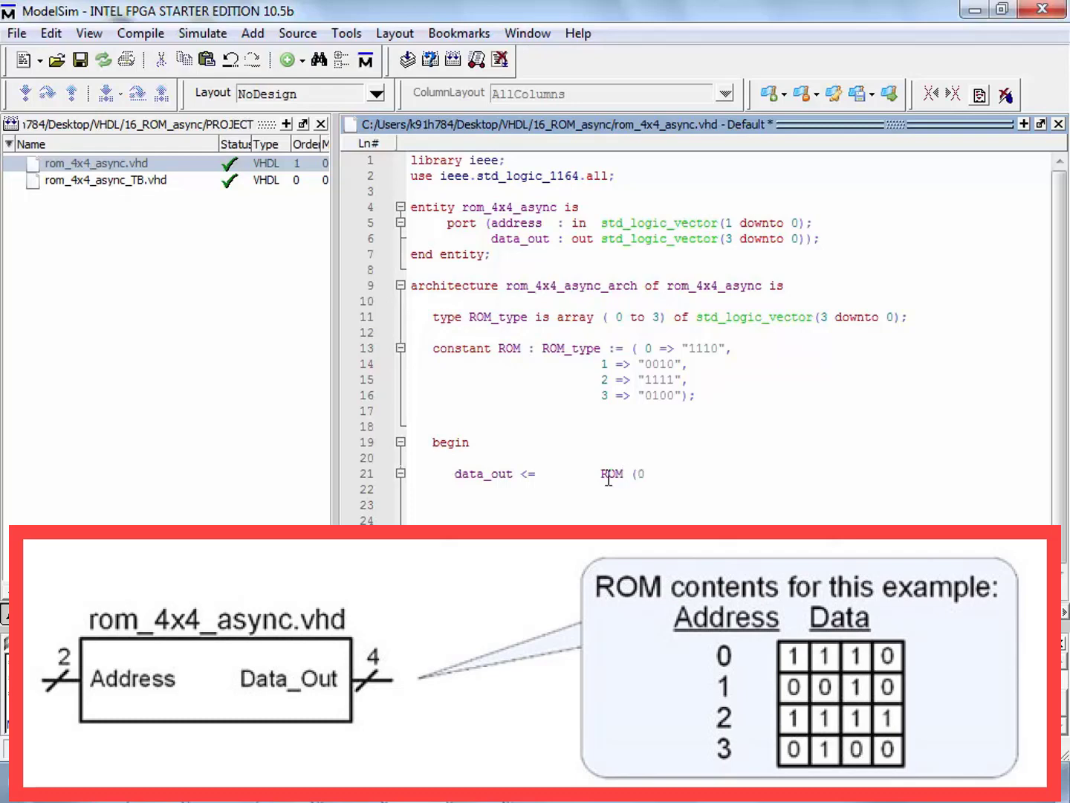
{"action": "type", "text": "0);"}
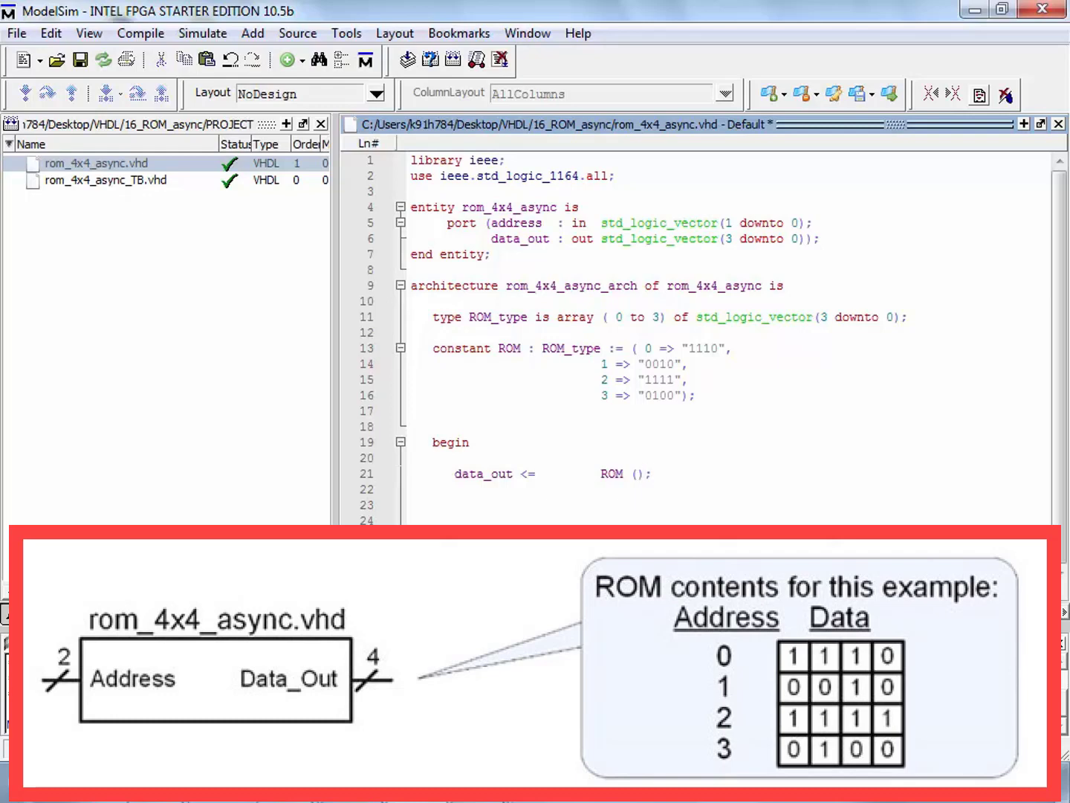
Change the lookup index to unsigned(address) so data_out reads the addressed ROM entry.
{"action": "type", "text": "\" \""}
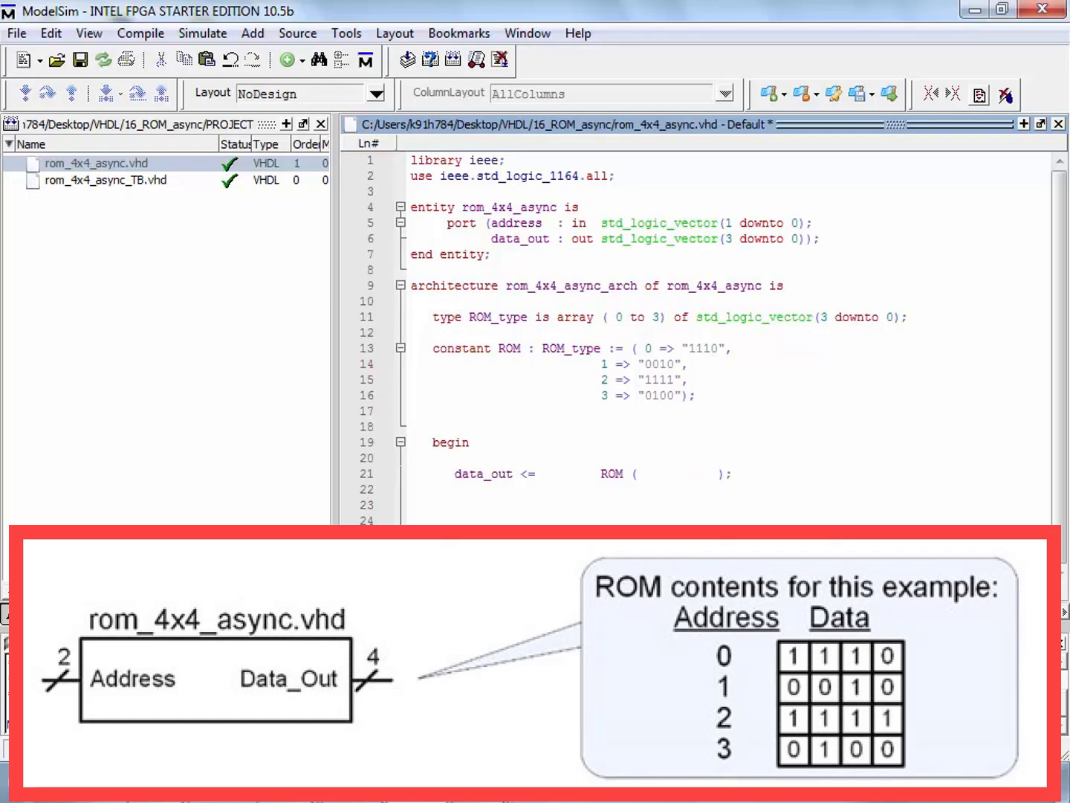
{"action": "type", "text": "addre"}
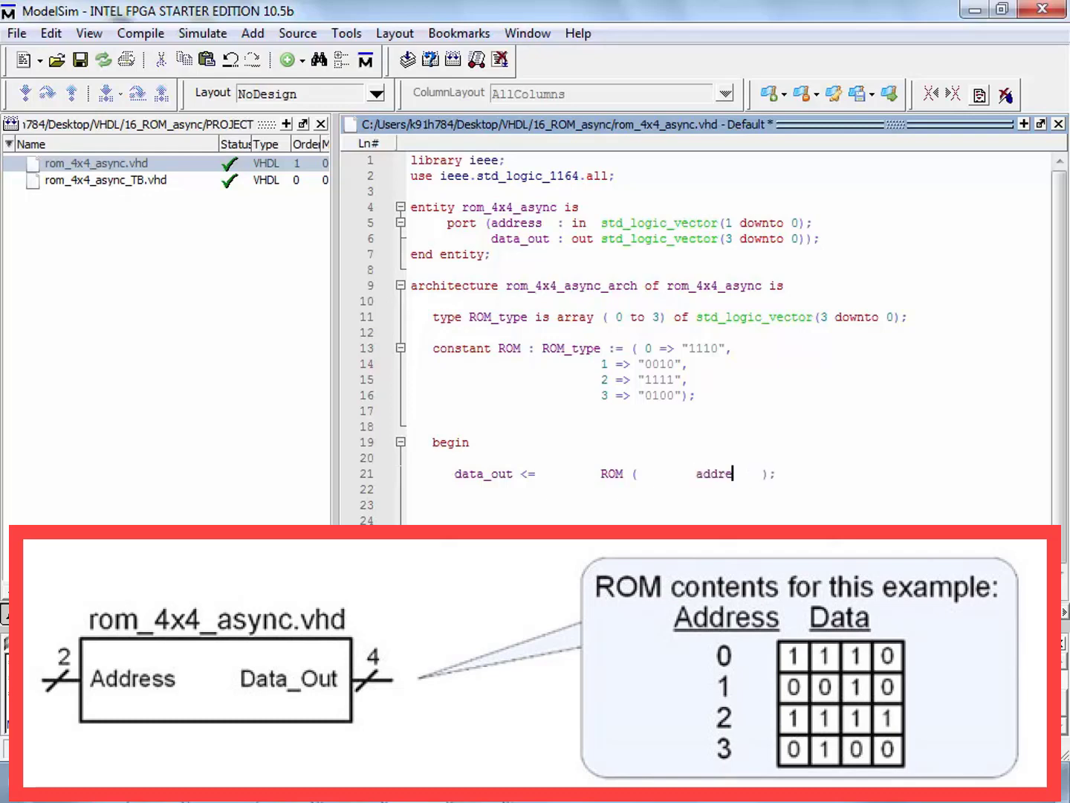
{"action": "type", "text": "ss)"}
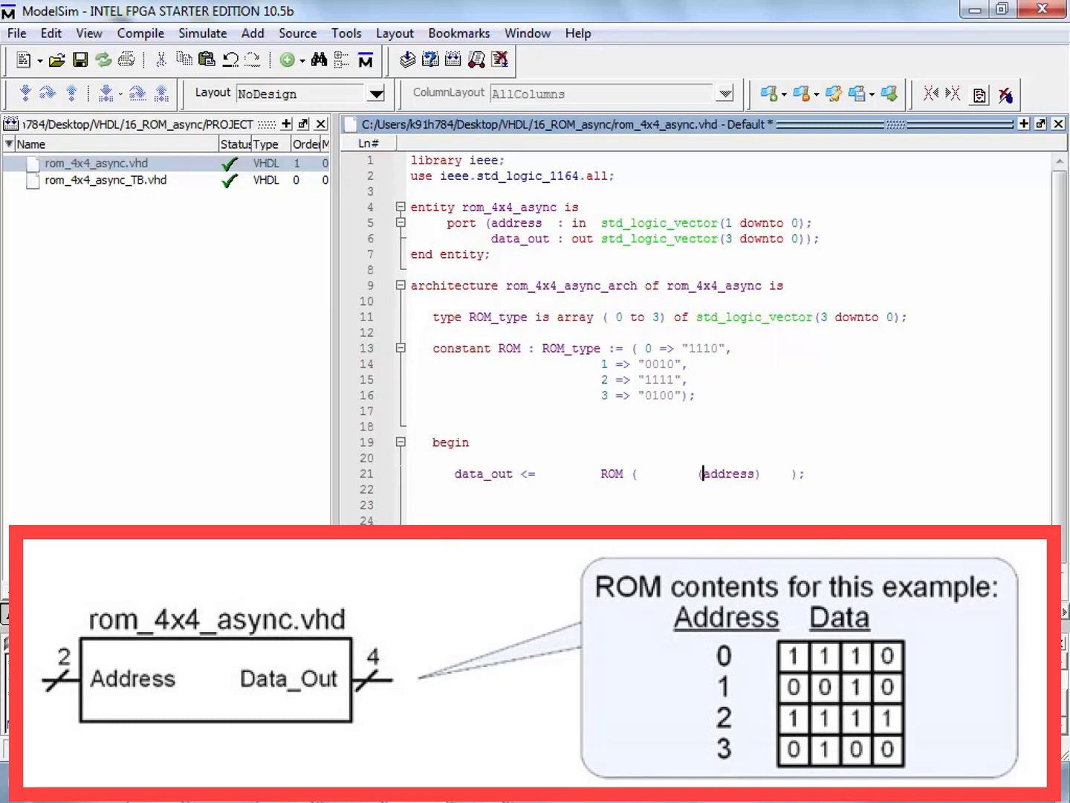
{"action": "type", "text": "s"}
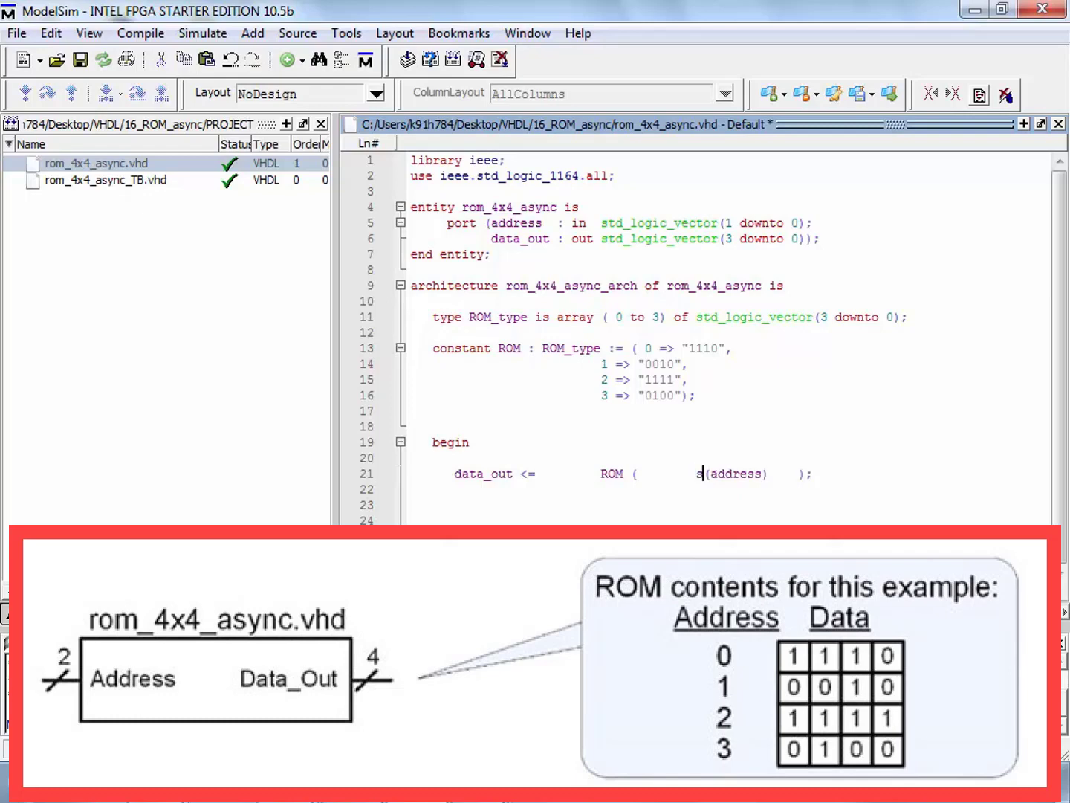
{"action": "type", "text": "unsig"}
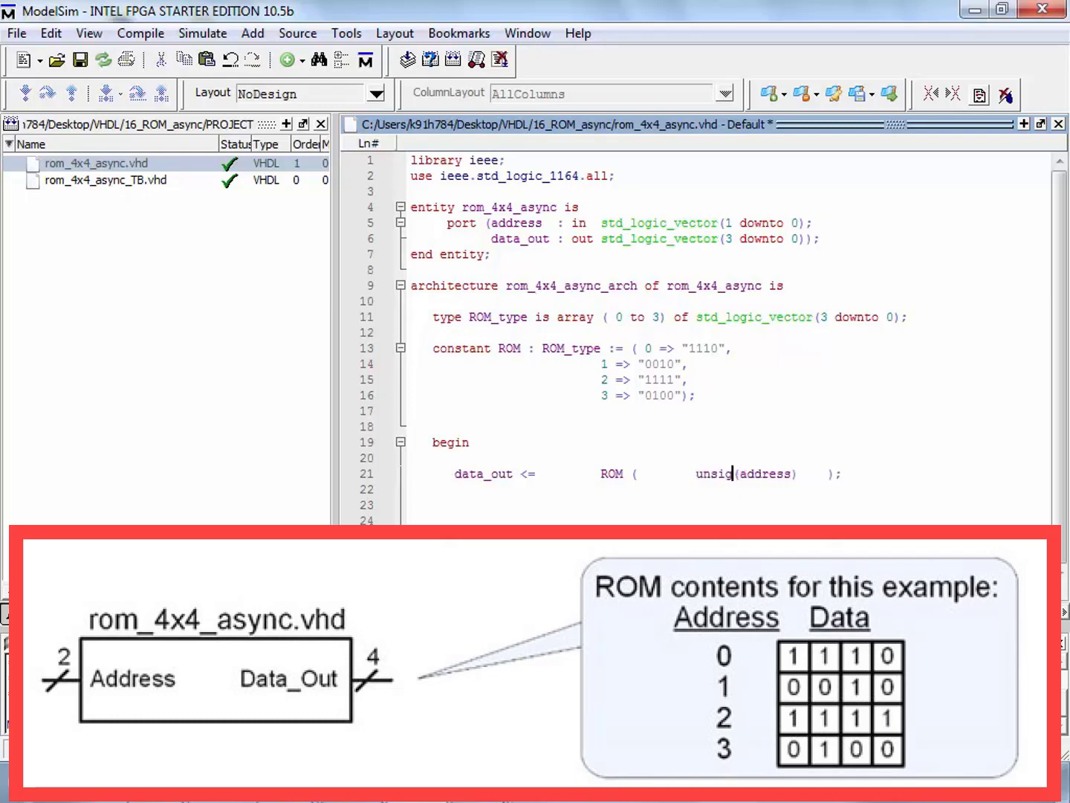
{"action": "type", "text": "ned"}
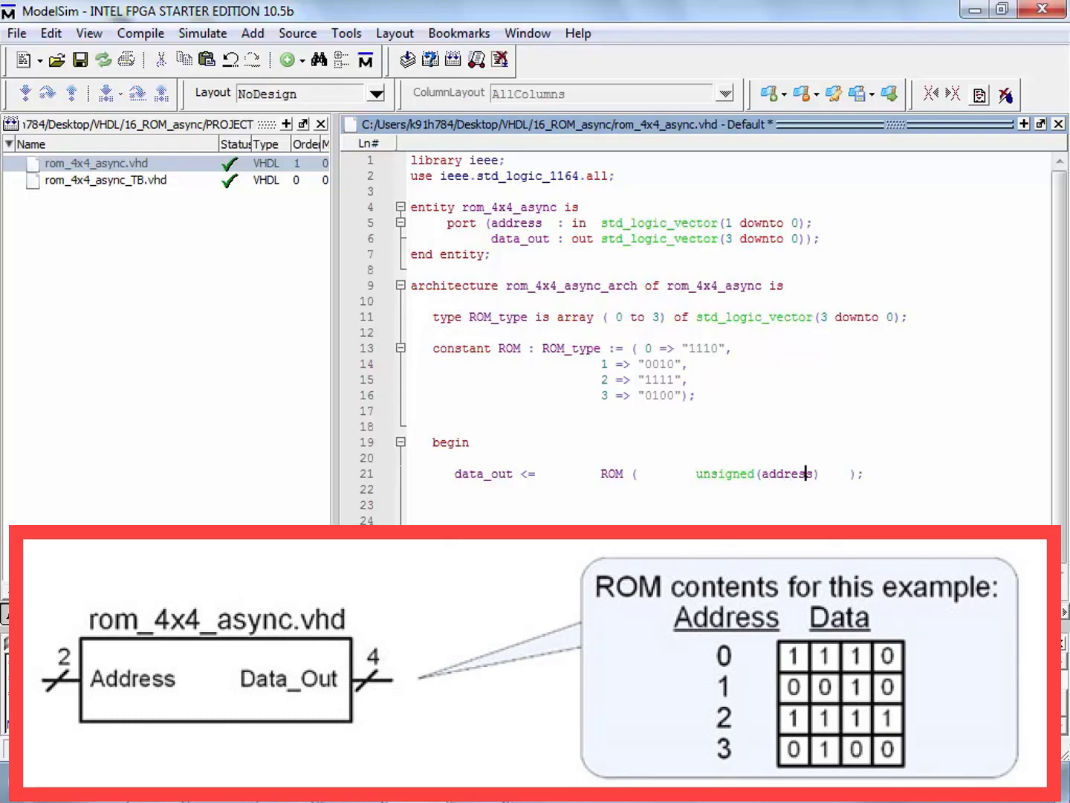
Add use ieee.numeric_std.all and wrap the index as to_integer(unsigned(address)) in the data_out line.
{"action": "double_click", "coordinate": [788, 473]}
{"action": "type", "text": "use"}
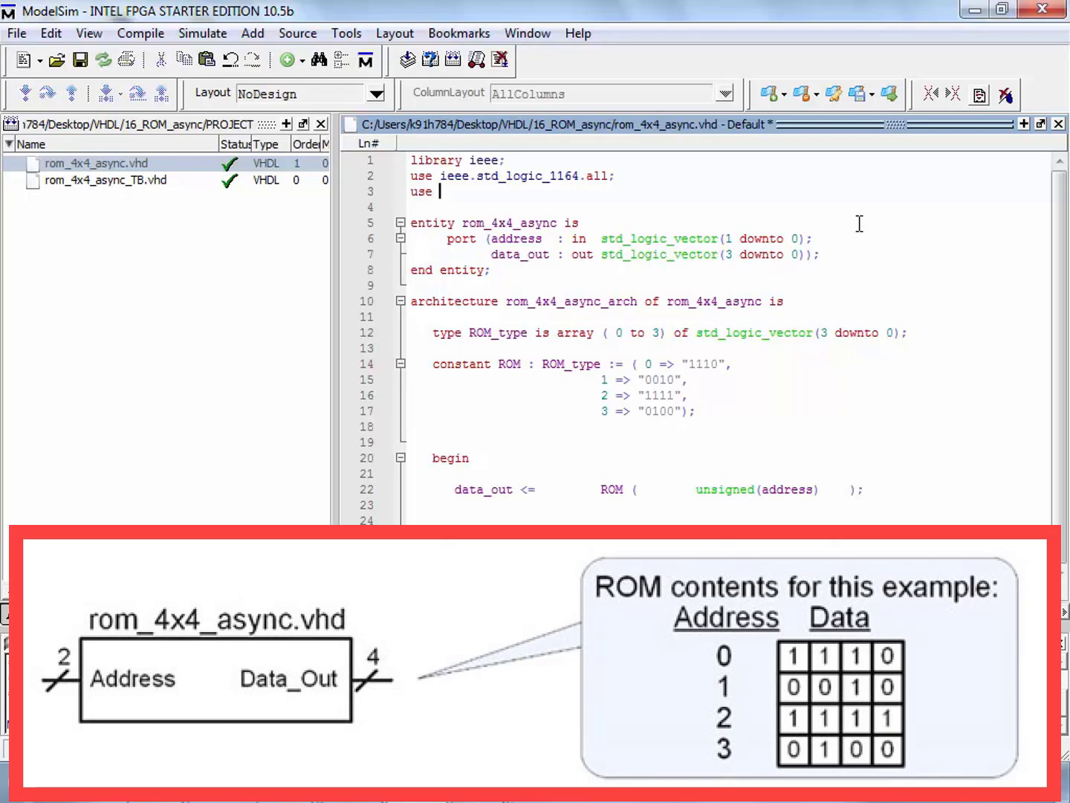
{"action": "type", "text": "ieee.numer"}
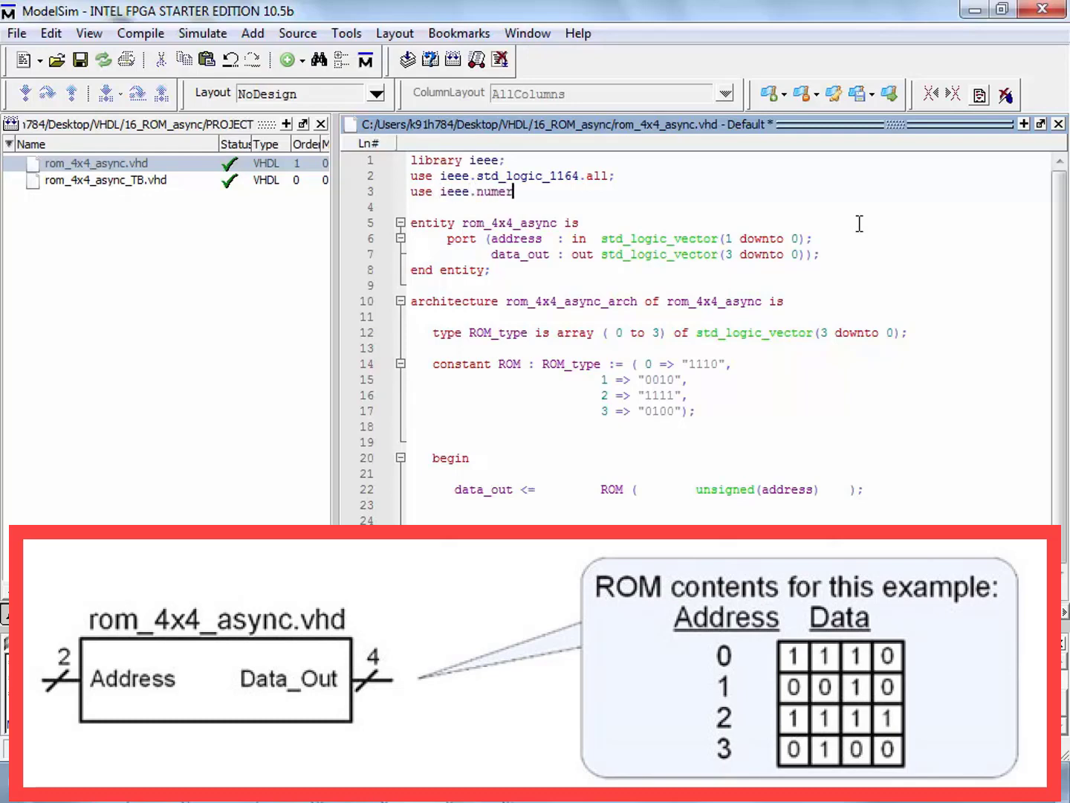
{"action": "type", "text": "ic_std.all;"}
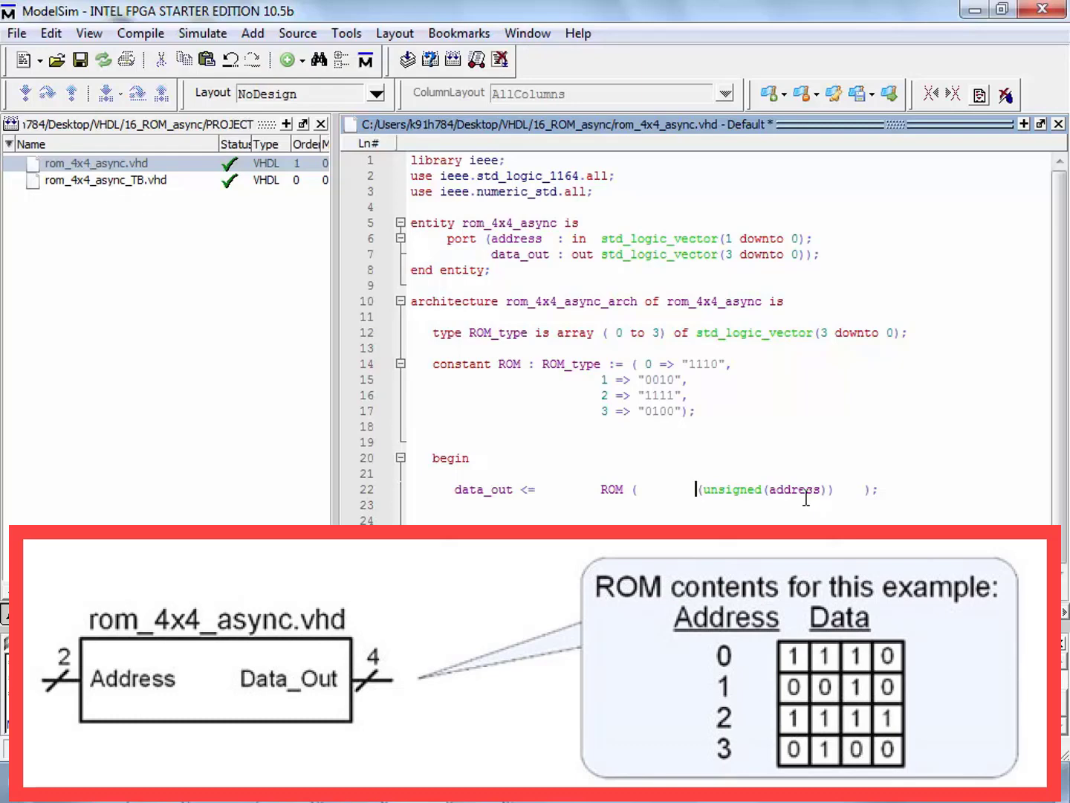
{"action": "type", "text": "to_"}
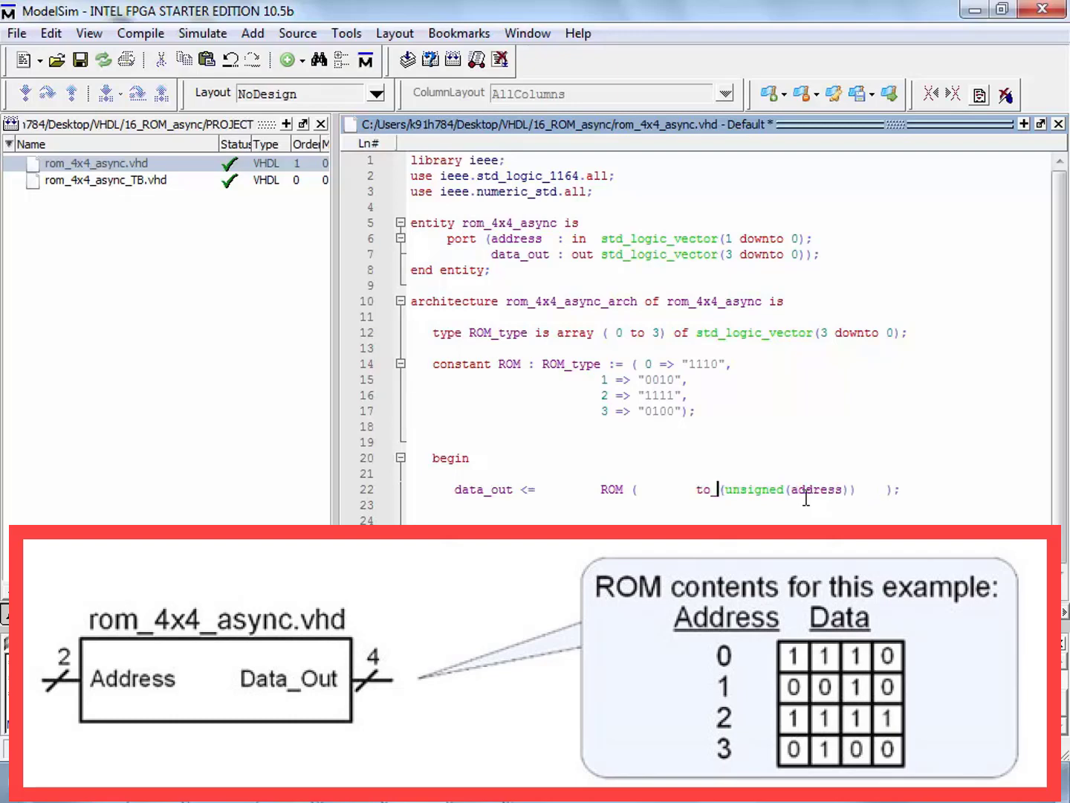
{"action": "type", "text": "integer"}
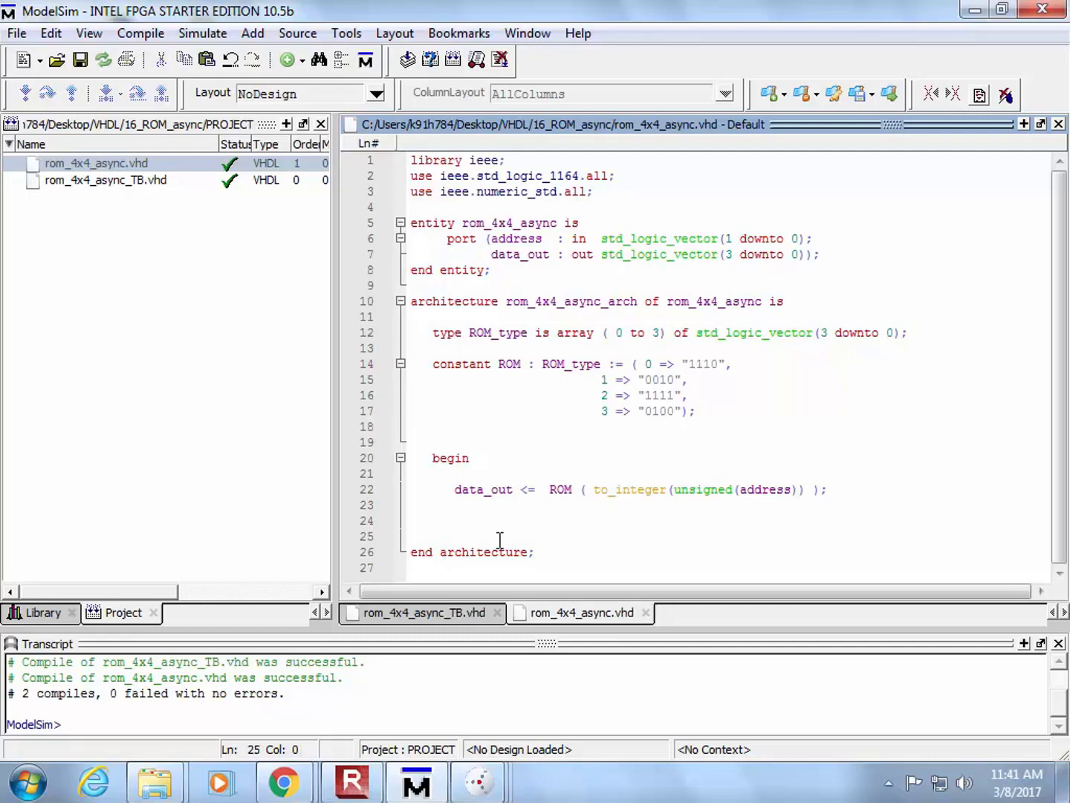
Recompile rom_4x4_async.vhd on its own via Compile Selected from the Project tab.
{"action": "left_click", "coordinate": [97, 163]}
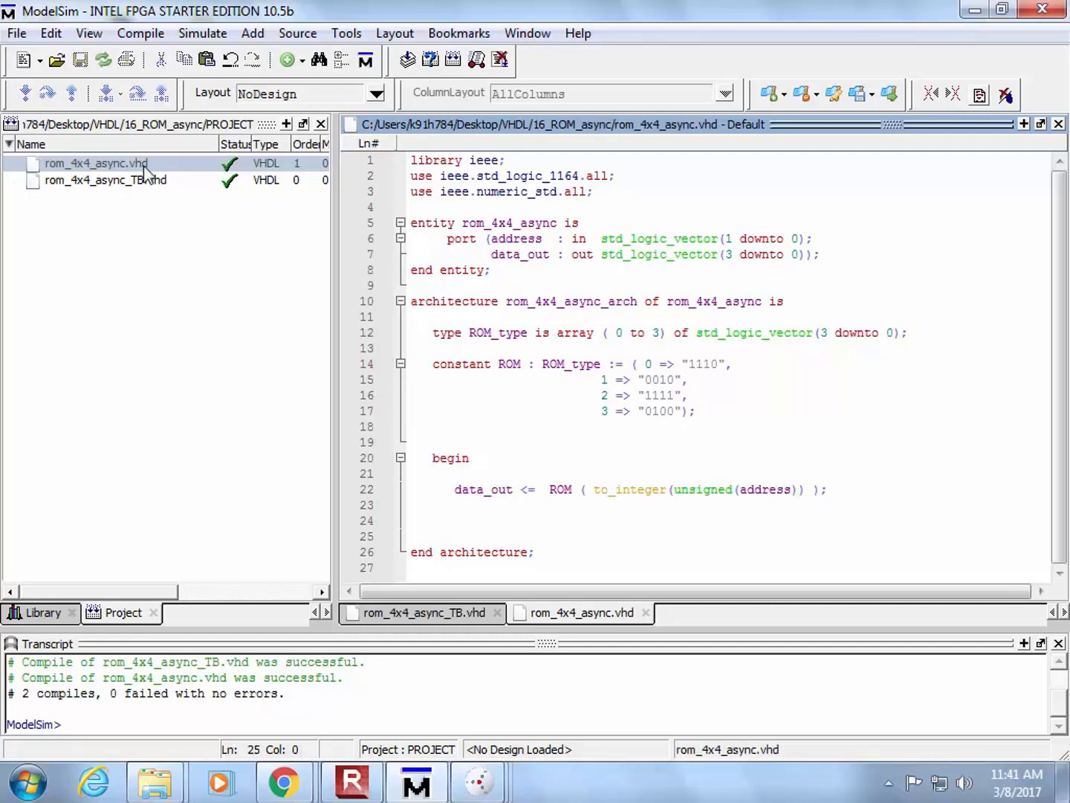
{"action": "right_click", "coordinate": [96, 163]}
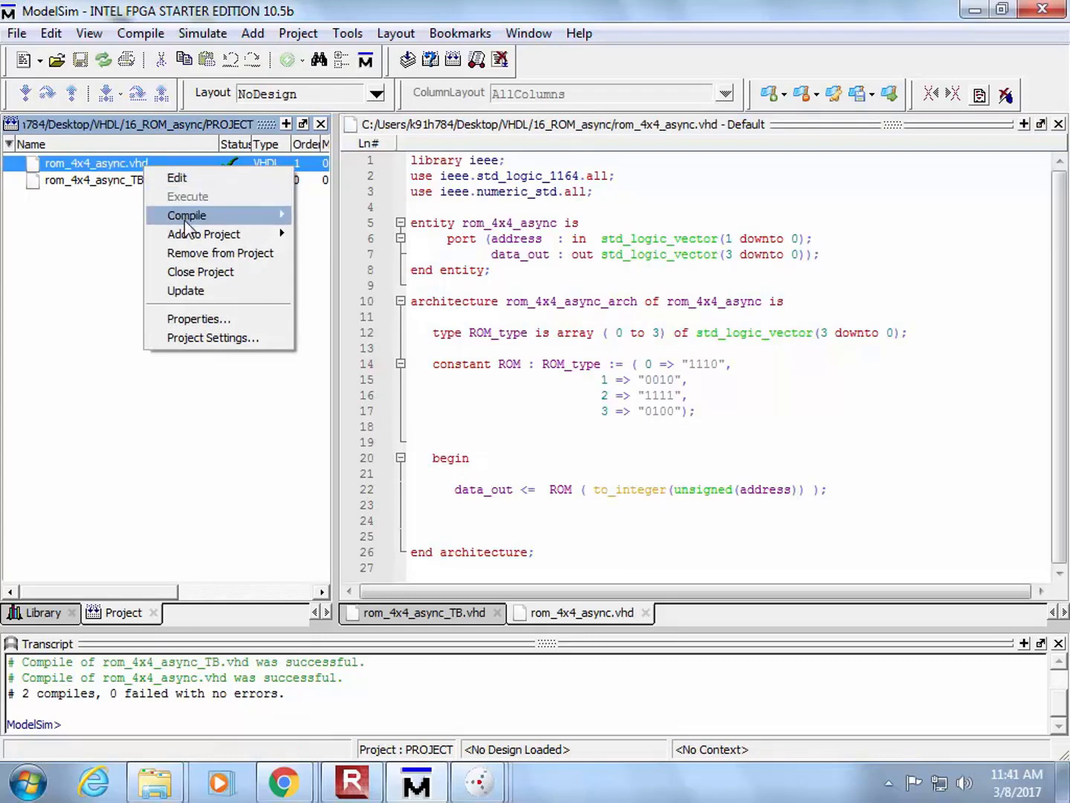
{"action": "left_click", "coordinate": [187, 214]}
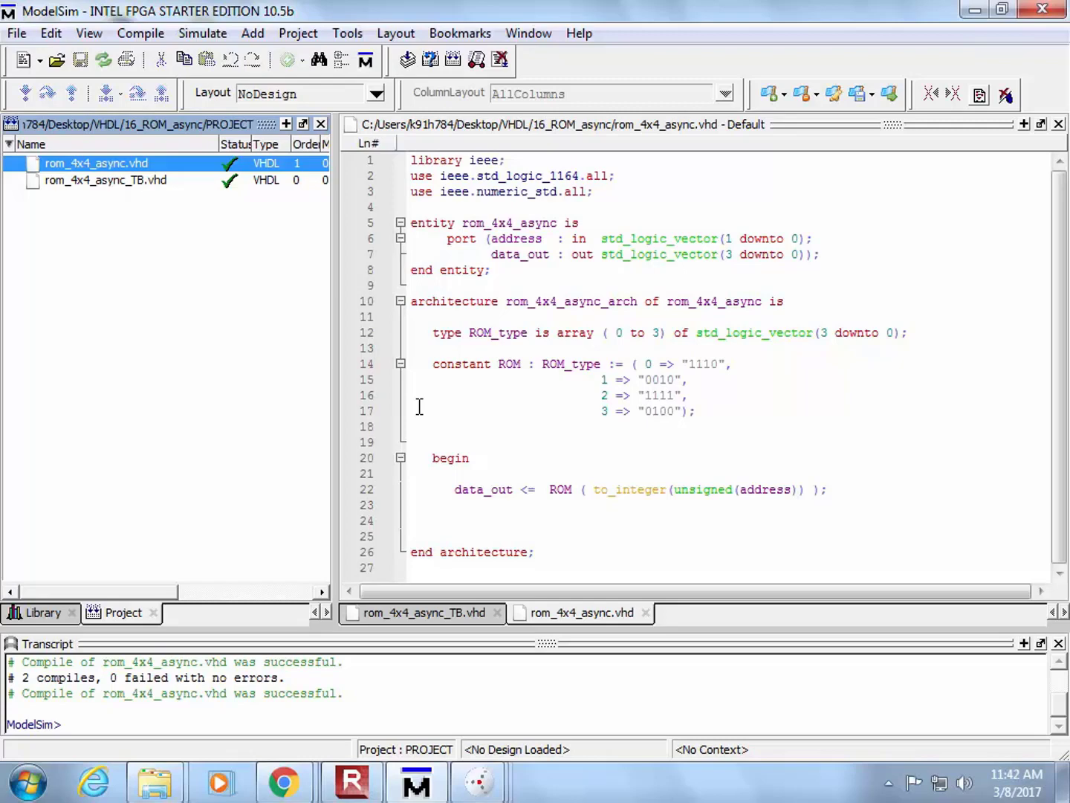
{"action": "mouse_move", "coordinate": [348, 332]}
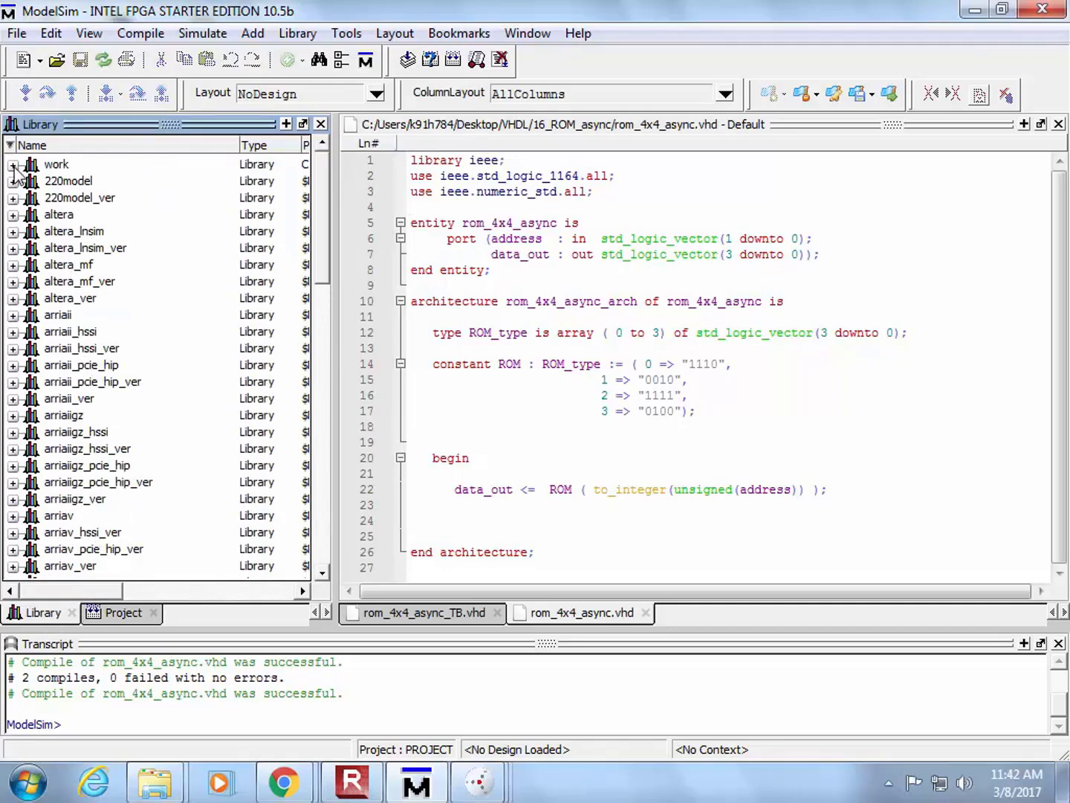
Load the rom_4x4_async_tb simulation from the work library and add its signals to the Wave window.
{"action": "left_click", "coordinate": [107, 196]}
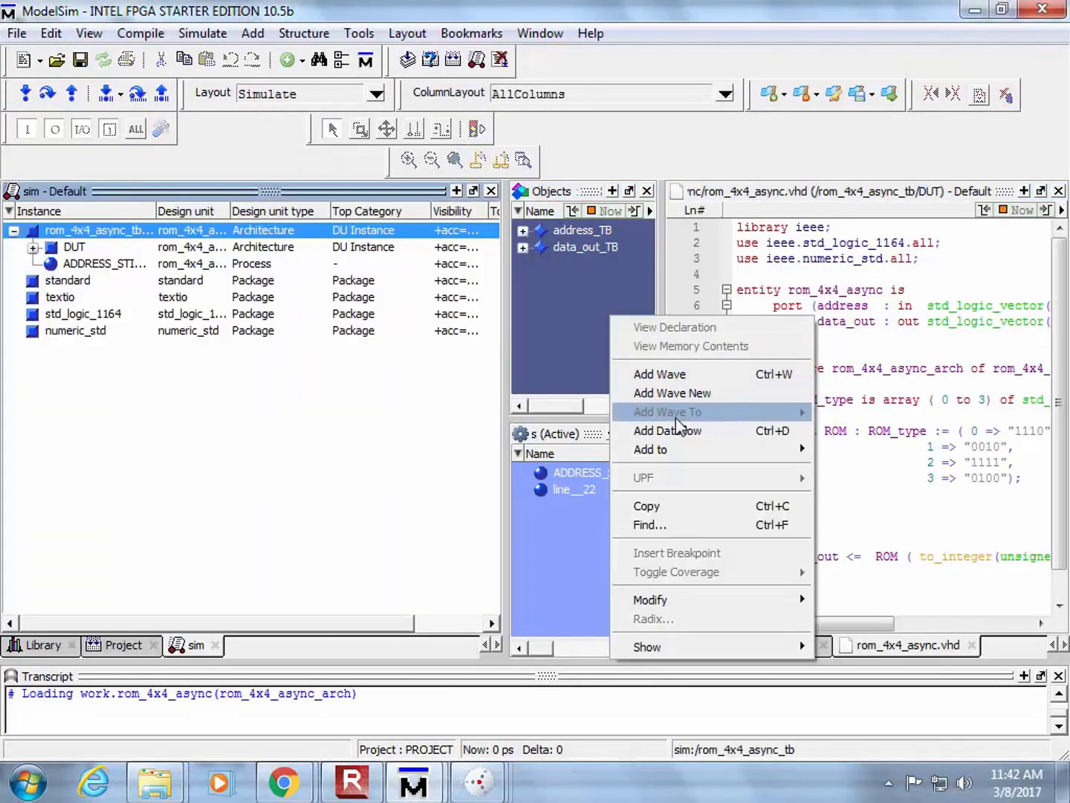
{"action": "mouse_move", "coordinate": [666, 449]}
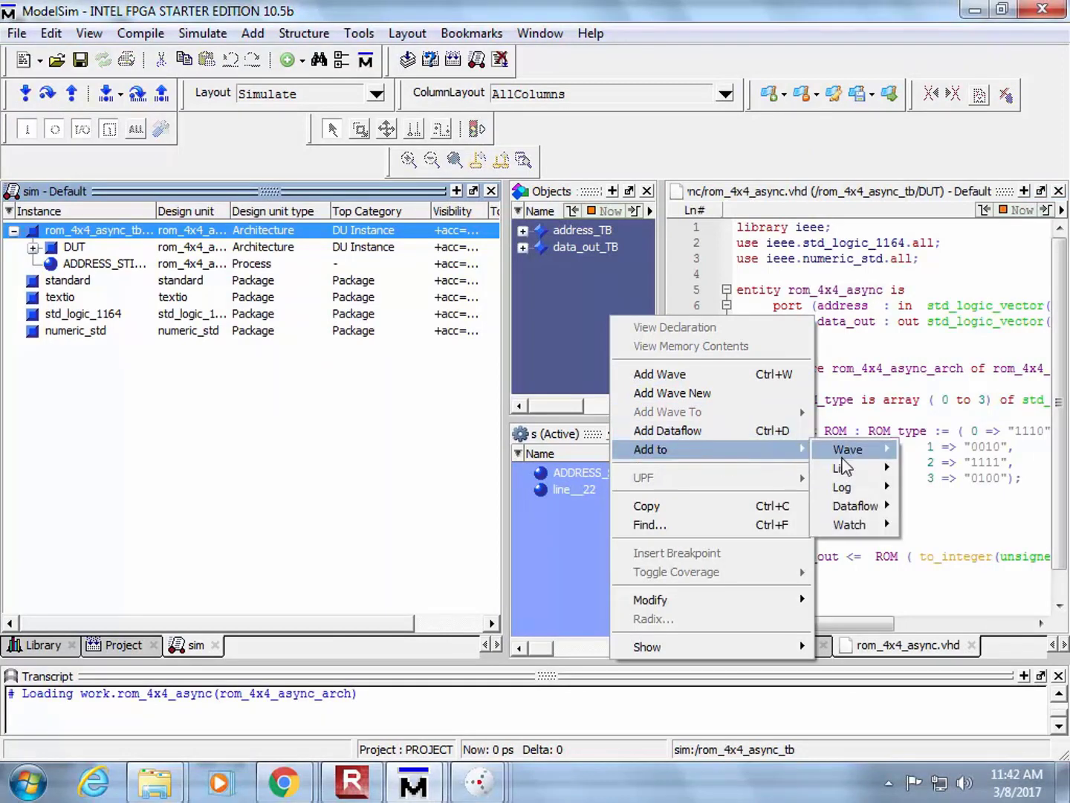
{"action": "left_click", "coordinate": [847, 449]}
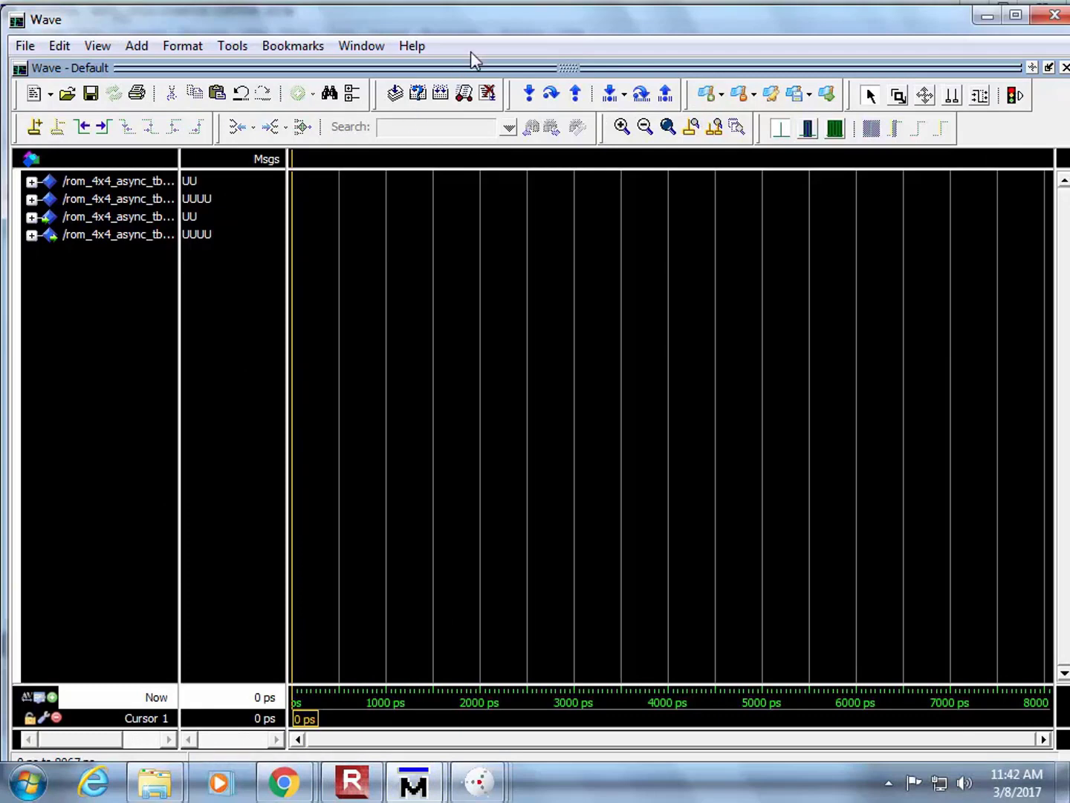
{"action": "mouse_move", "coordinate": [542, 118]}
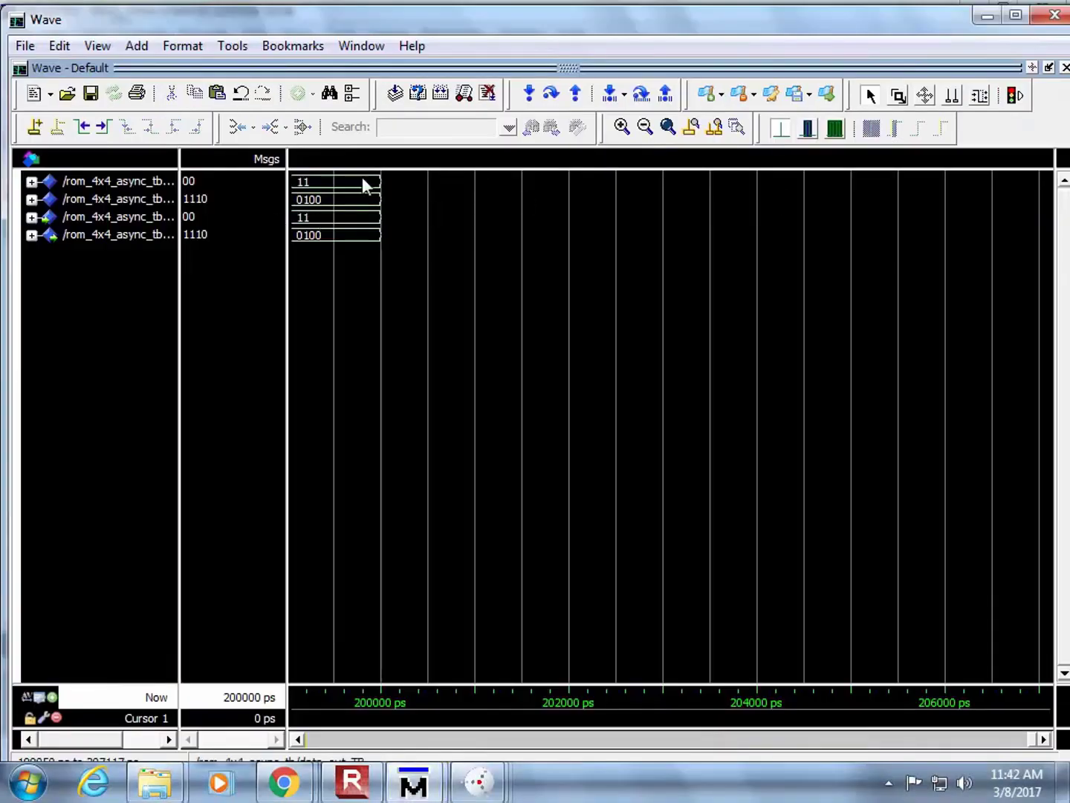
Zoom Full on the waveform to show addresses 00–11 mapping to 1110, 0010, 1111, 0100.
{"action": "left_click", "coordinate": [666, 126]}
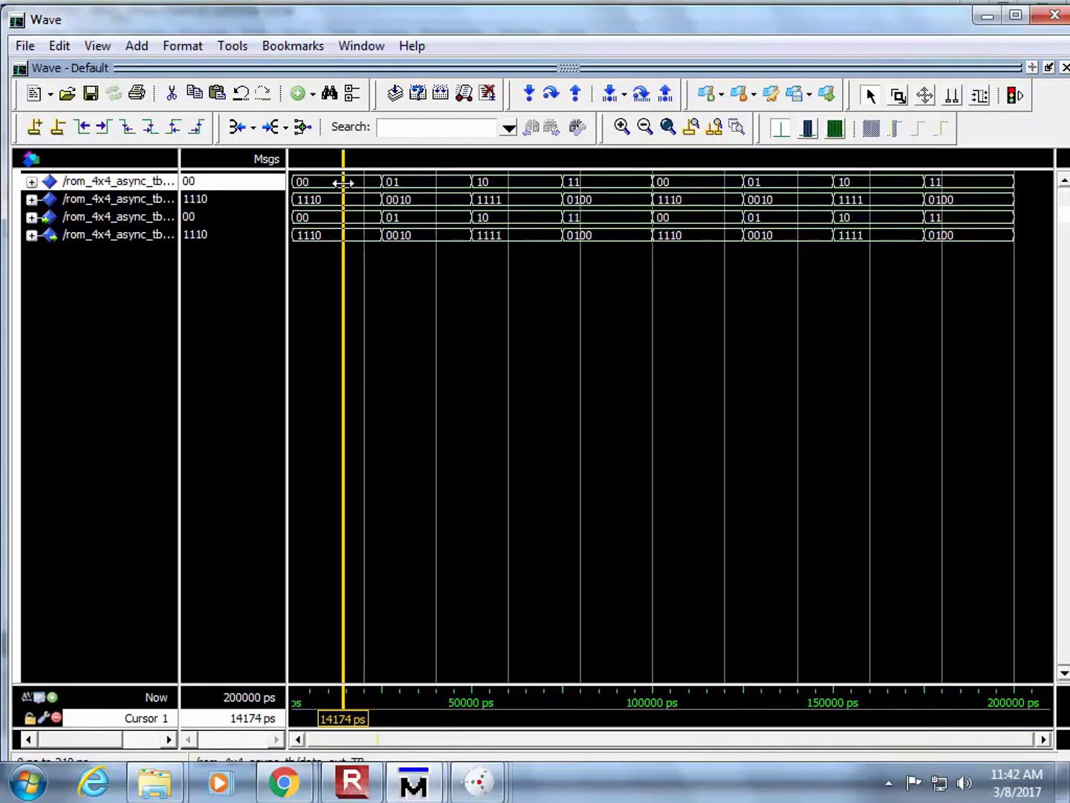
{"action": "mouse_move", "coordinate": [165, 167]}
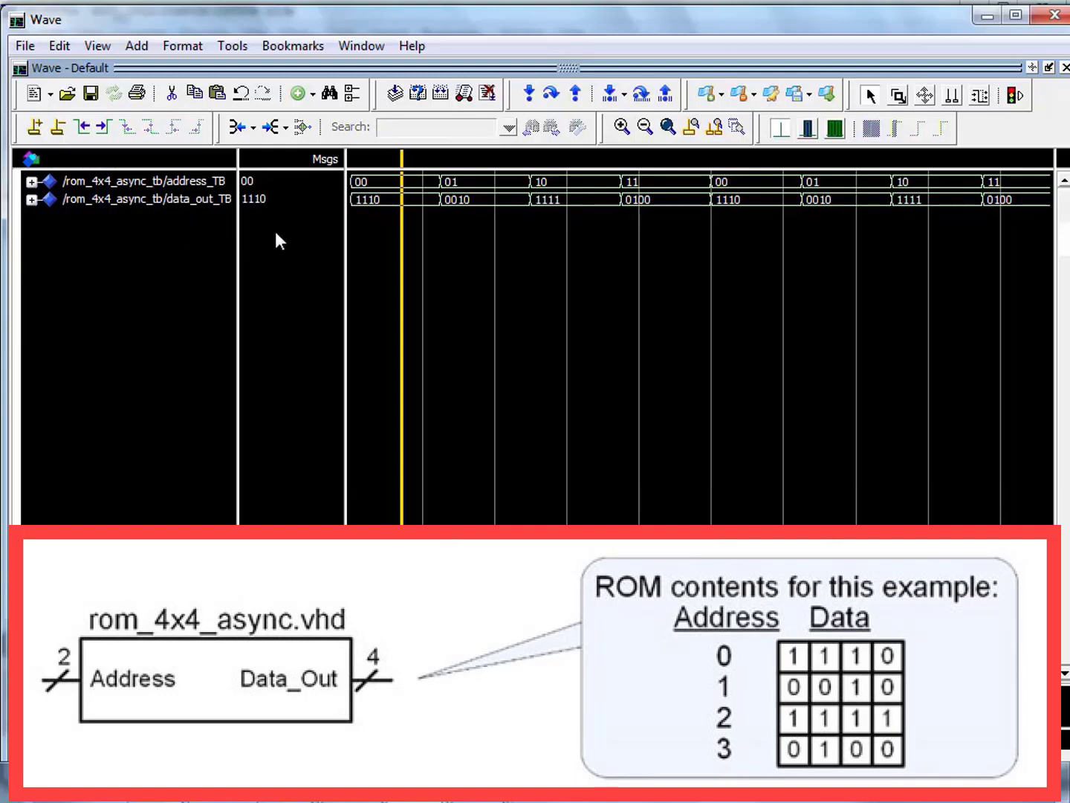
{"action": "mouse_move", "coordinate": [387, 205]}
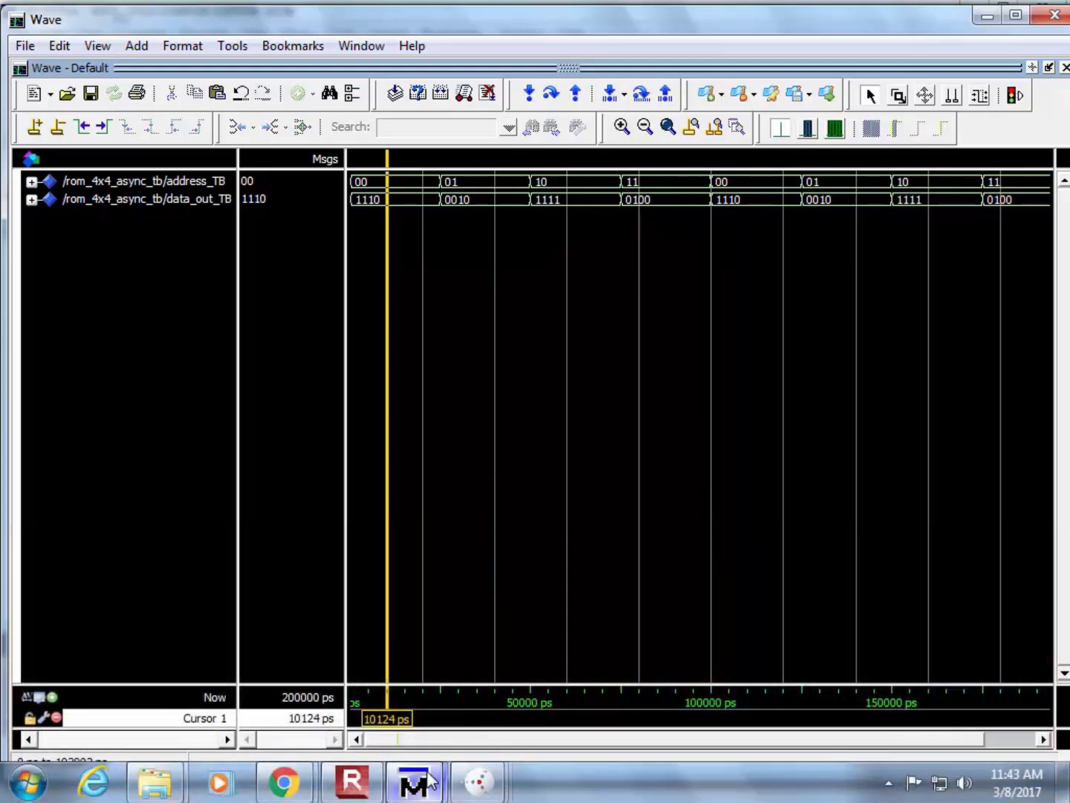
Add MEMORY : process (clock) begin and if (rising_edge(clock)) before the data_out assignment.
{"action": "left_click", "coordinate": [414, 781]}
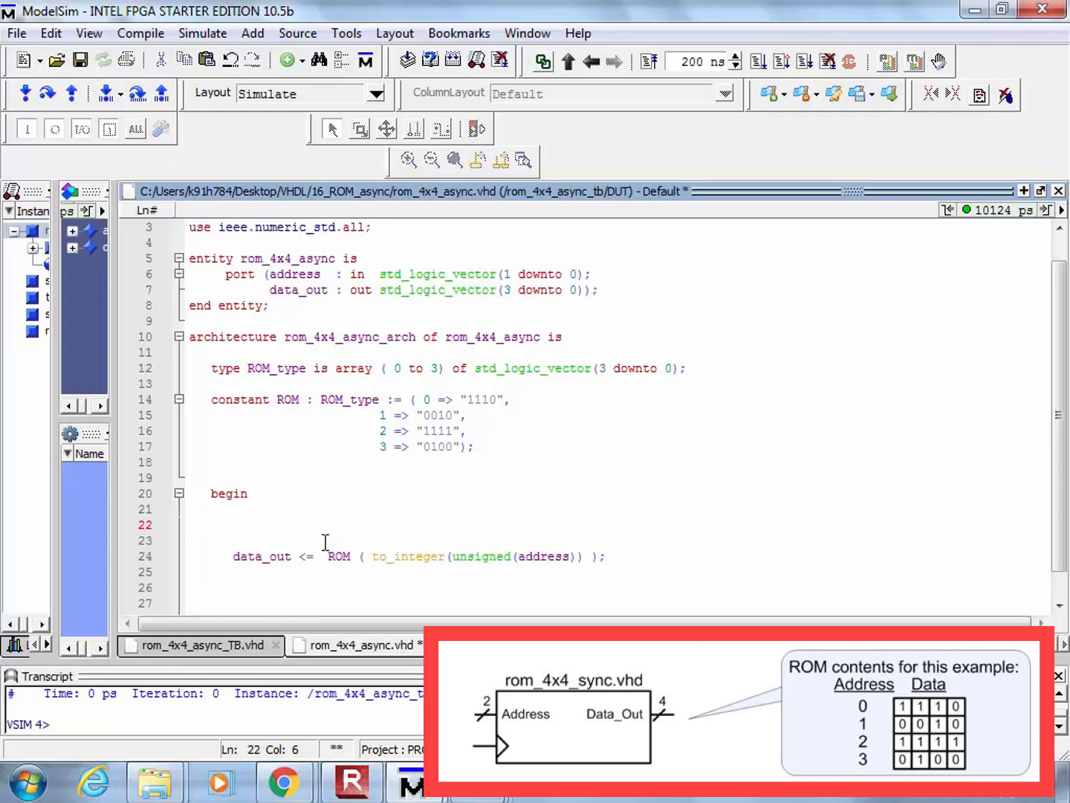
{"action": "type", "text": "MEMORY : process"}
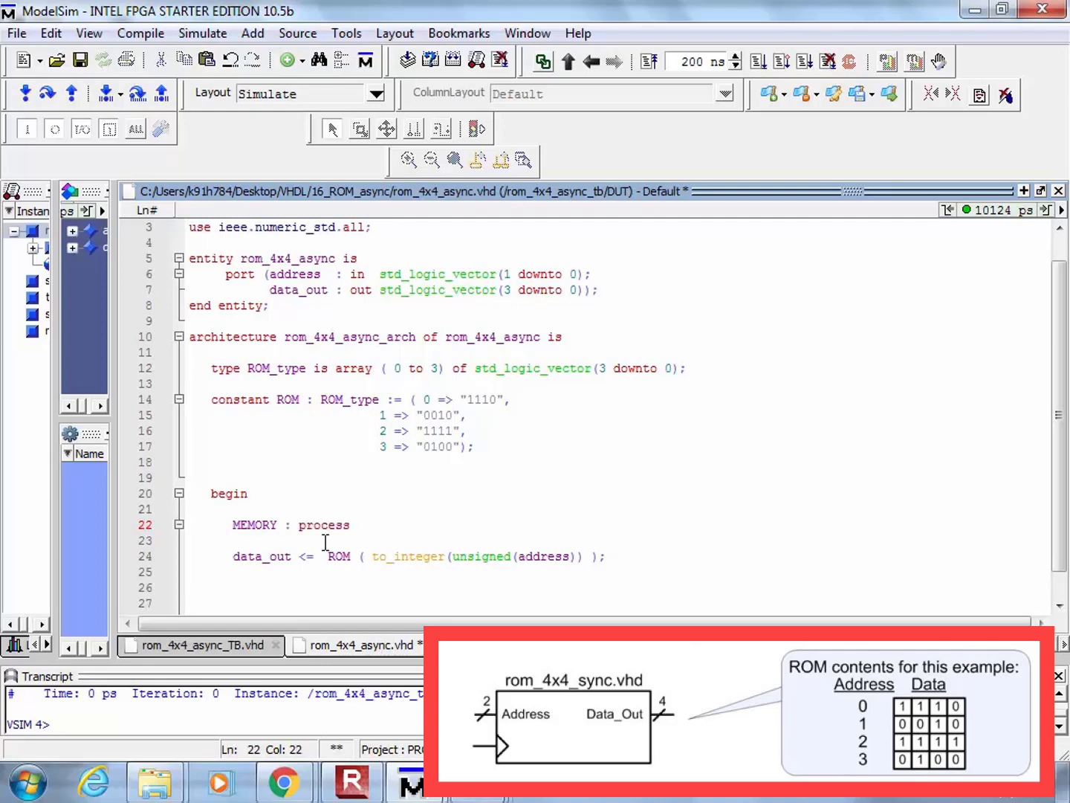
{"action": "type", "text": "(clock)"}
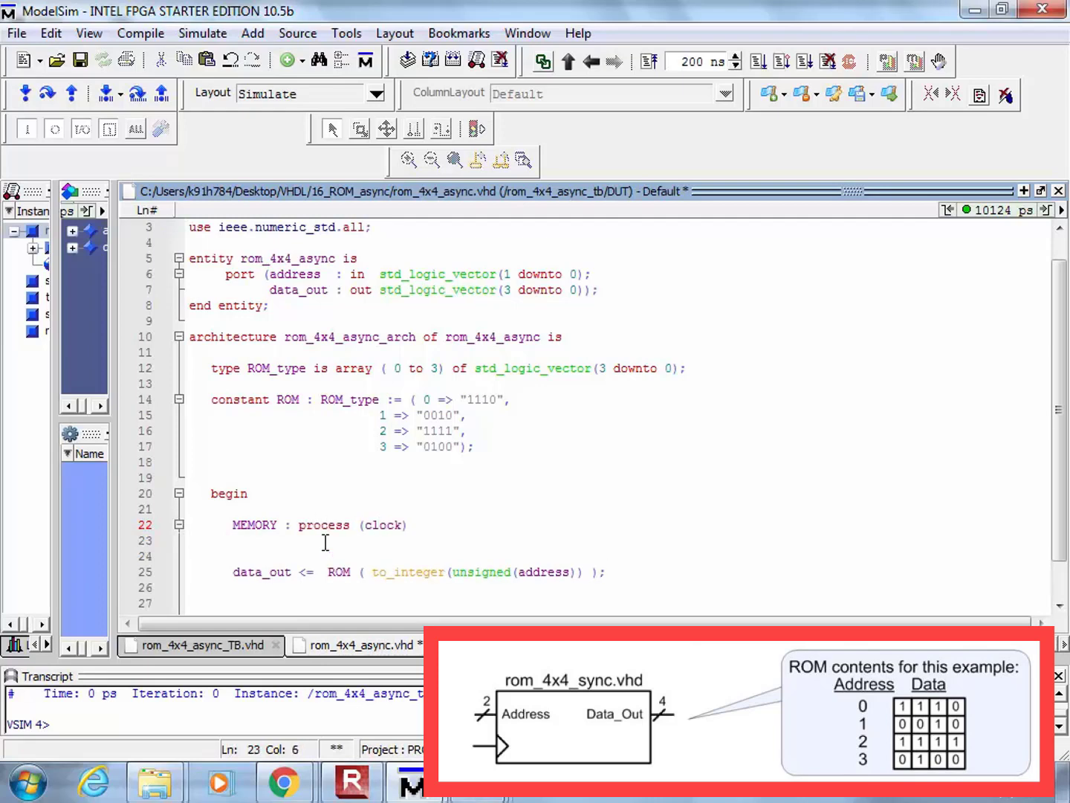
{"action": "type", "text": "be"}
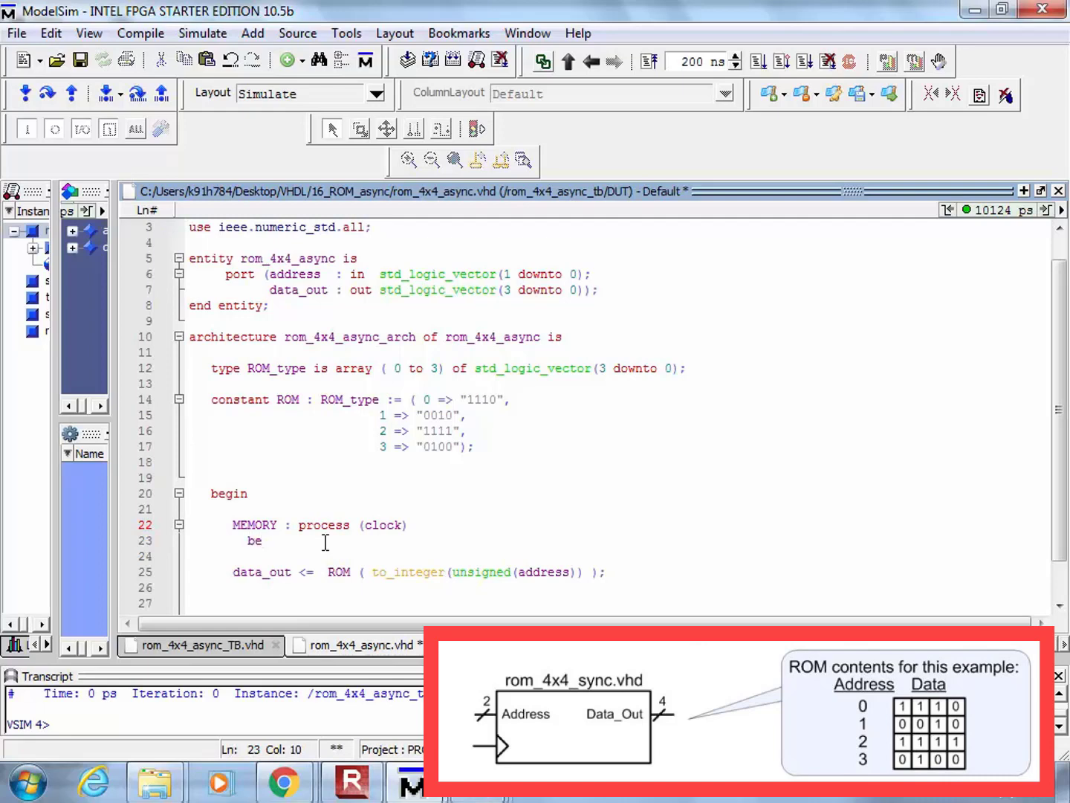
{"action": "type", "text": "gin"}
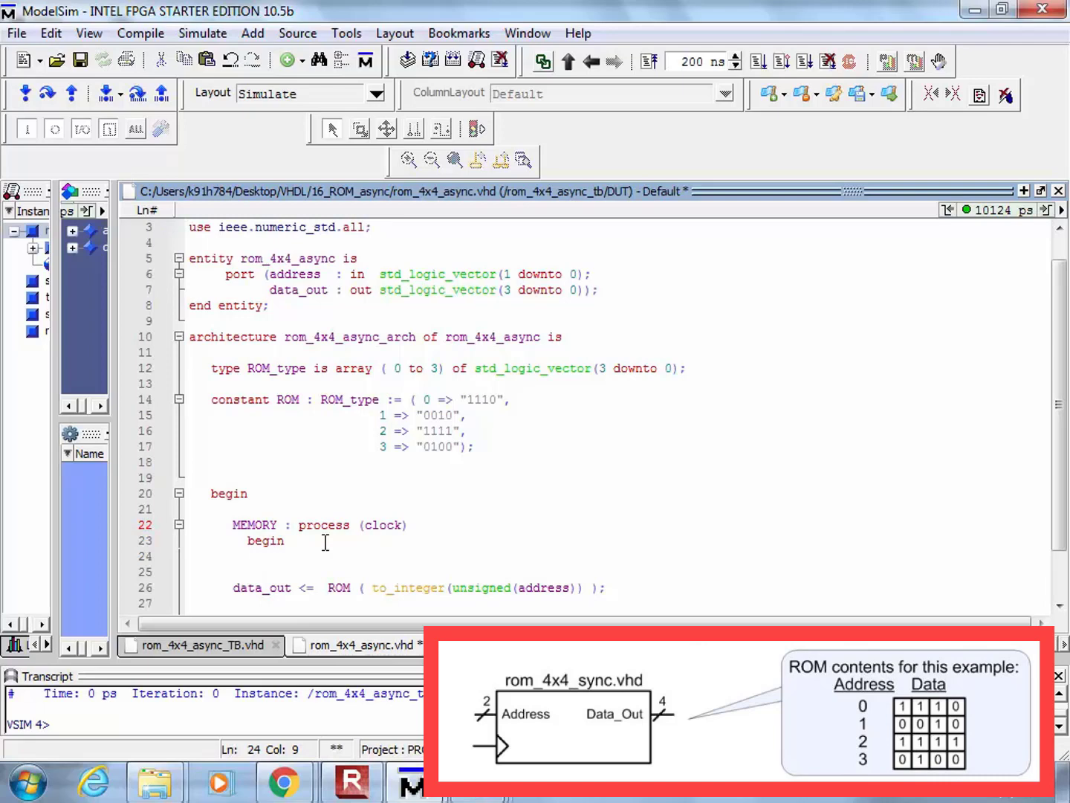
{"action": "type", "text": "if"}
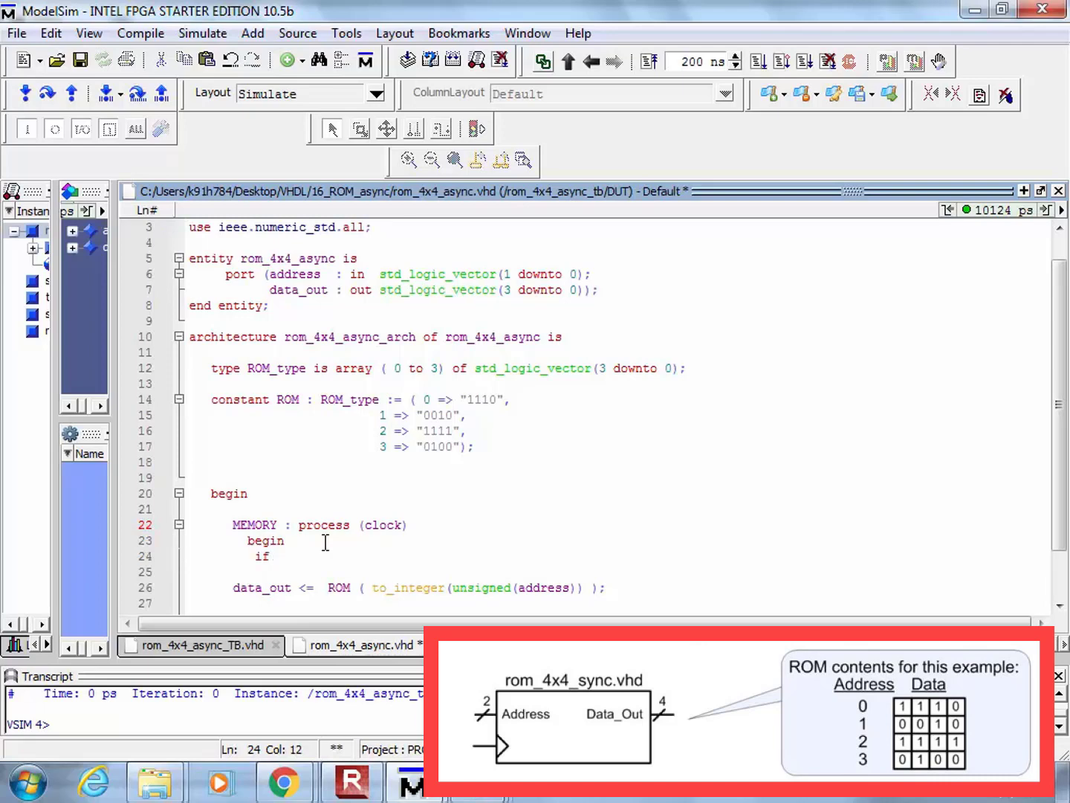
{"action": "type", "text": "(rising"}
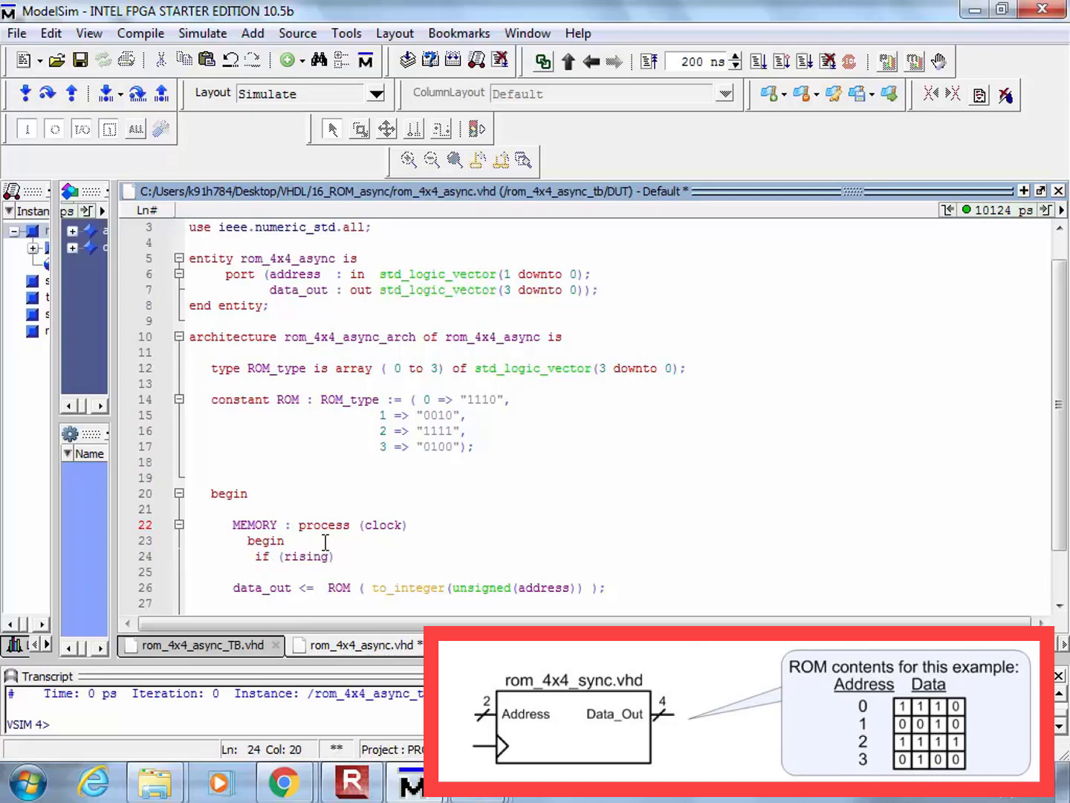
{"action": "type", "text": "_edge("}
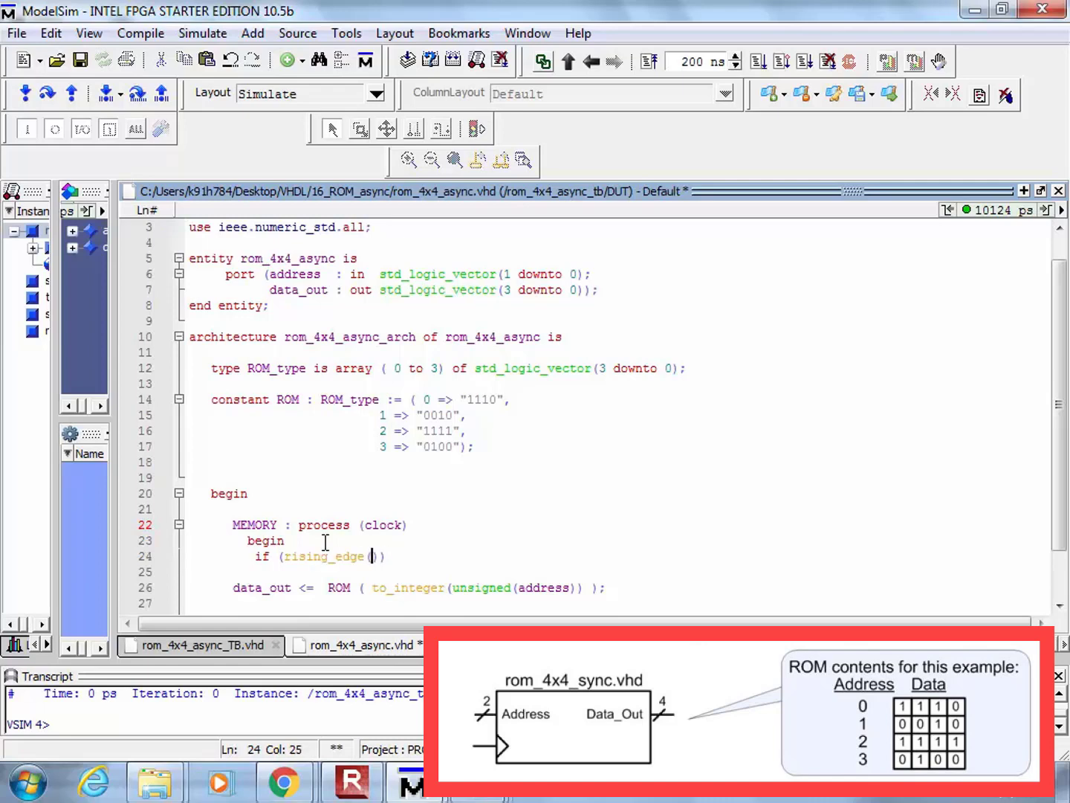
{"action": "type", "text": "clock"}
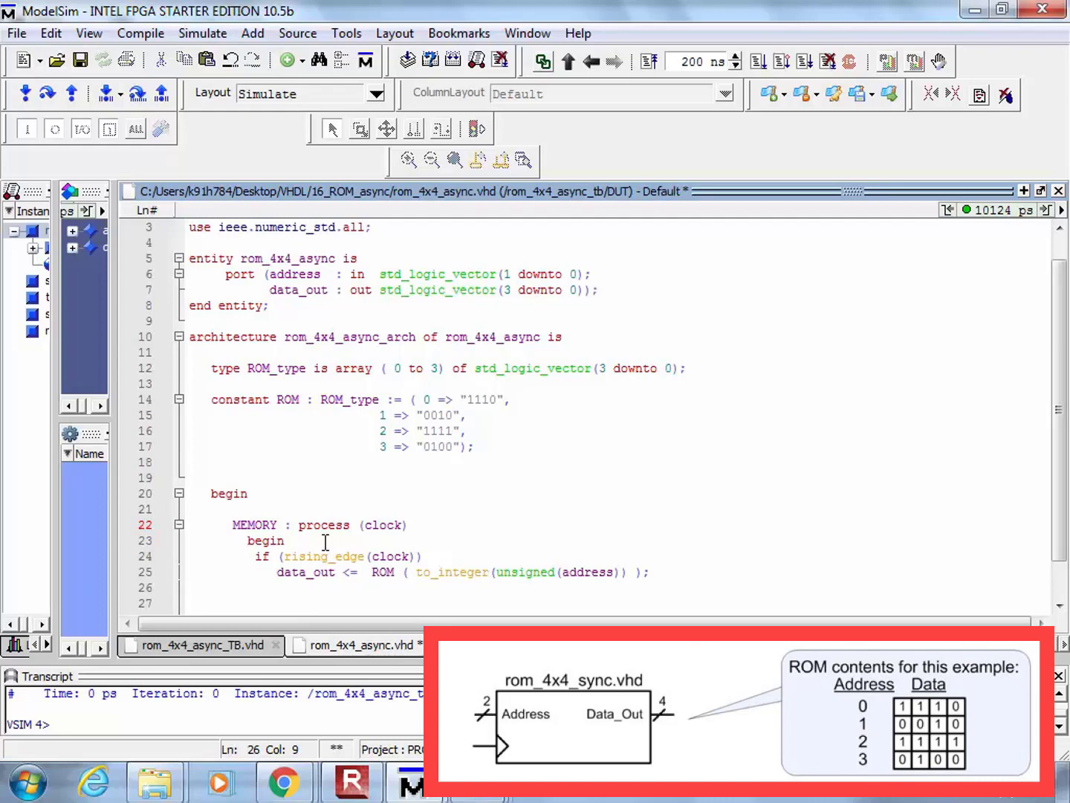
Close the clocked block with end if; and end process; after the assignment.
{"action": "type", "text": "end"}
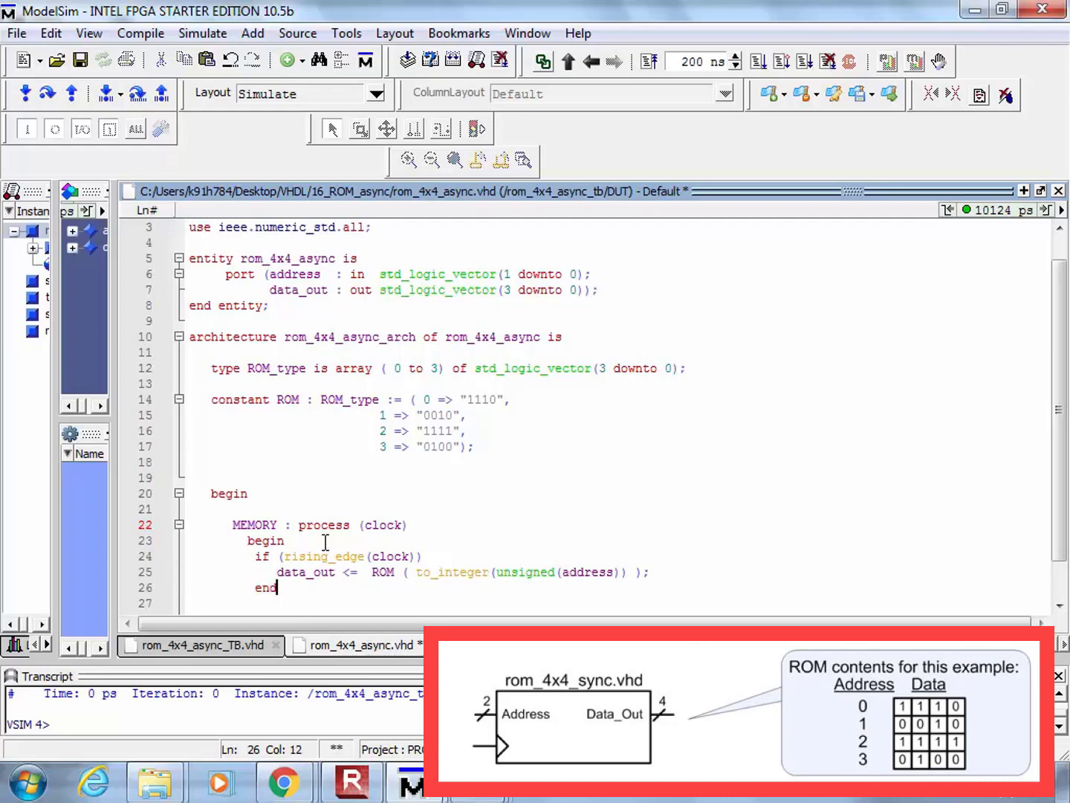
{"action": "type", "text": "if;"}
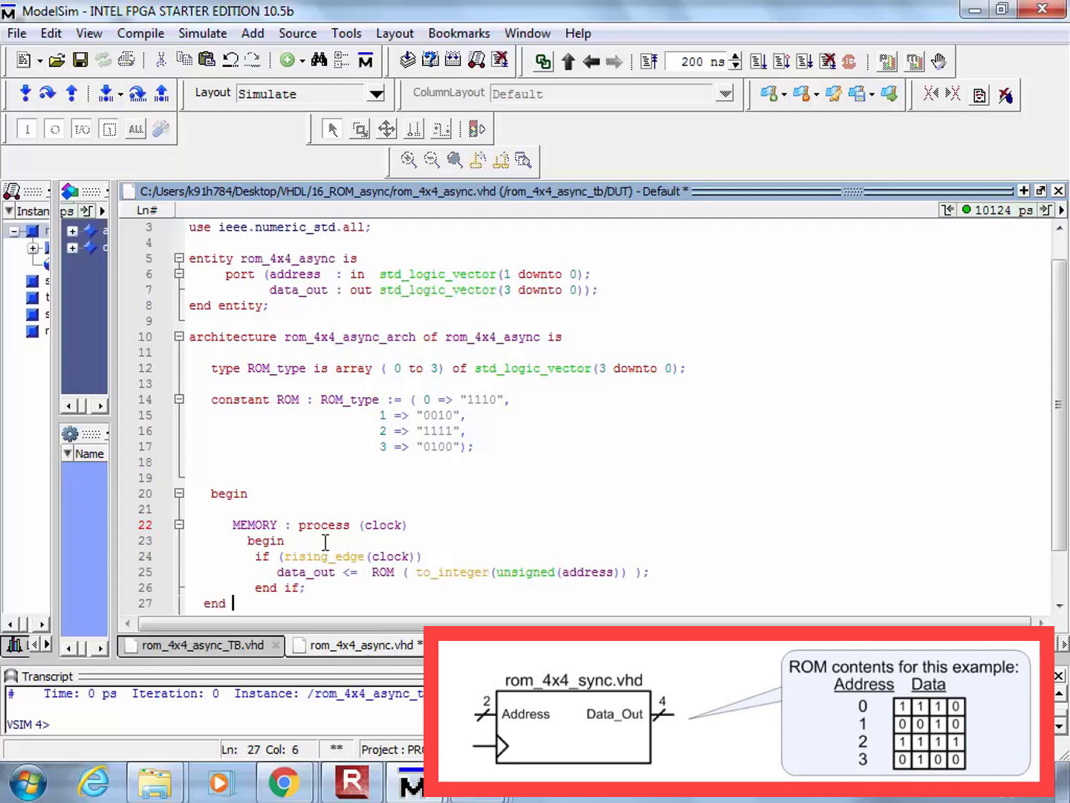
{"action": "type", "text": "process;"}
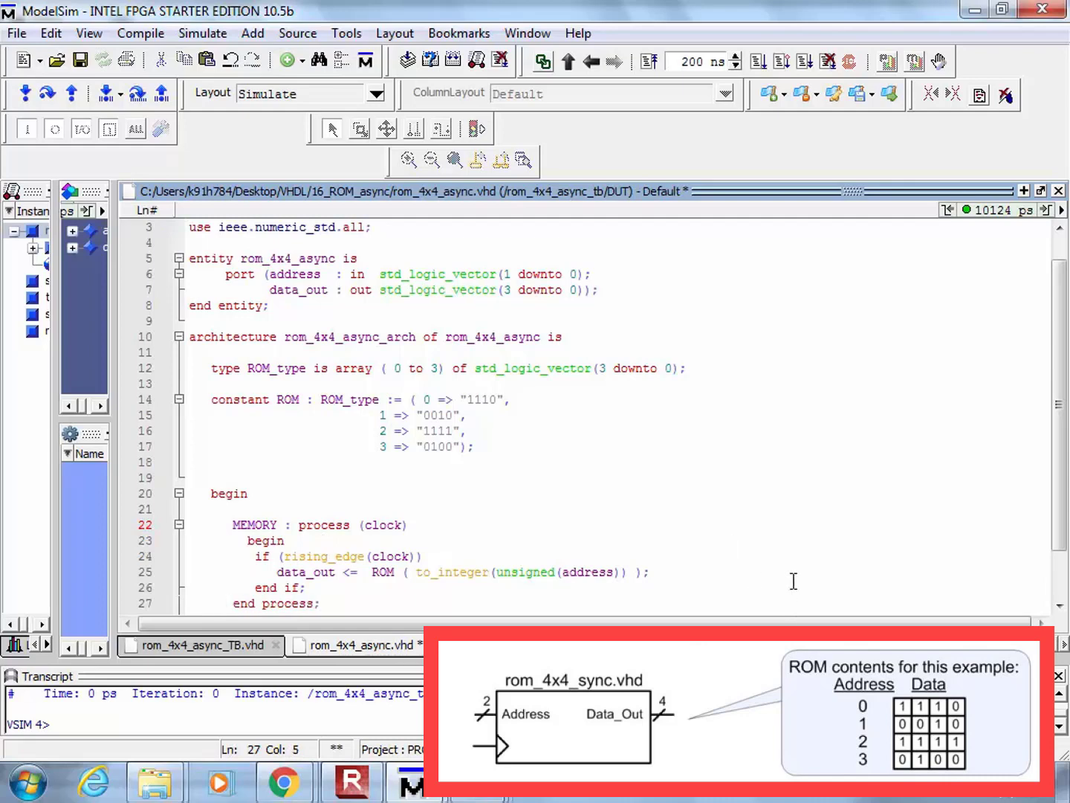
{"action": "scroll", "scroll_direction": "down", "scroll_amount": 3}
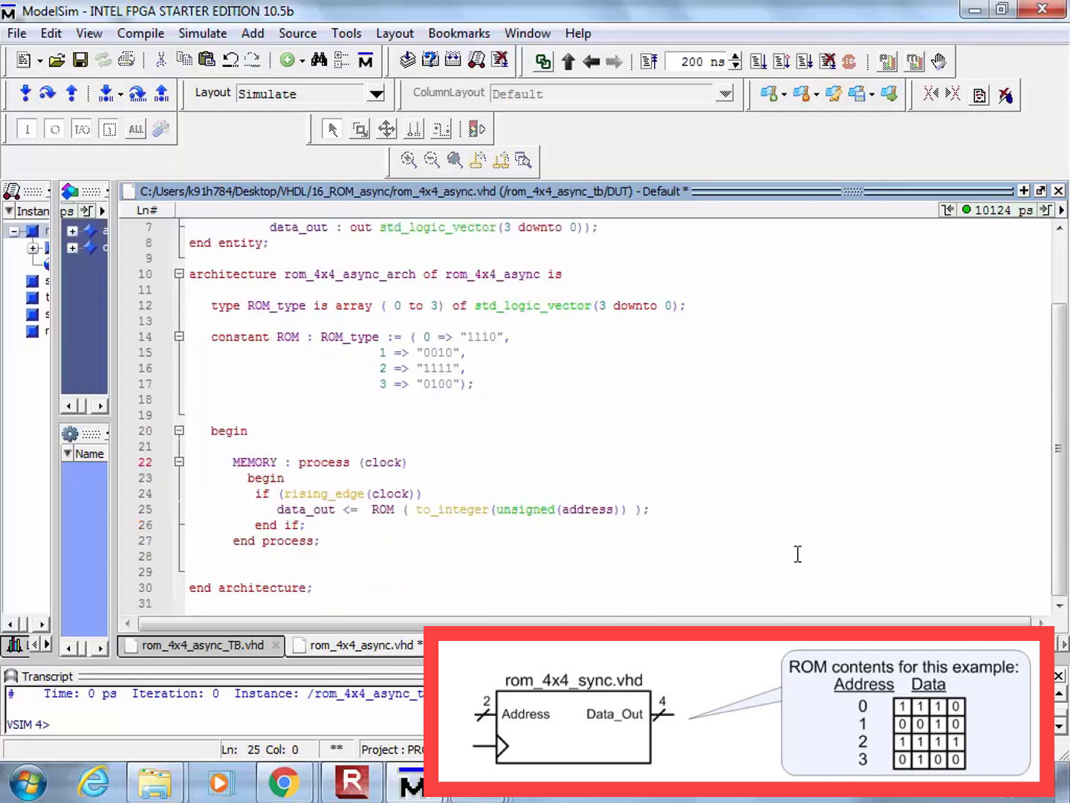